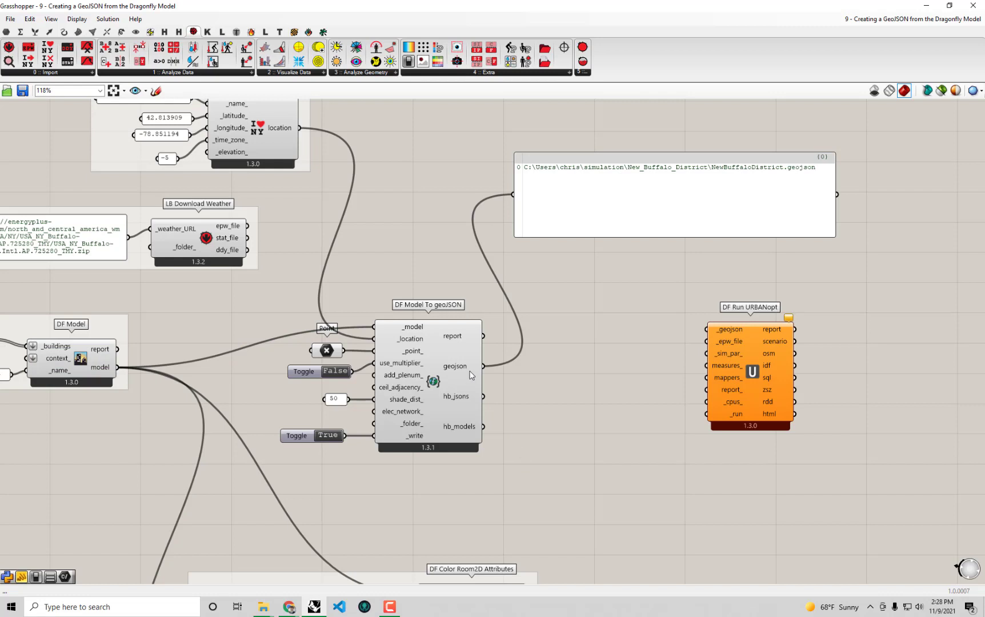
{"action": "mouse_move", "coordinate": [655, 400]}
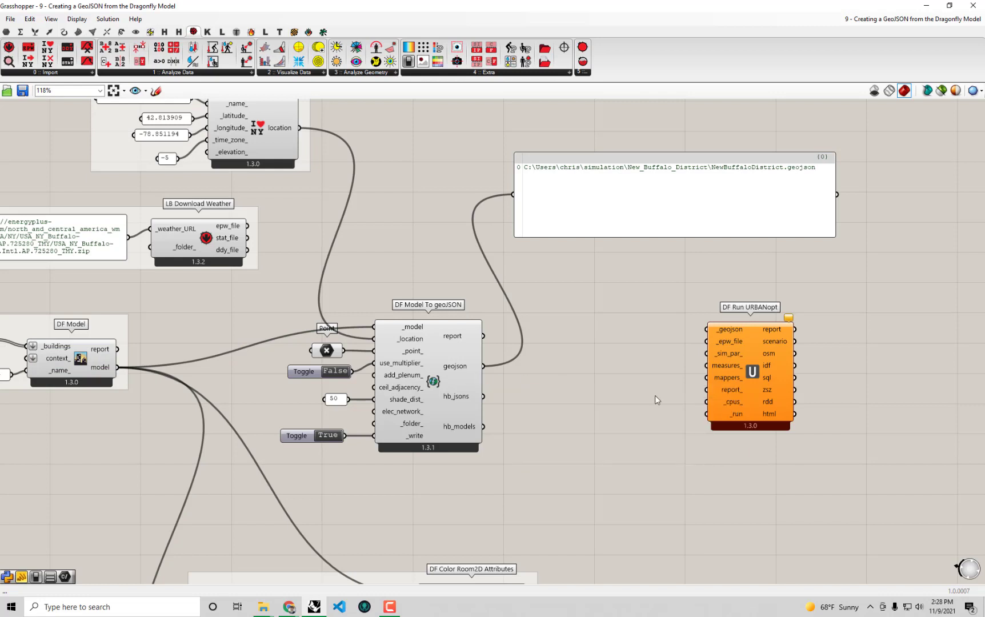
Connect the exported geoJSON and downloaded EPW file to DF Run URBANopt's _geojson and _epw_file inputs.
{"action": "left_click", "coordinate": [747, 377]}
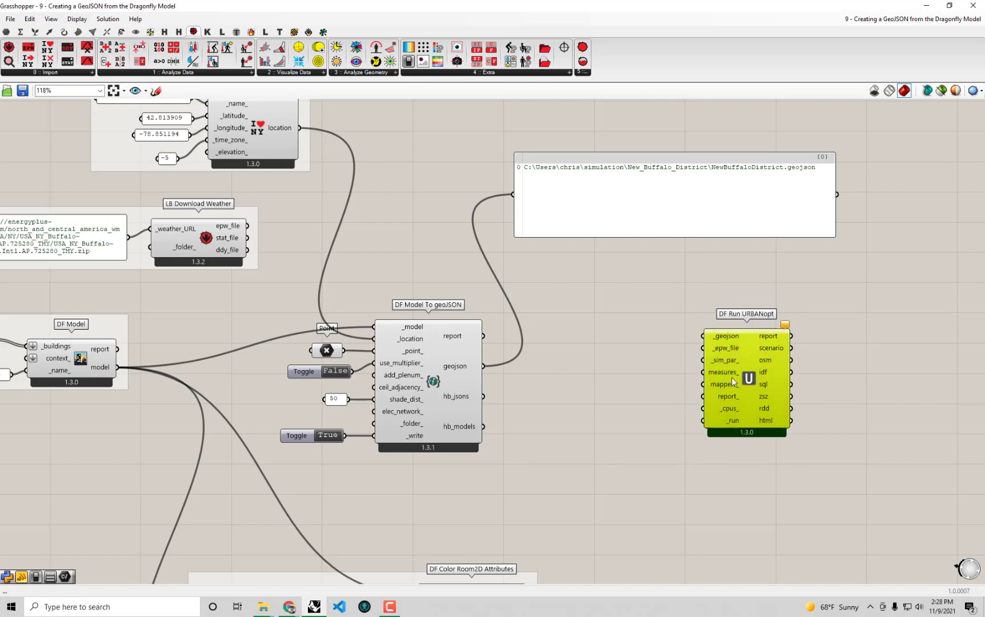
{"action": "scroll", "scroll_direction": "up", "scroll_amount": 3}
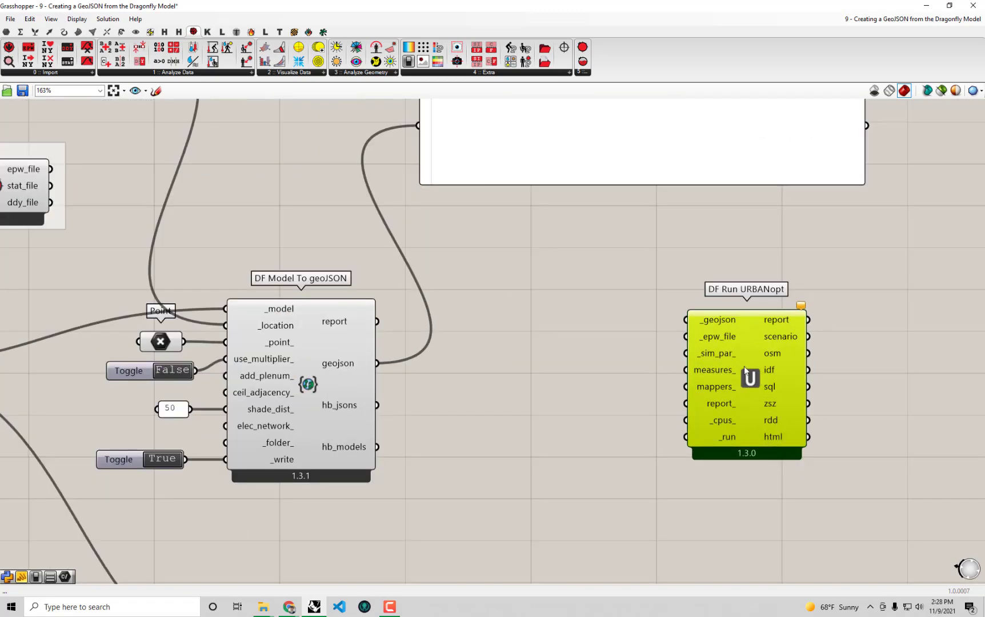
{"action": "mouse_move", "coordinate": [339, 128]}
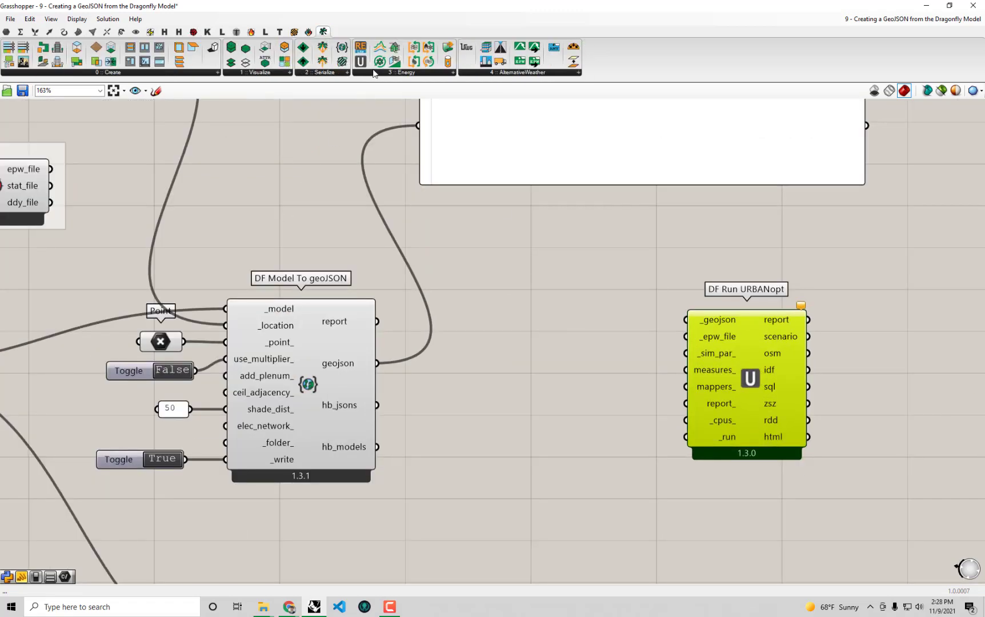
{"action": "mouse_move", "coordinate": [361, 62]}
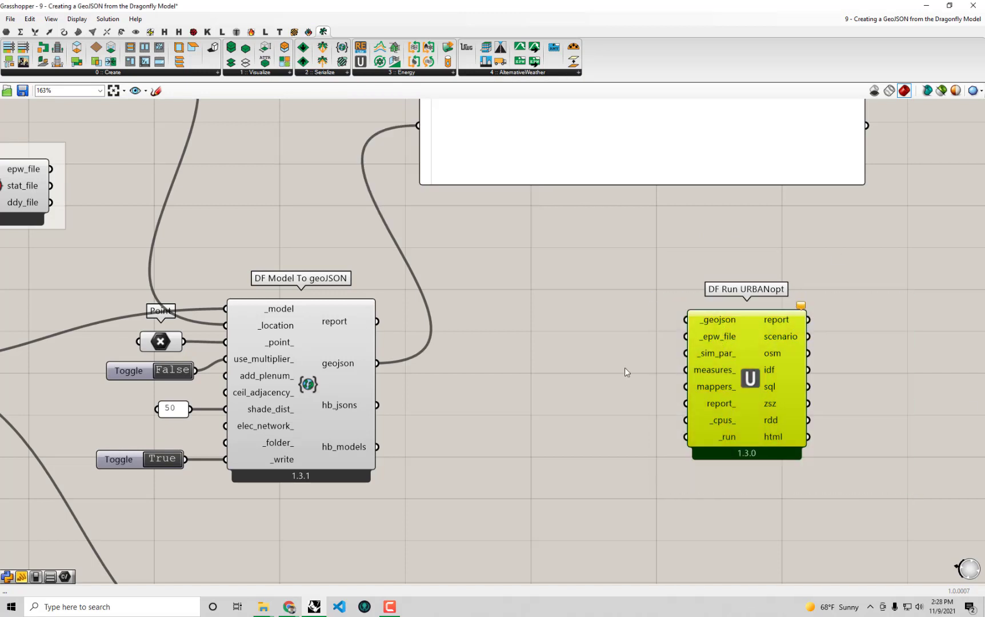
{"action": "left_click", "coordinate": [745, 377]}
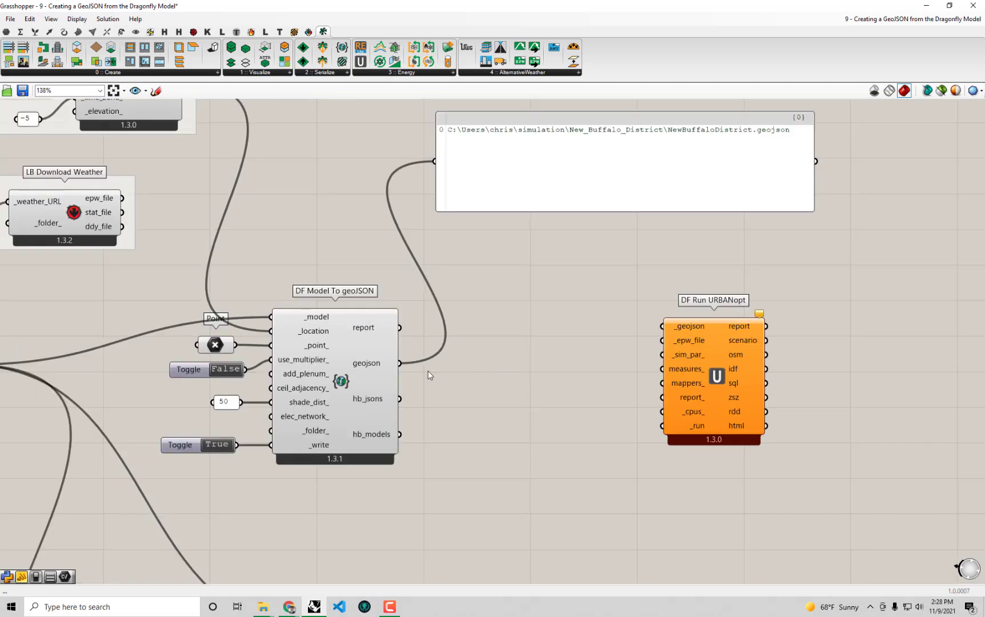
{"action": "mouse_move", "coordinate": [757, 321]}
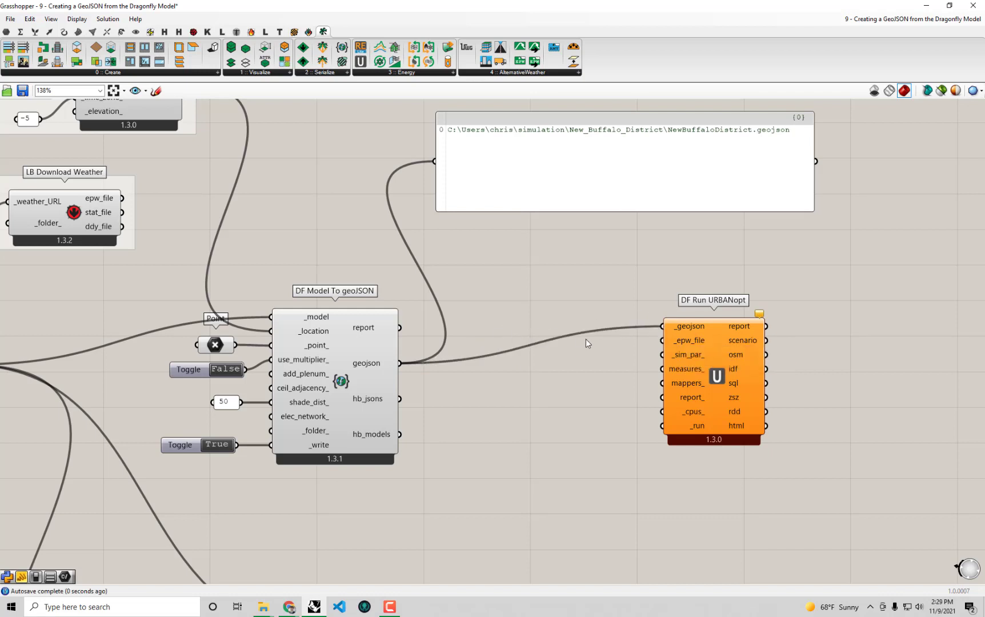
{"action": "left_click", "coordinate": [713, 377]}
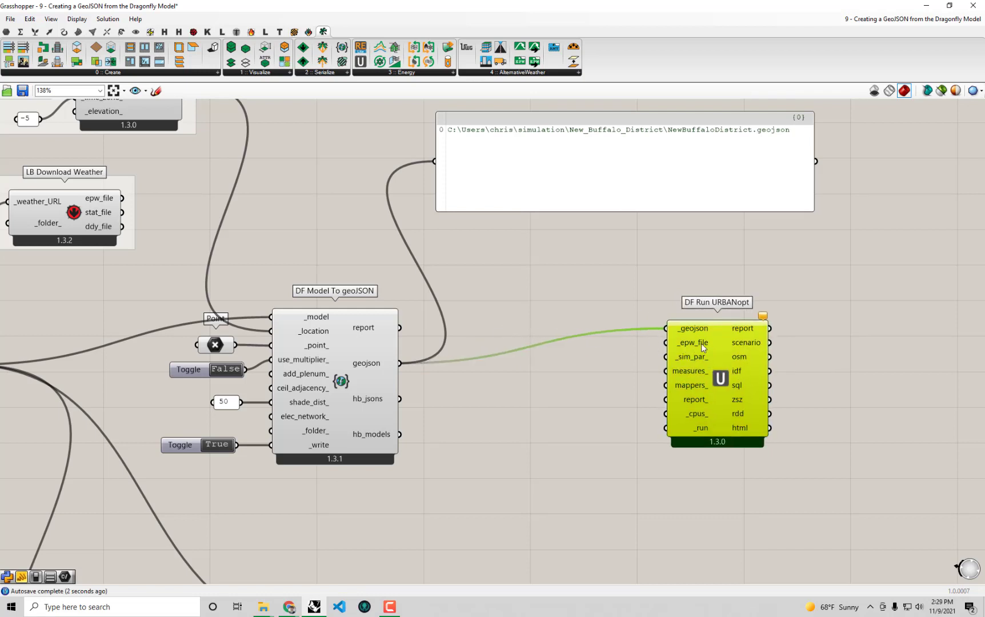
{"action": "mouse_move", "coordinate": [589, 352]}
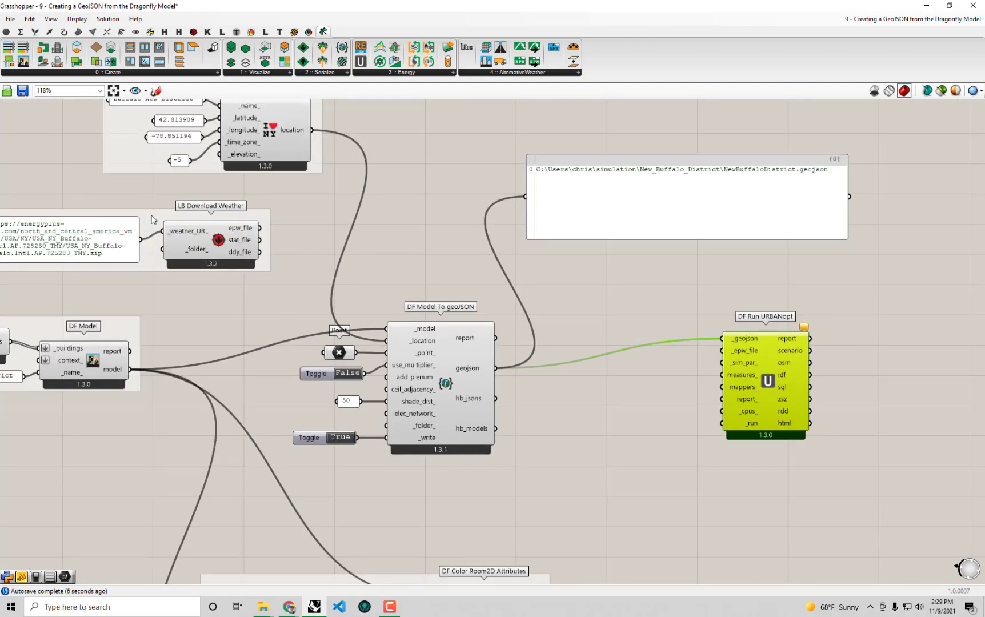
{"action": "scroll", "scroll_direction": "down", "scroll_amount": 3}
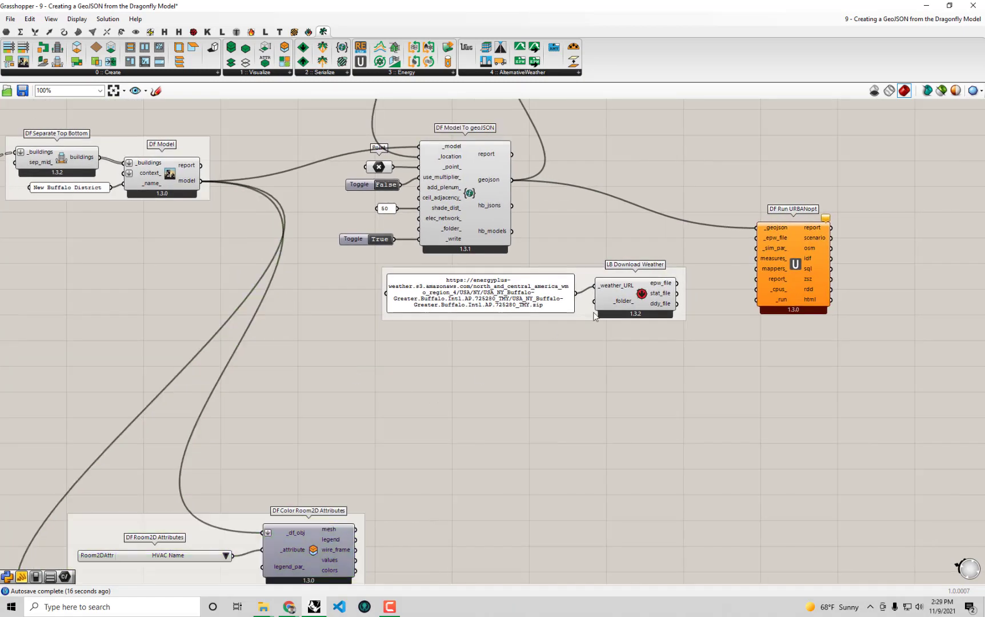
{"action": "scroll", "scroll_direction": "up", "scroll_amount": 3}
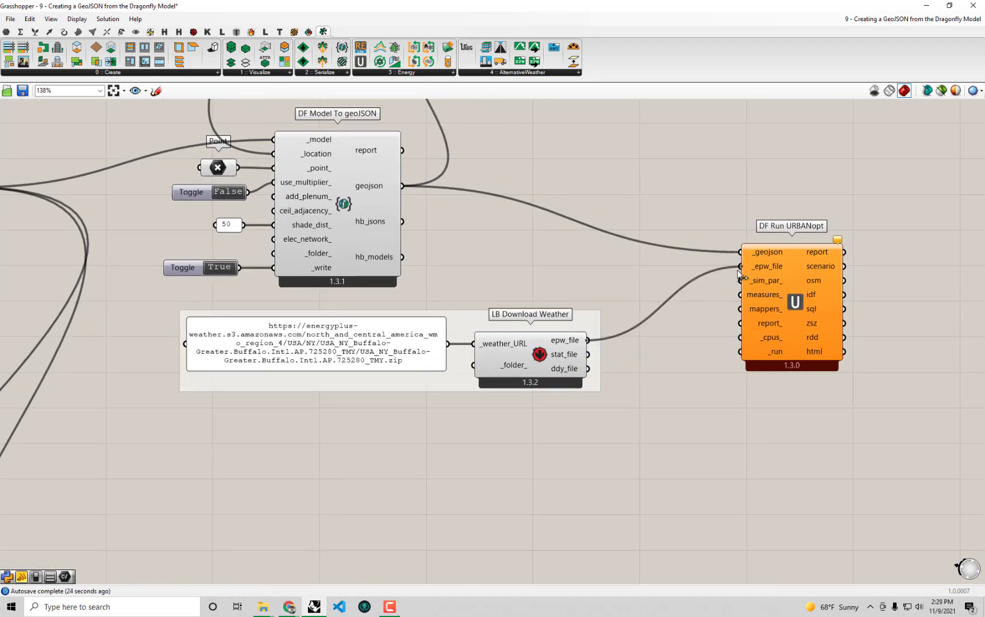
{"action": "mouse_move", "coordinate": [405, 397]}
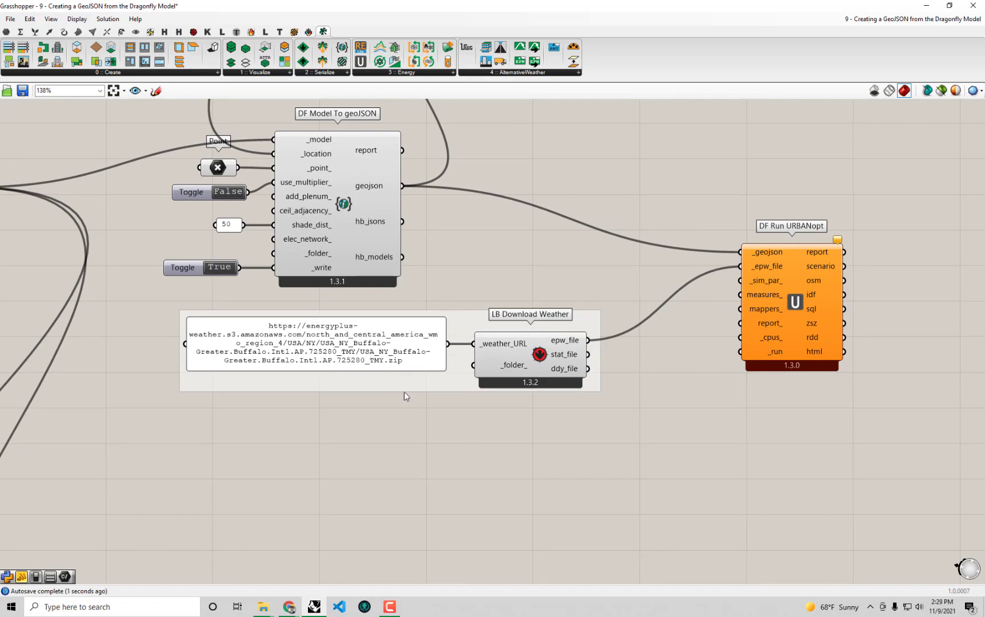
{"action": "mouse_move", "coordinate": [847, 335]}
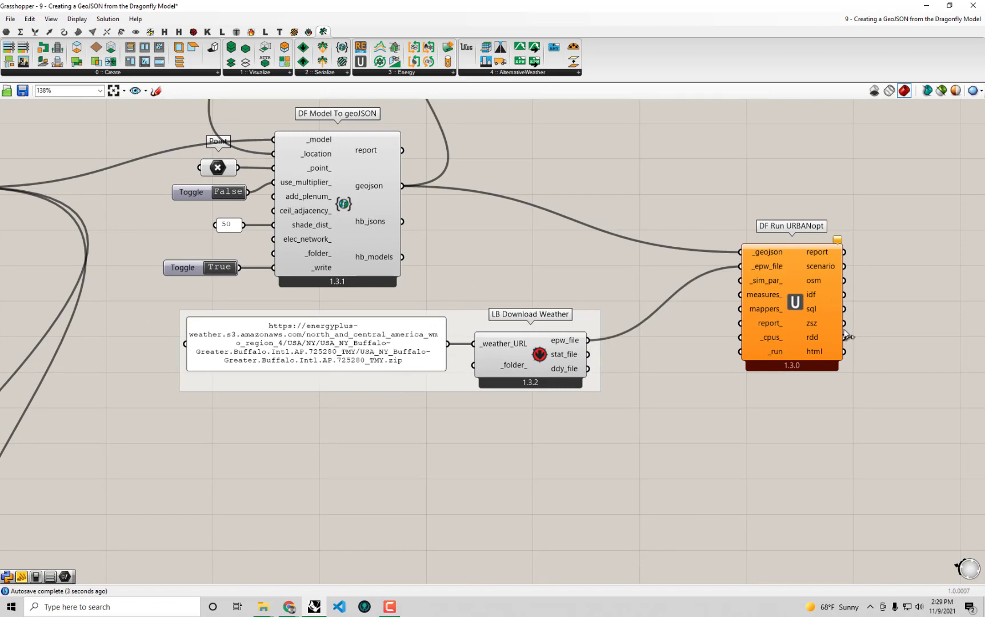
{"action": "mouse_move", "coordinate": [818, 278]}
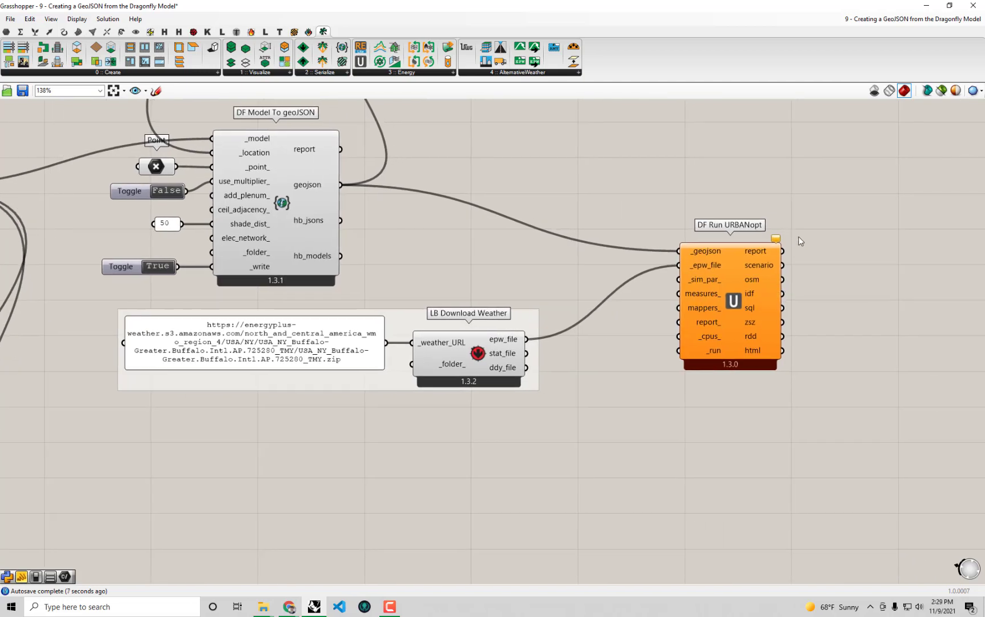
{"action": "mouse_move", "coordinate": [800, 241]}
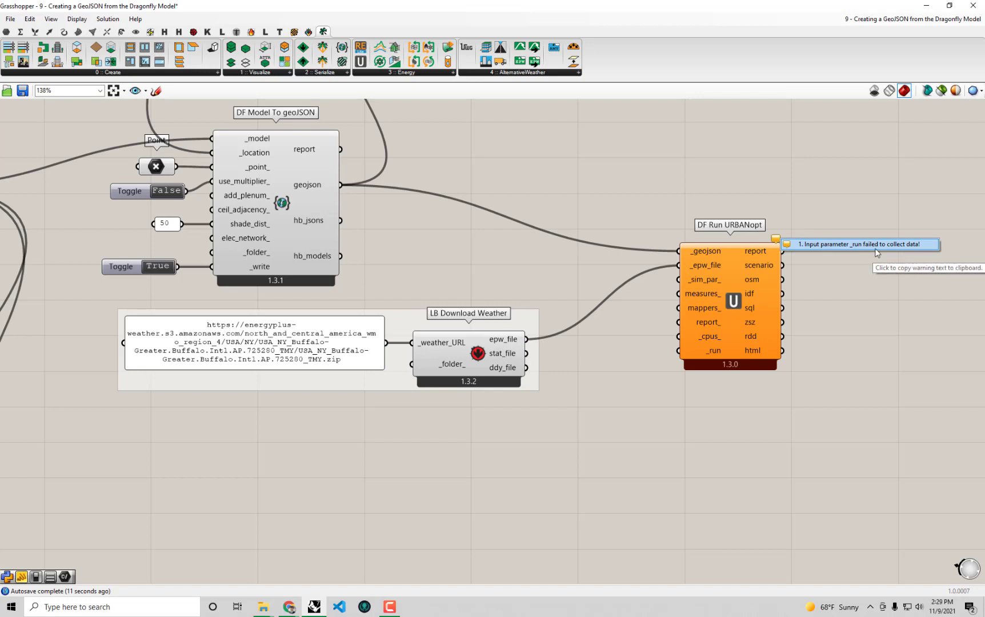
{"action": "mouse_move", "coordinate": [834, 256]}
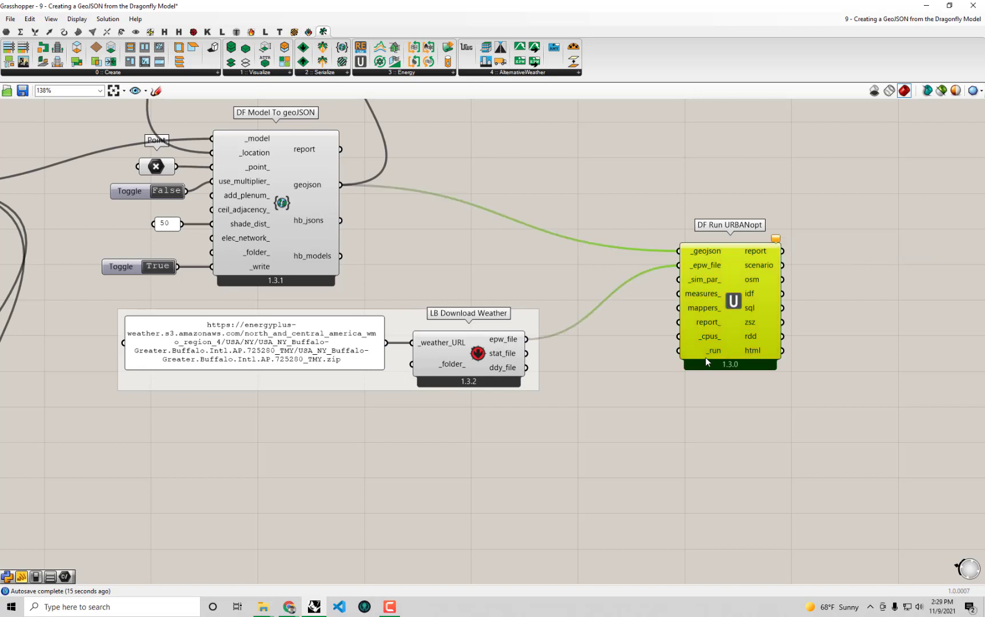
{"action": "mouse_move", "coordinate": [712, 351]}
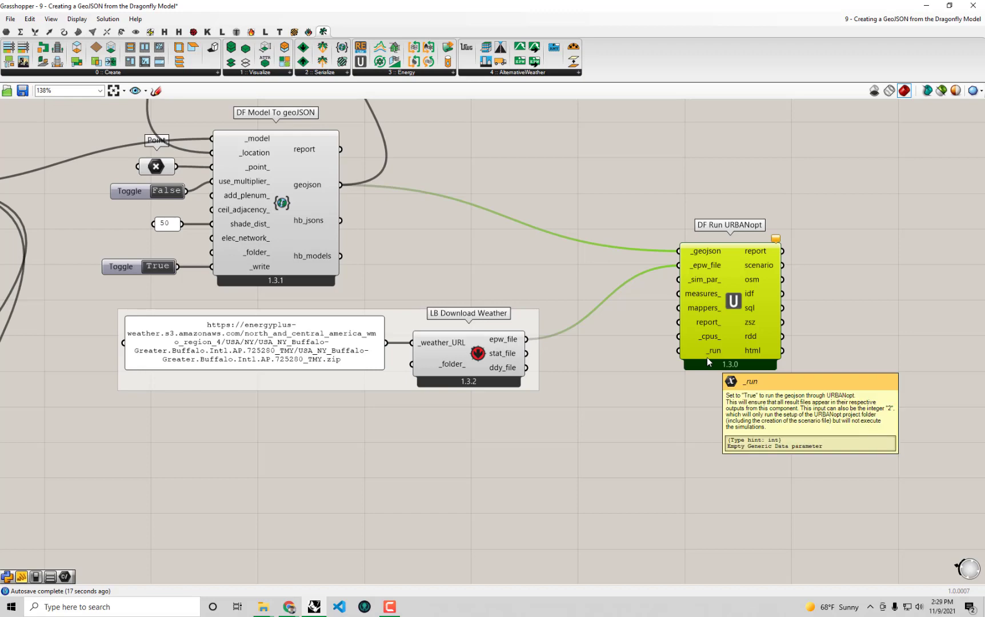
Place a Boolean Toggle, found by searching 'bool', to drive the _run input.
{"action": "scroll", "scroll_direction": "up", "scroll_amount": 3}
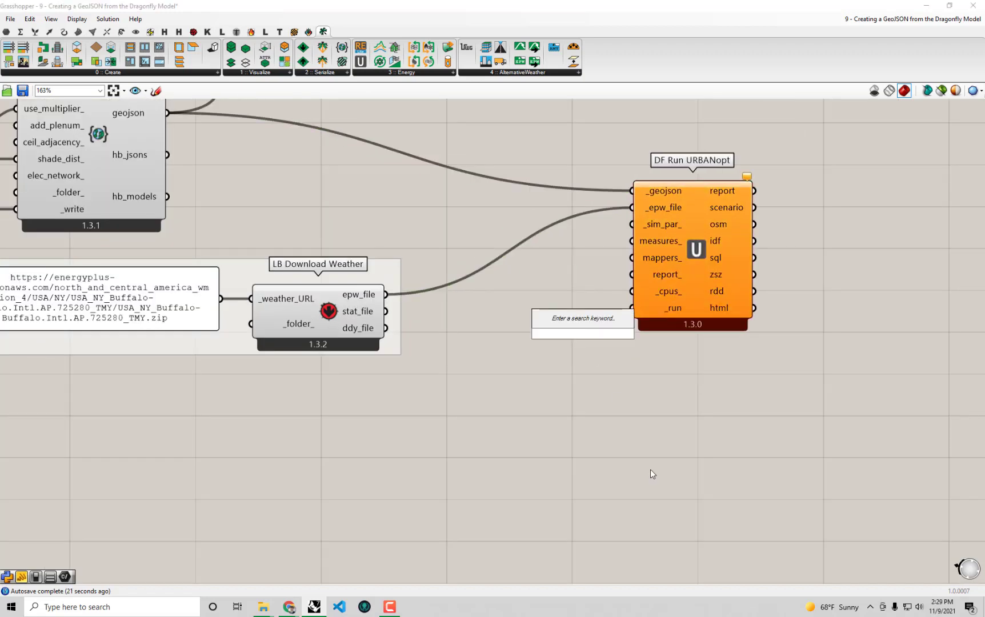
{"action": "type", "text": "bool"}
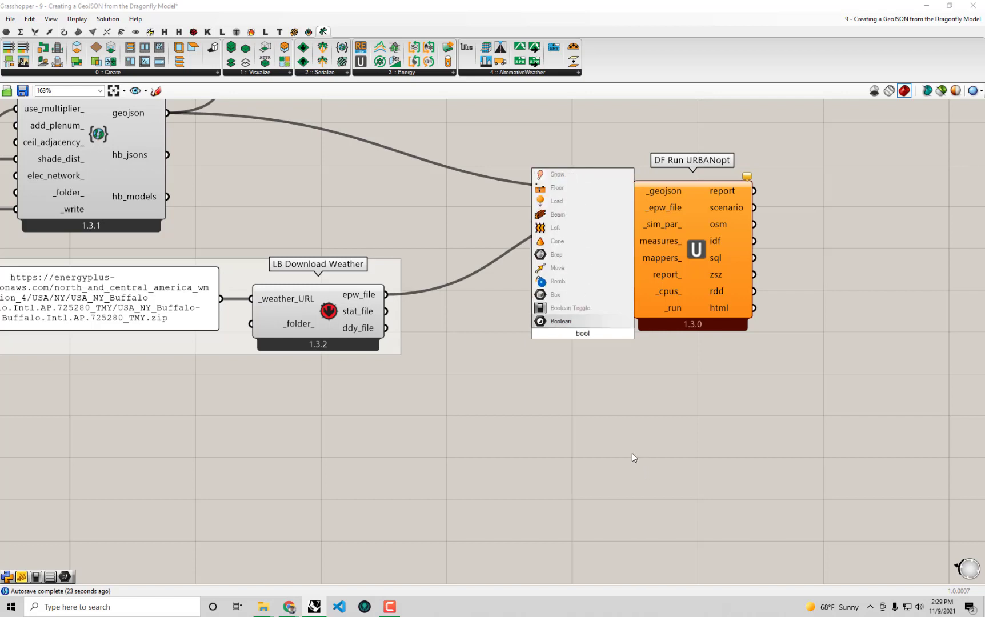
{"action": "left_click", "coordinate": [569, 310]}
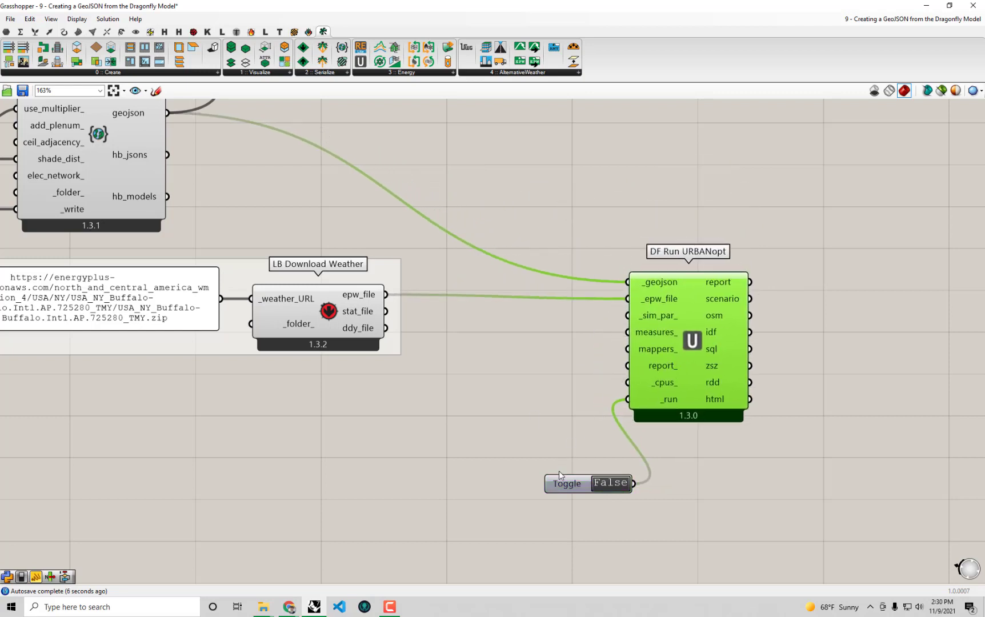
{"action": "mouse_move", "coordinate": [687, 489]}
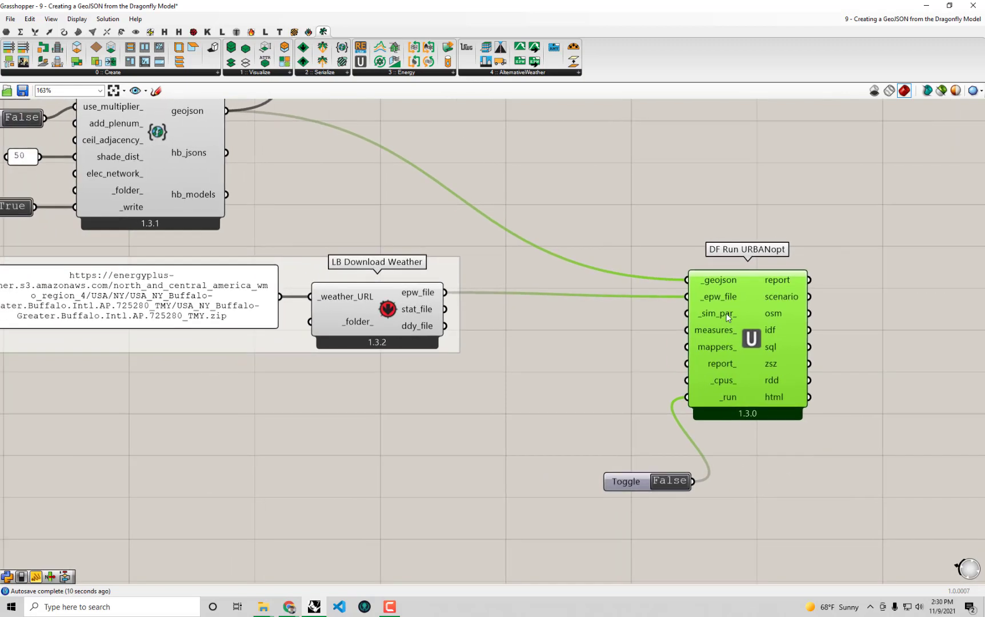
{"action": "mouse_move", "coordinate": [774, 383]}
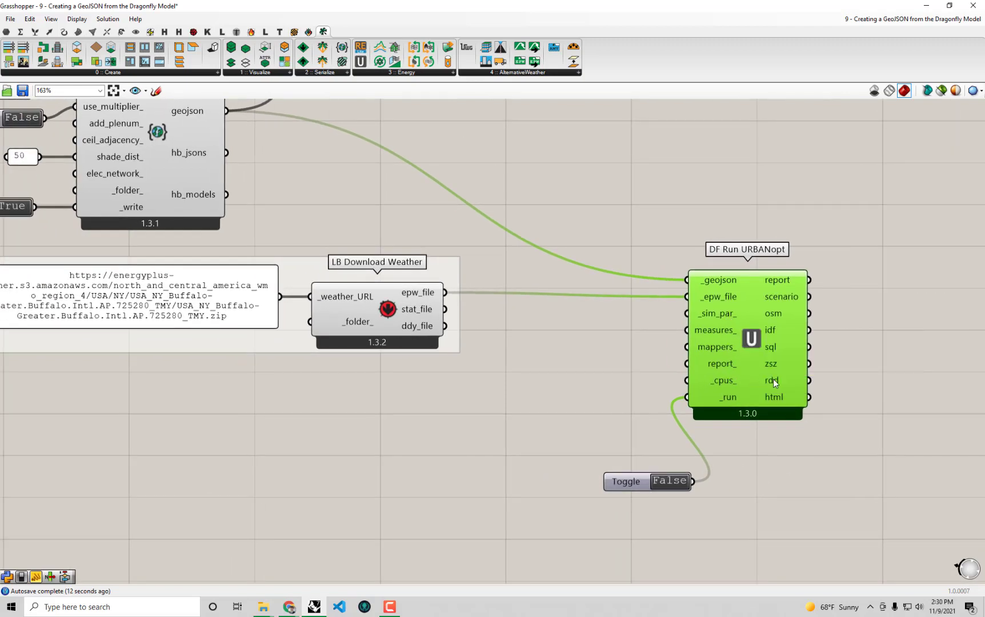
{"action": "mouse_move", "coordinate": [475, 5]}
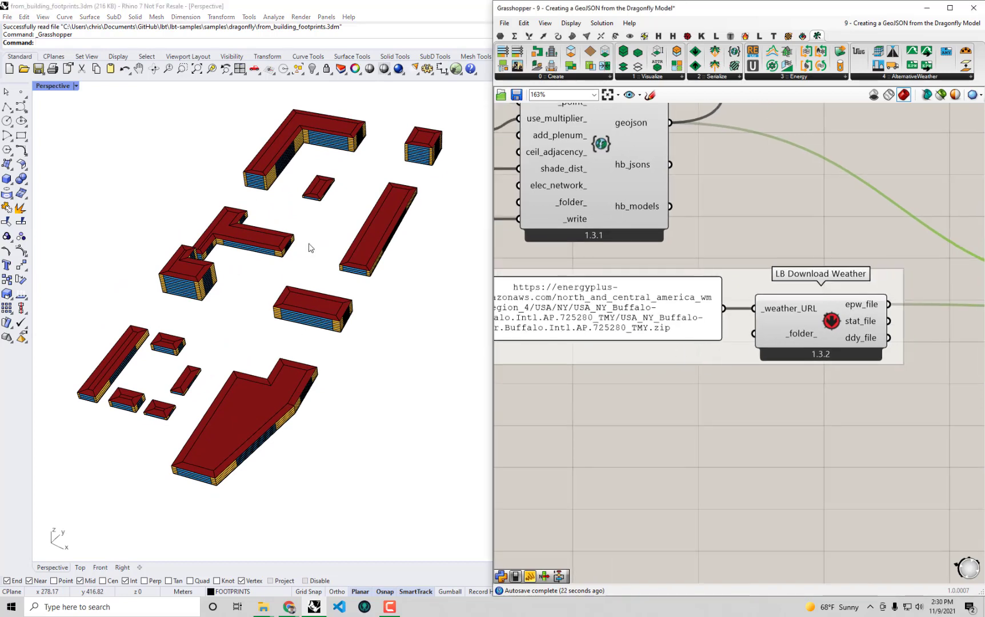
{"action": "mouse_move", "coordinate": [340, 305]}
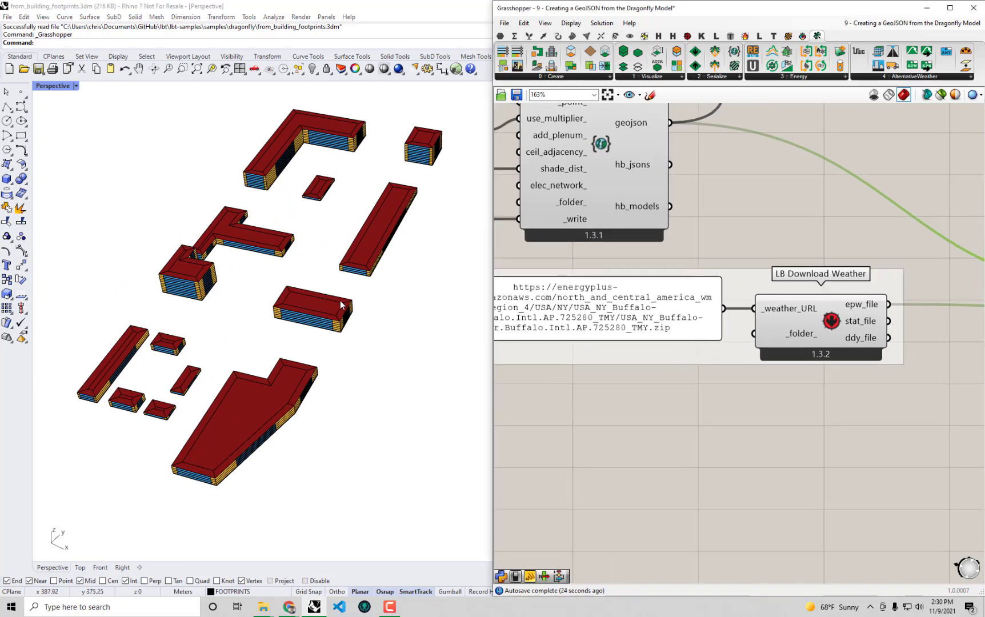
{"action": "scroll", "scroll_direction": "up", "scroll_amount": 3}
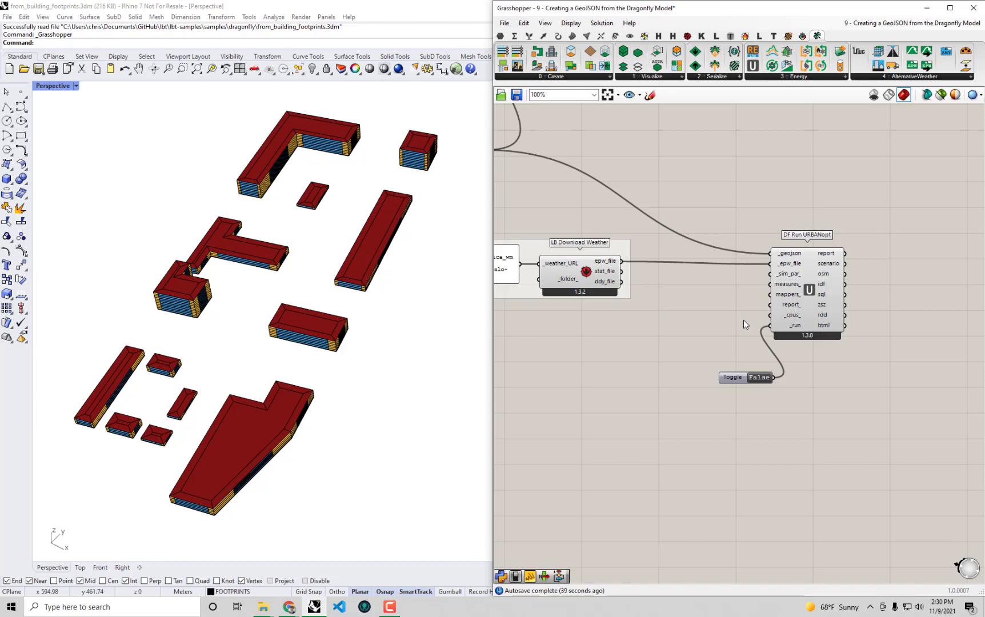
{"action": "mouse_move", "coordinate": [682, 152]}
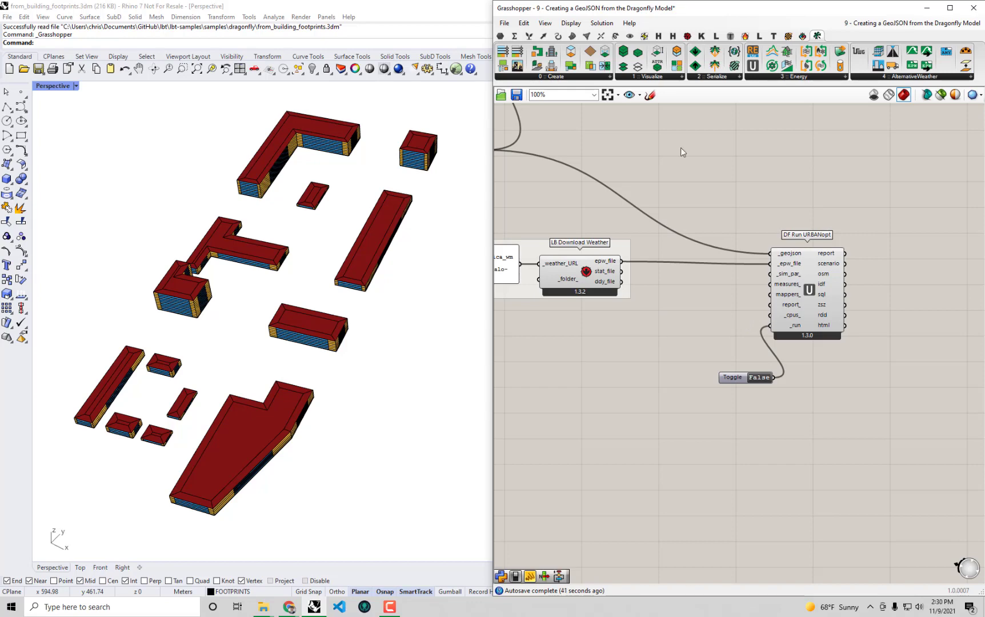
{"action": "mouse_move", "coordinate": [432, 540]}
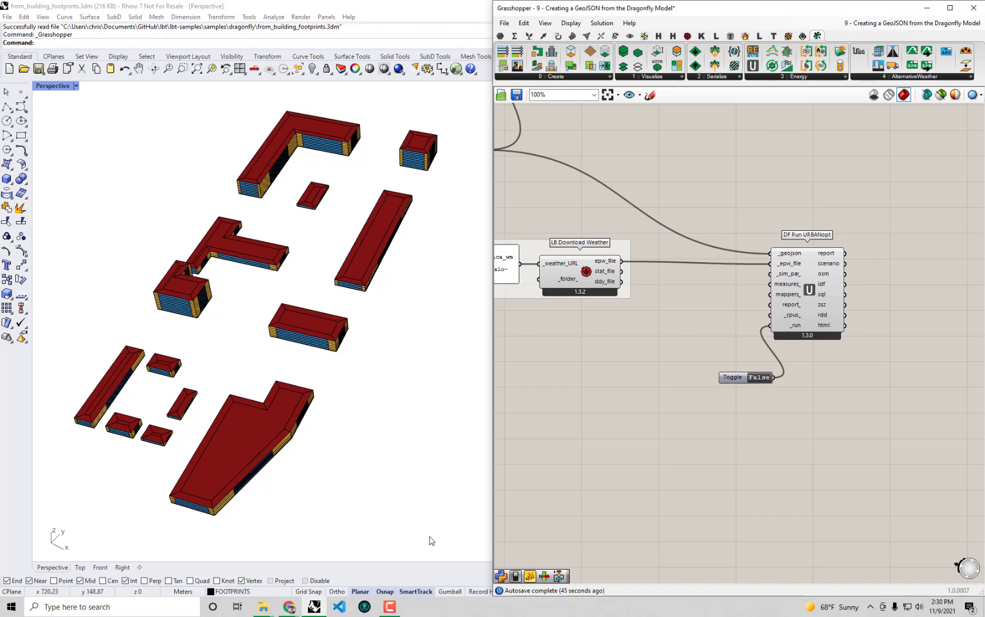
{"action": "mouse_move", "coordinate": [428, 536]}
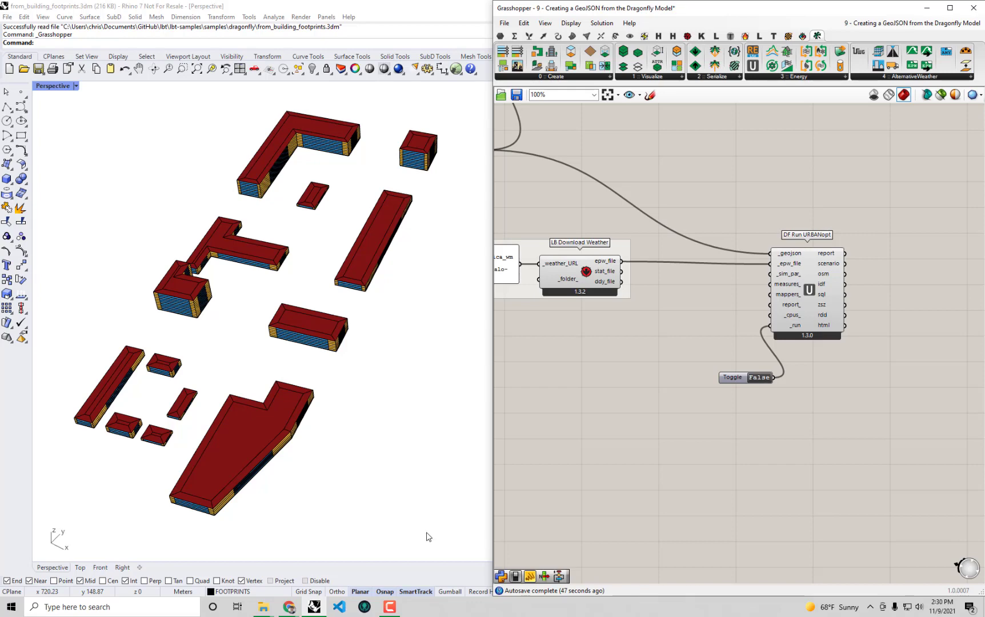
{"action": "scroll", "scroll_direction": "up", "scroll_amount": 3}
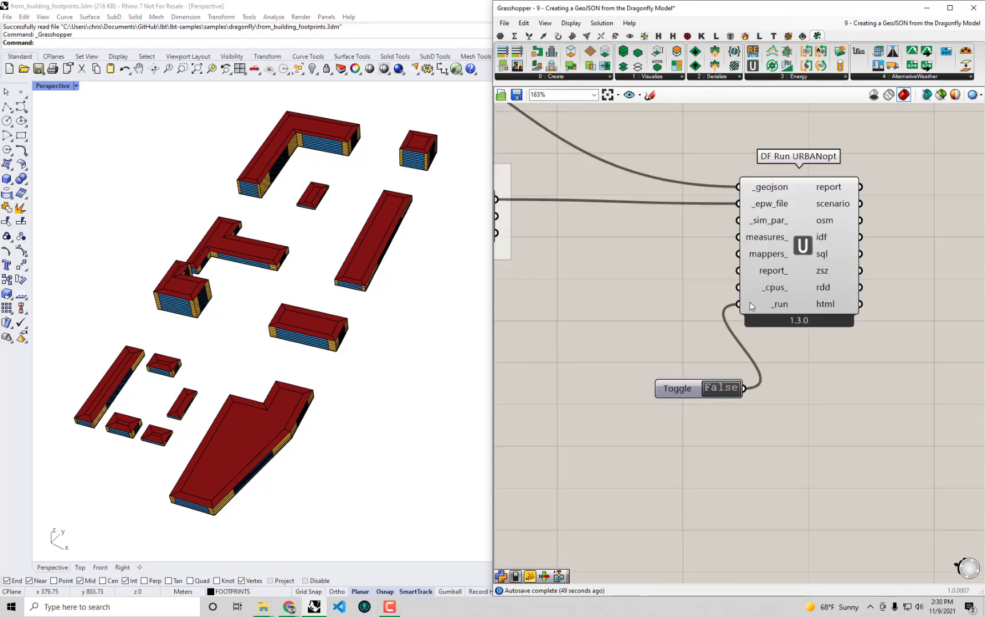
{"action": "scroll", "scroll_direction": "up", "scroll_amount": 3}
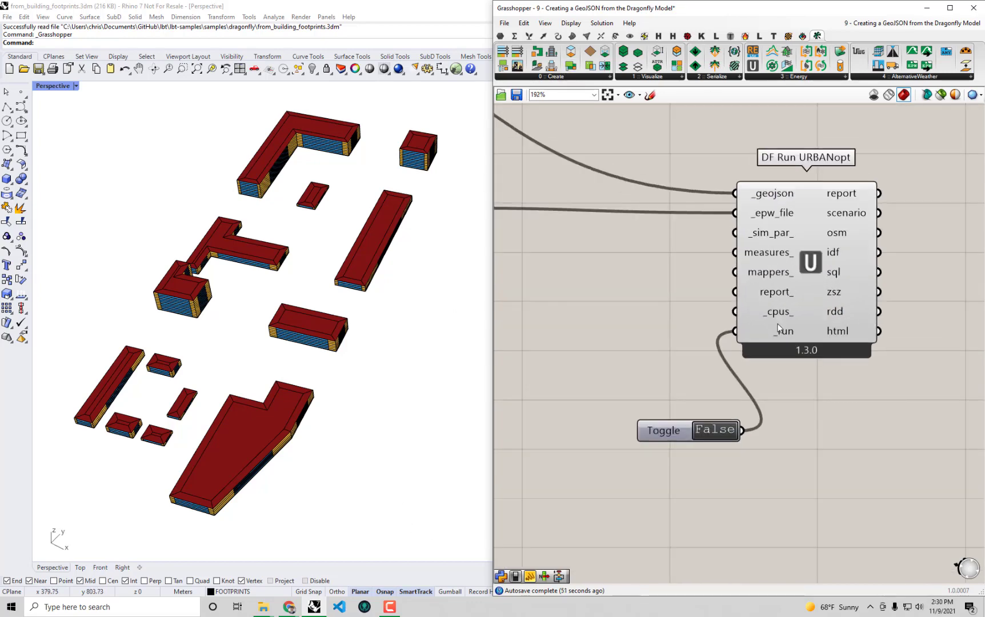
{"action": "mouse_move", "coordinate": [779, 320]}
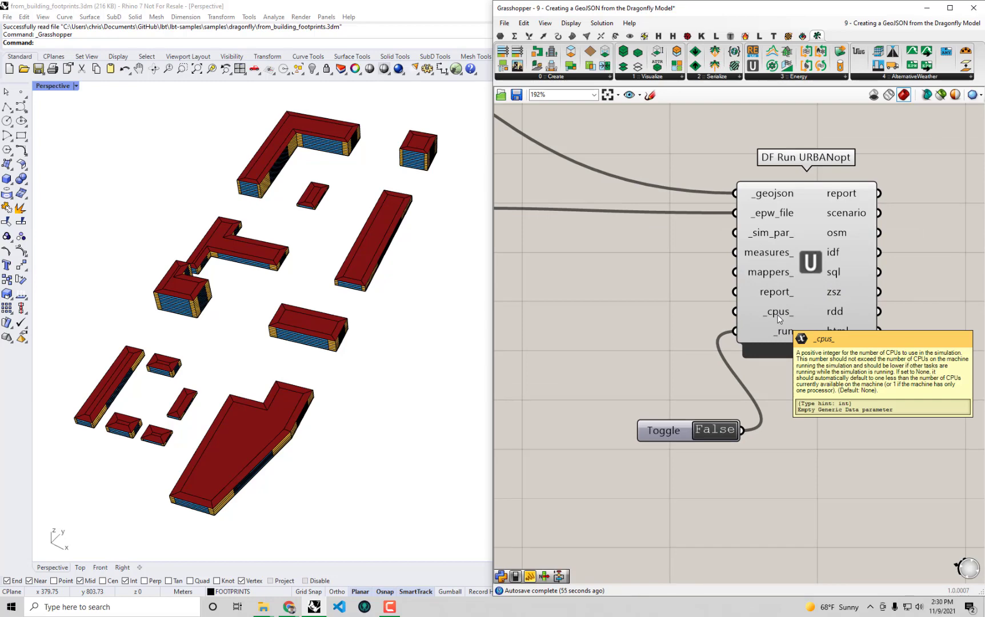
{"action": "mouse_move", "coordinate": [820, 153]}
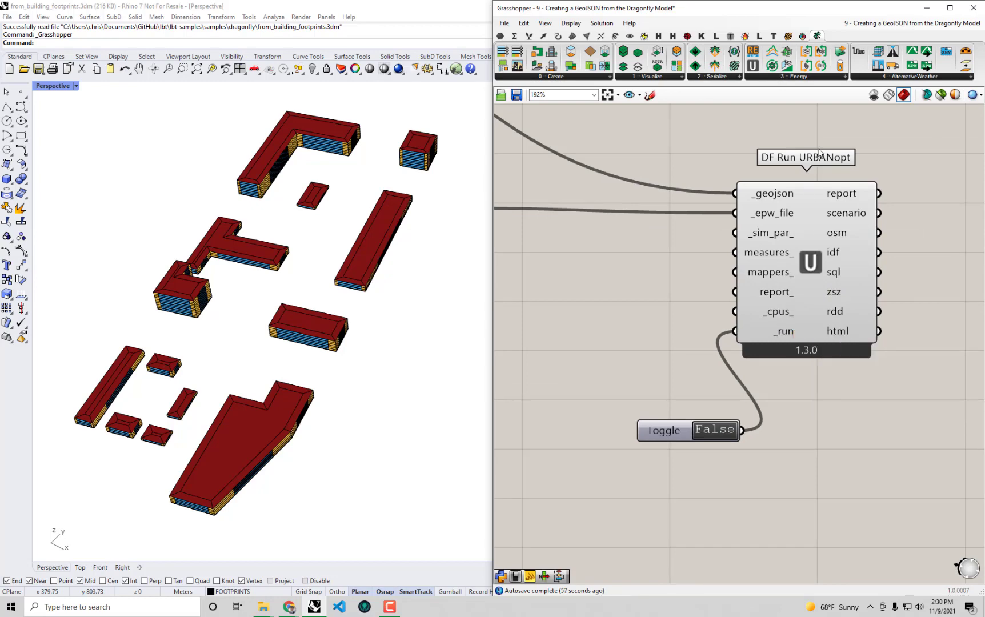
{"action": "mouse_move", "coordinate": [872, 355]}
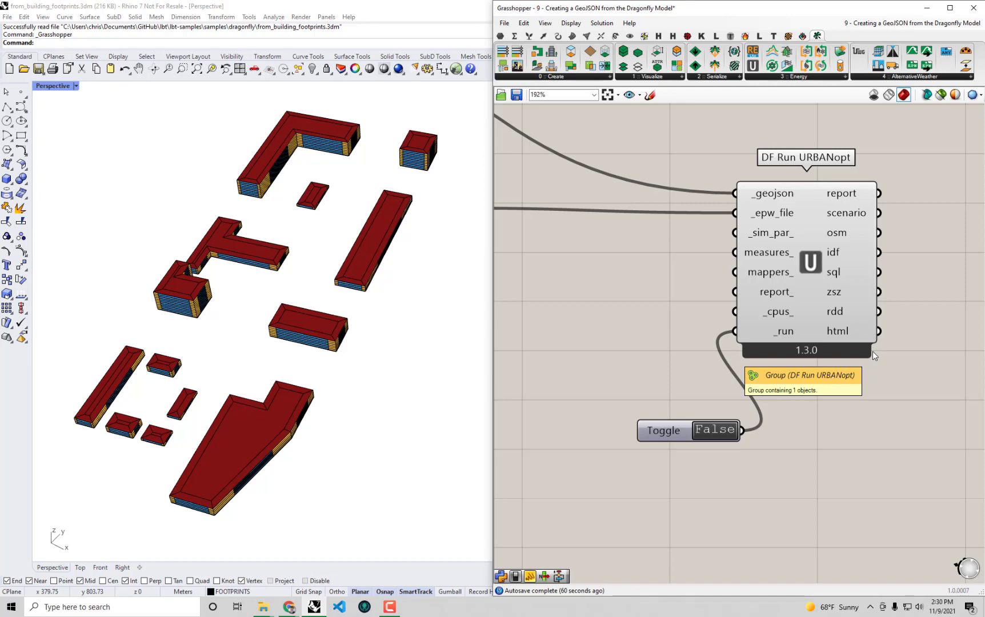
{"action": "mouse_move", "coordinate": [783, 318]}
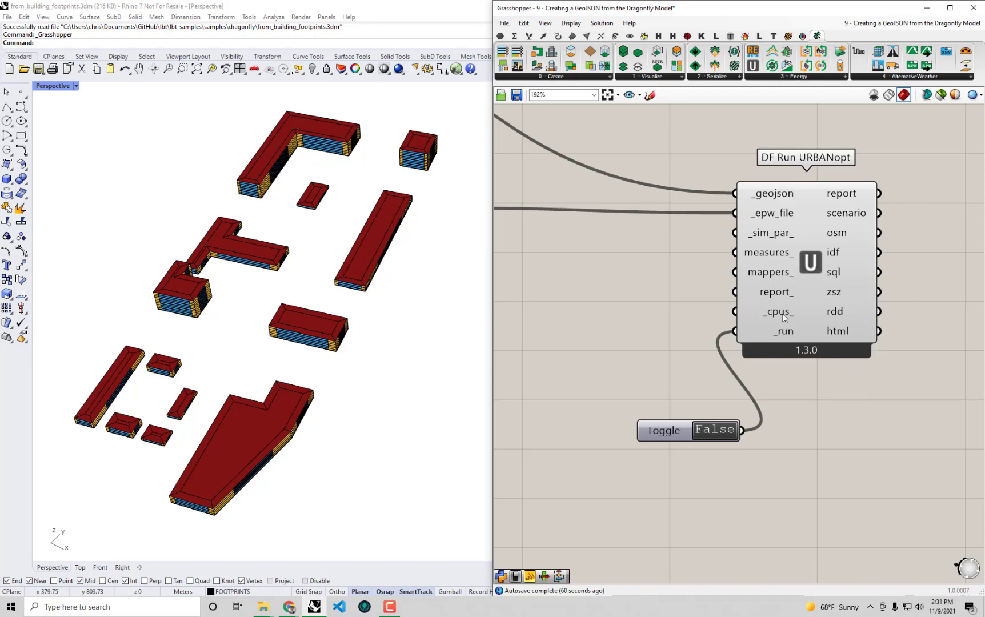
{"action": "mouse_move", "coordinate": [777, 312]}
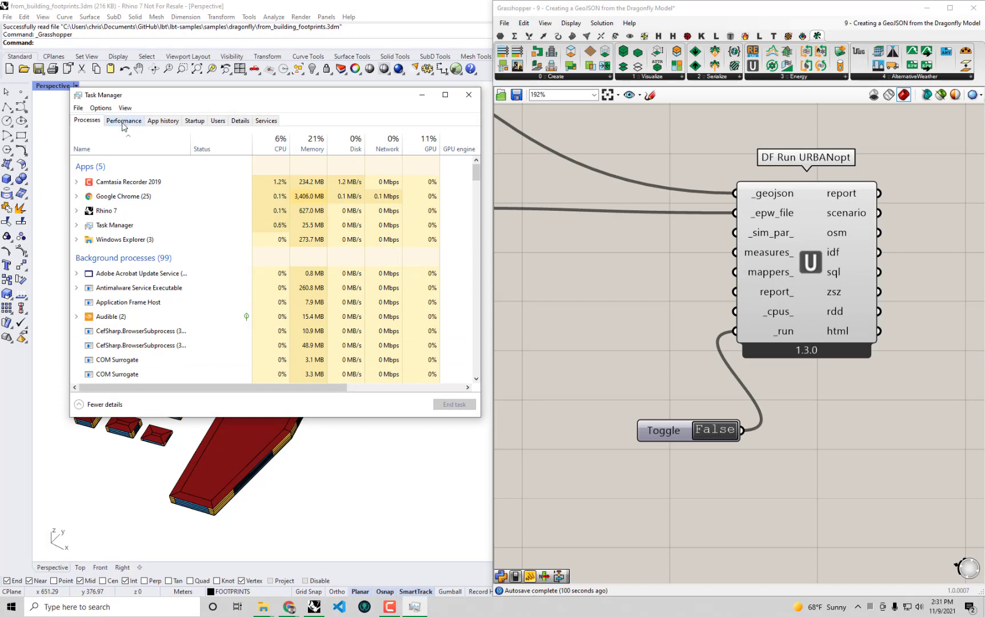
{"action": "left_click", "coordinate": [123, 121]}
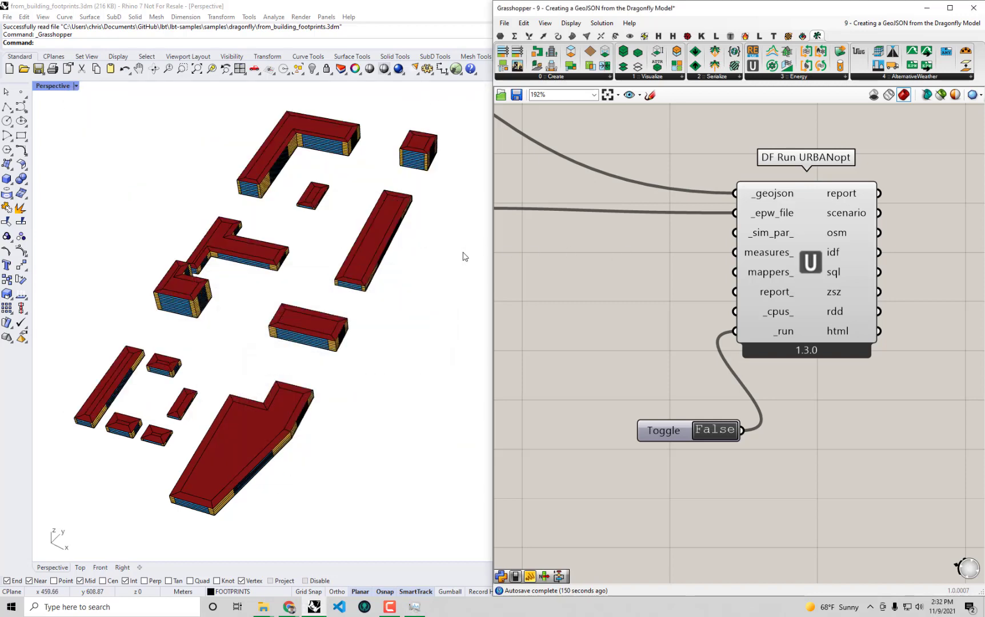
{"action": "mouse_move", "coordinate": [495, 262]}
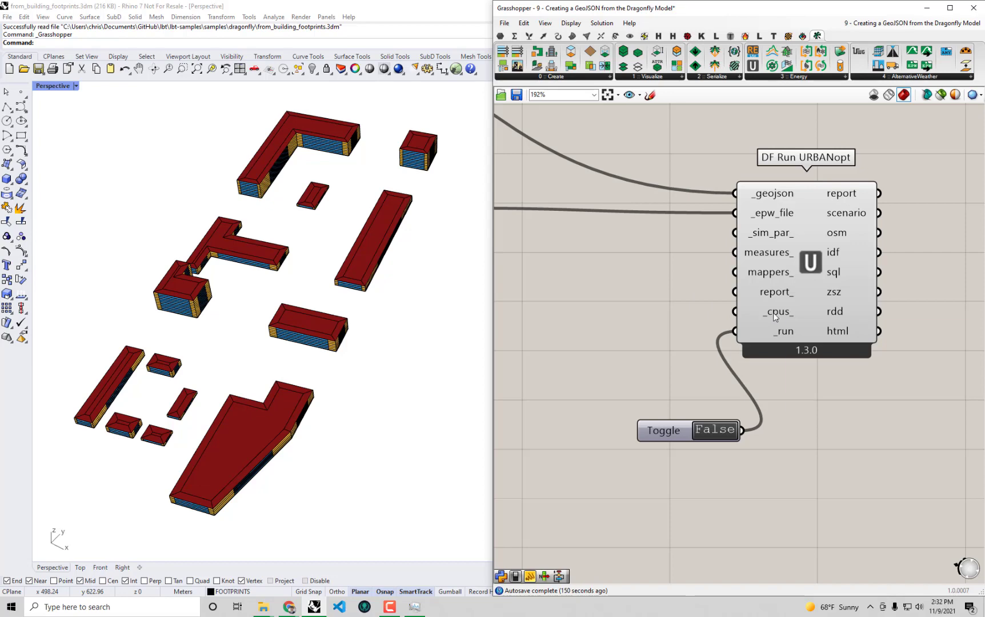
{"action": "mouse_move", "coordinate": [777, 312]}
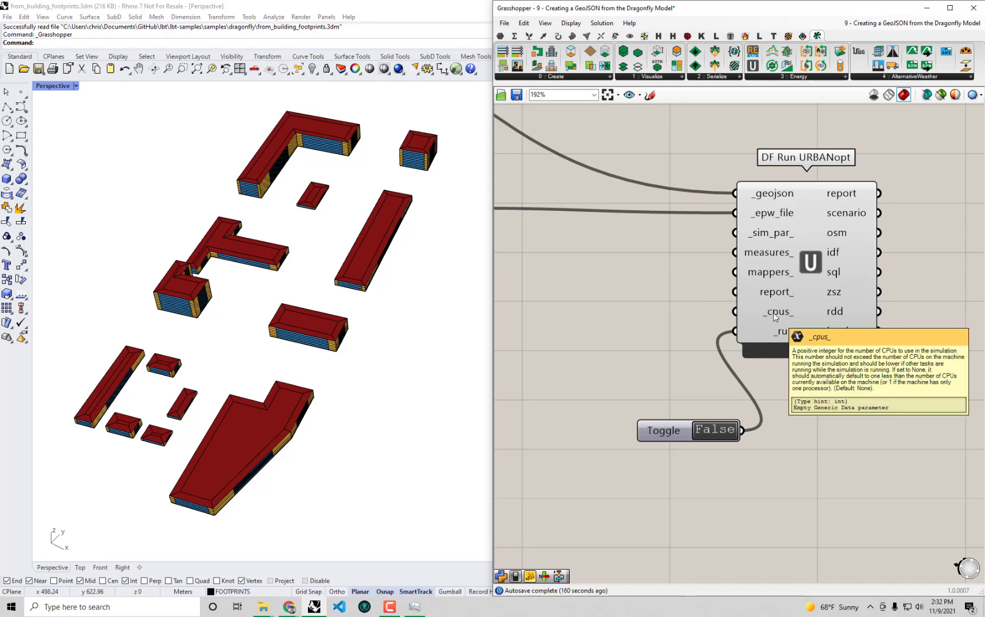
{"action": "mouse_move", "coordinate": [461, 505]}
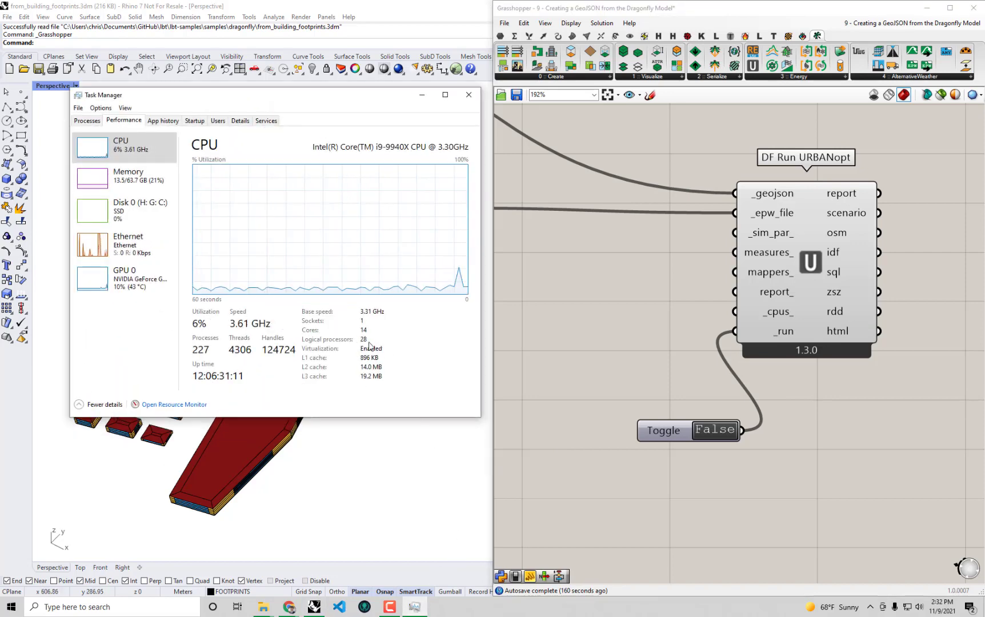
{"action": "mouse_move", "coordinate": [438, 342]}
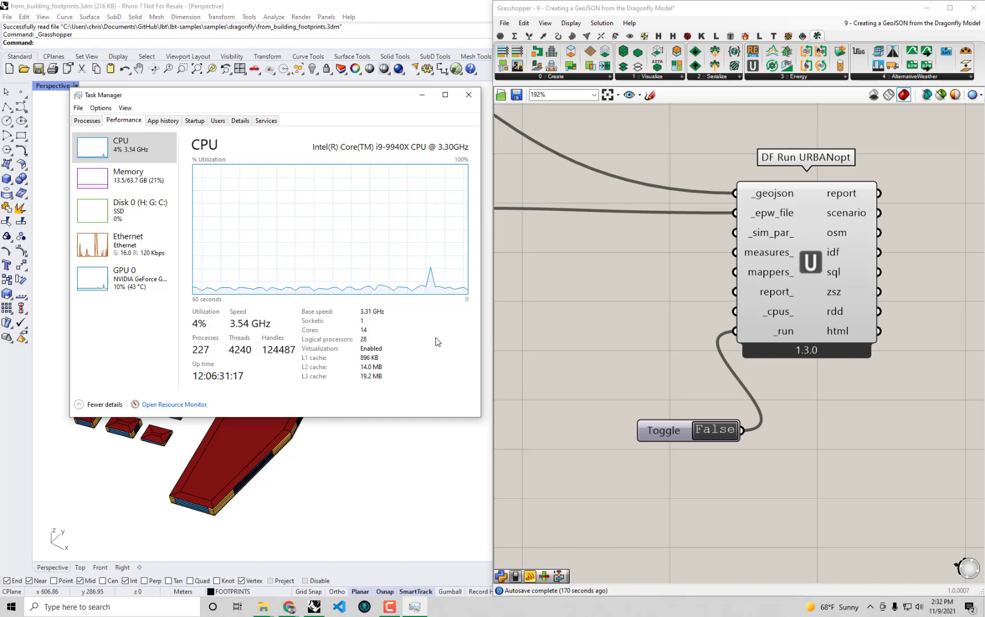
{"action": "mouse_move", "coordinate": [532, 315]}
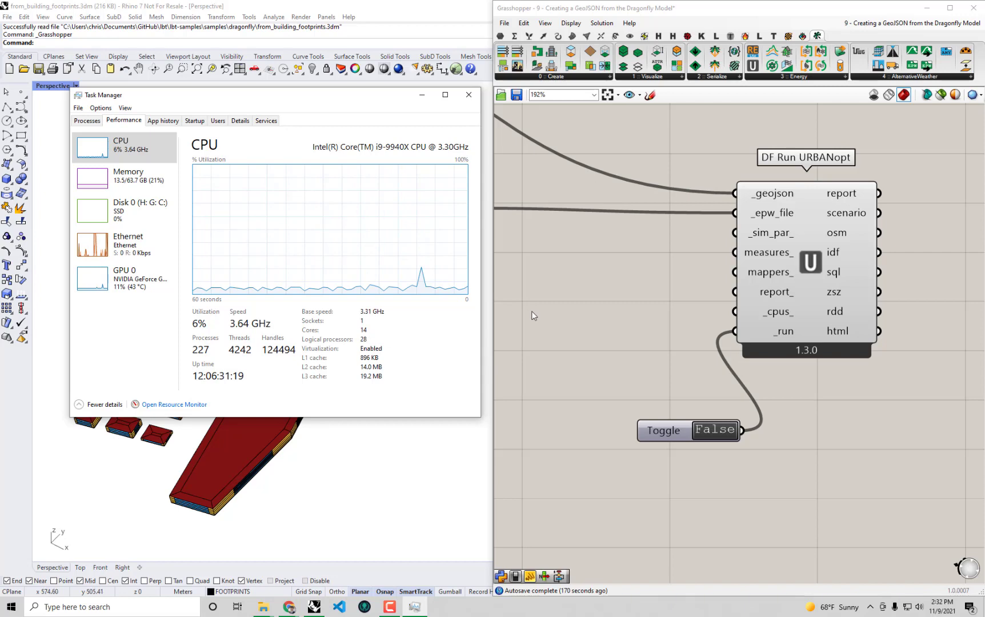
{"action": "left_click", "coordinate": [468, 95]}
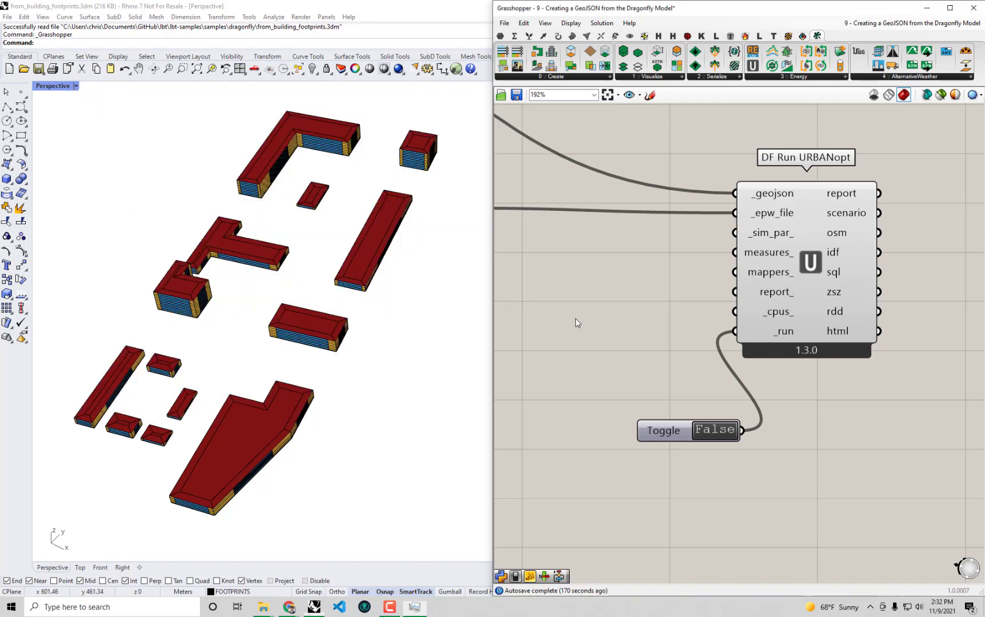
{"action": "mouse_move", "coordinate": [681, 327]}
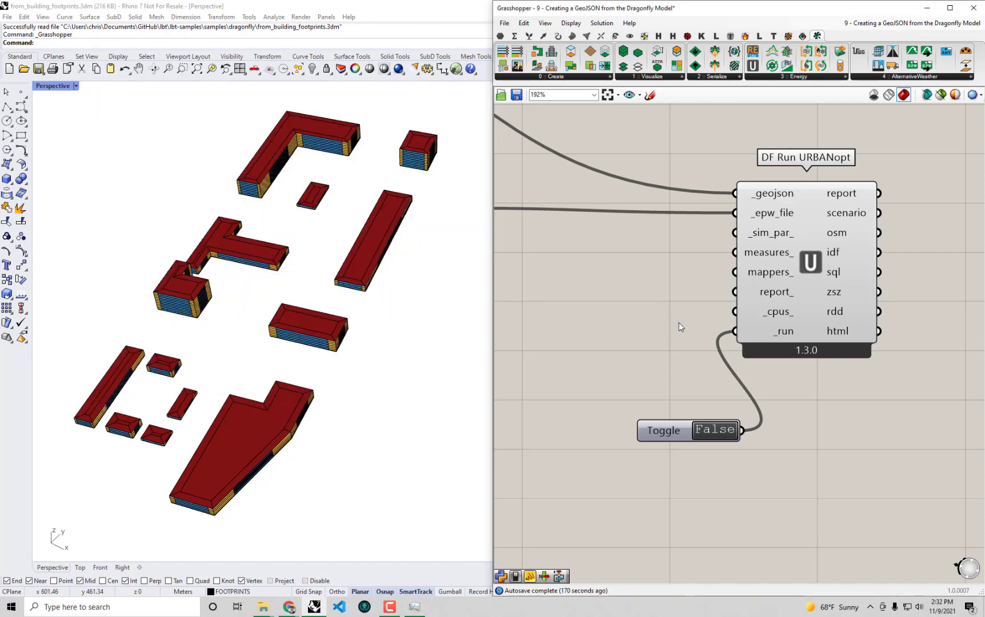
{"action": "mouse_move", "coordinate": [776, 312]}
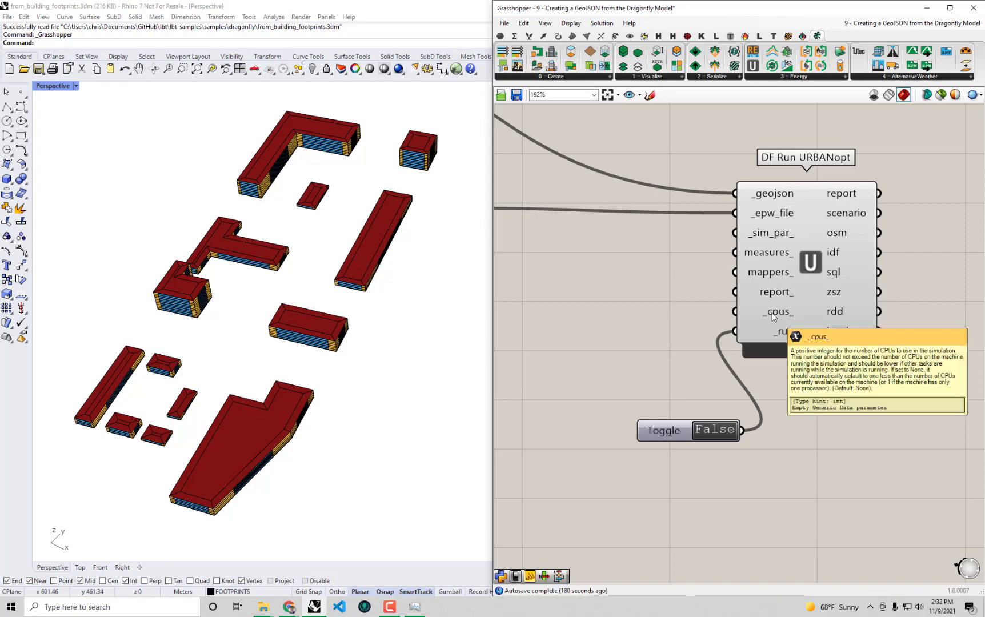
{"action": "mouse_move", "coordinate": [597, 308]}
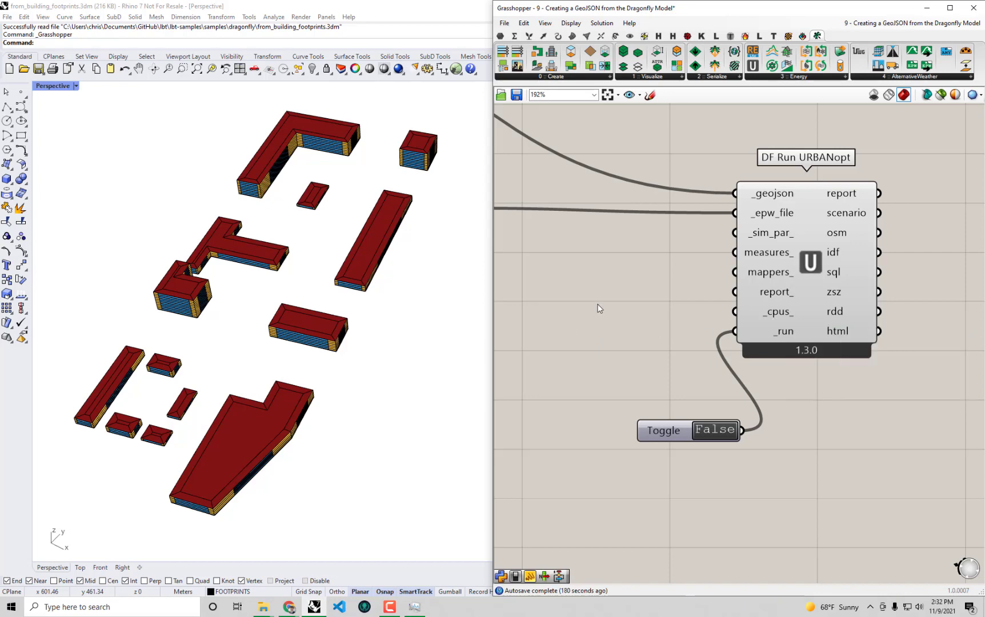
{"action": "scroll", "scroll_direction": "down", "scroll_amount": 3}
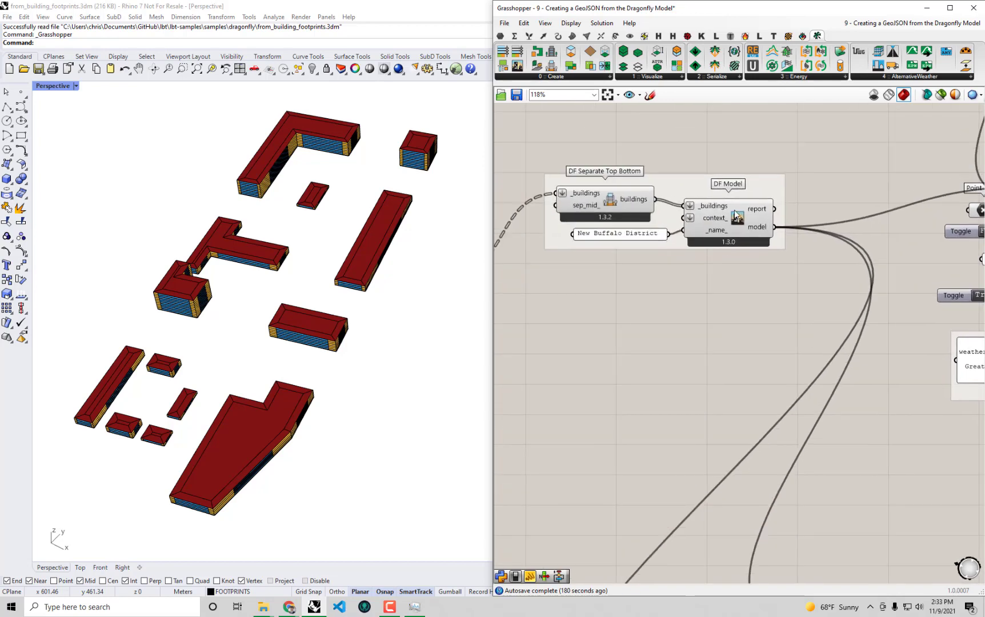
{"action": "mouse_move", "coordinate": [705, 207]}
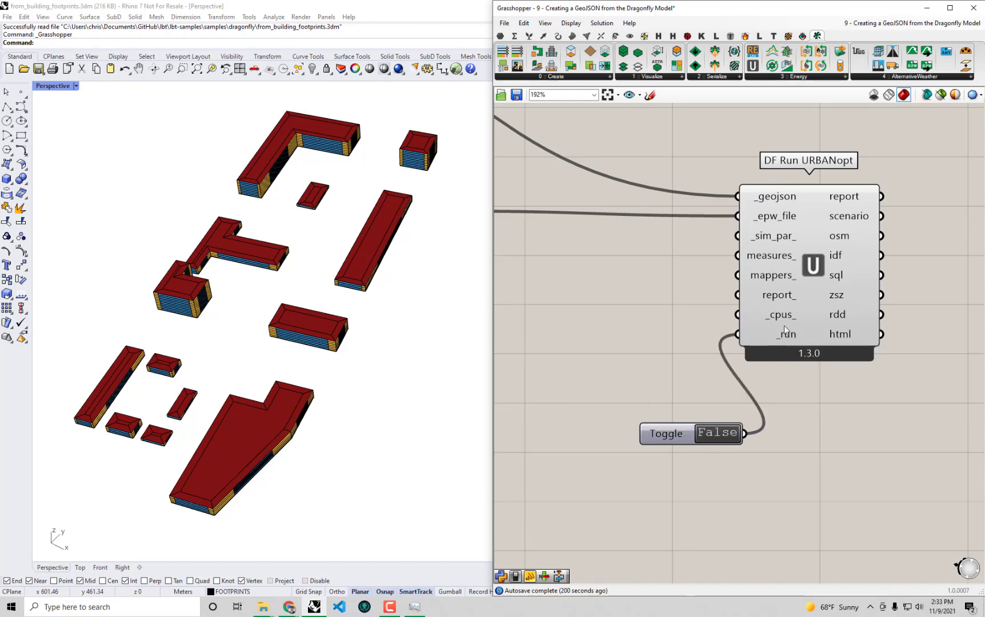
{"action": "mouse_move", "coordinate": [783, 286]}
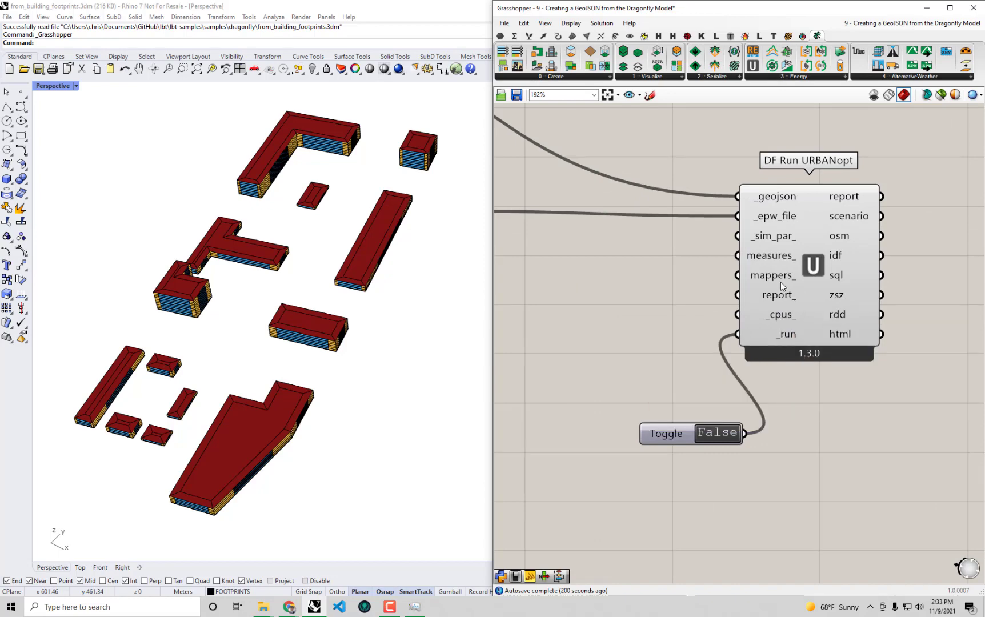
{"action": "mouse_move", "coordinate": [804, 298]}
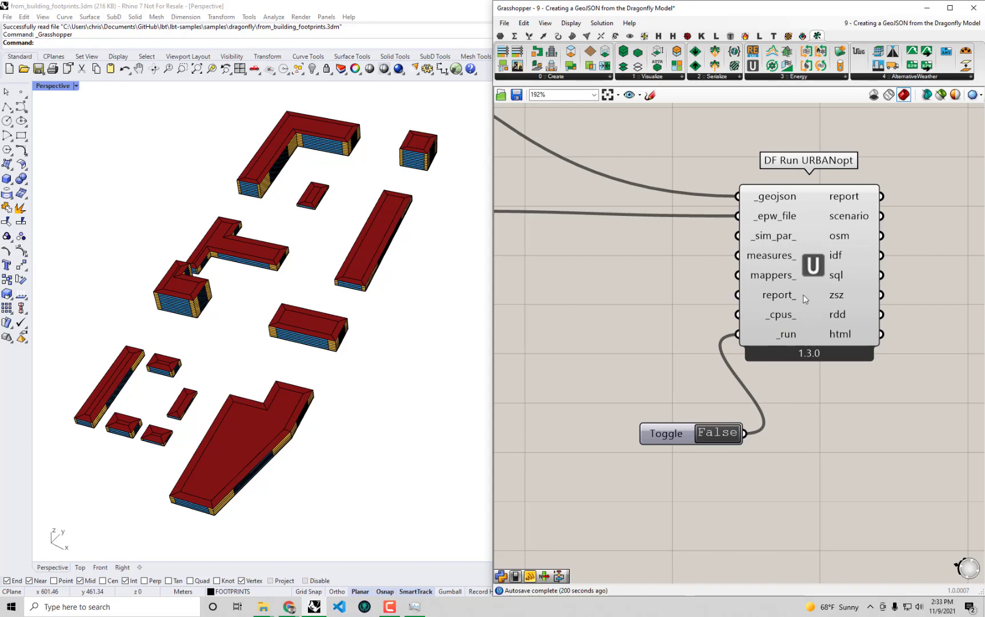
{"action": "mouse_move", "coordinate": [779, 295]}
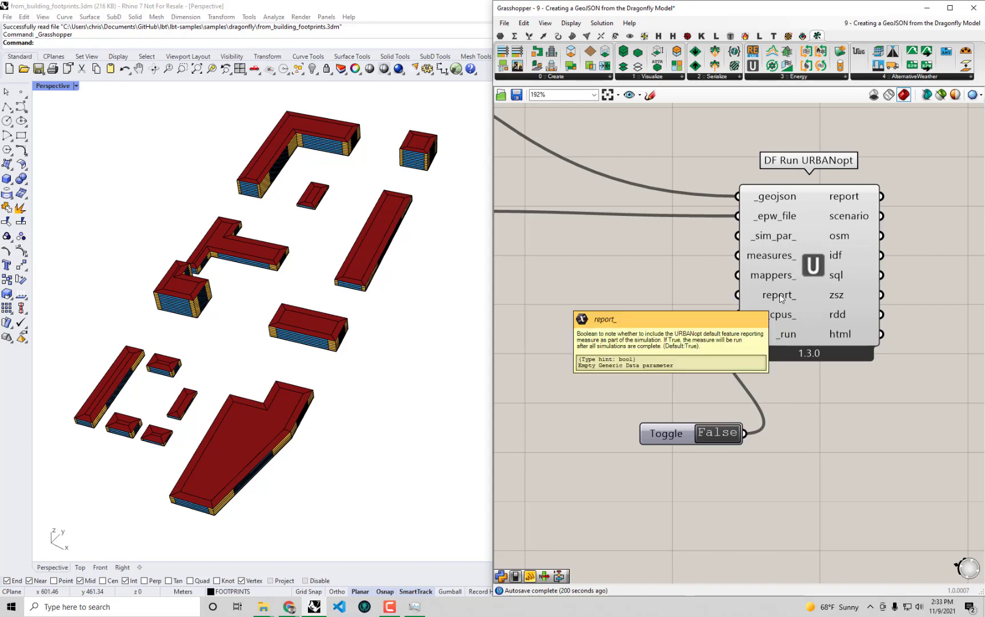
{"action": "mouse_move", "coordinate": [765, 296]}
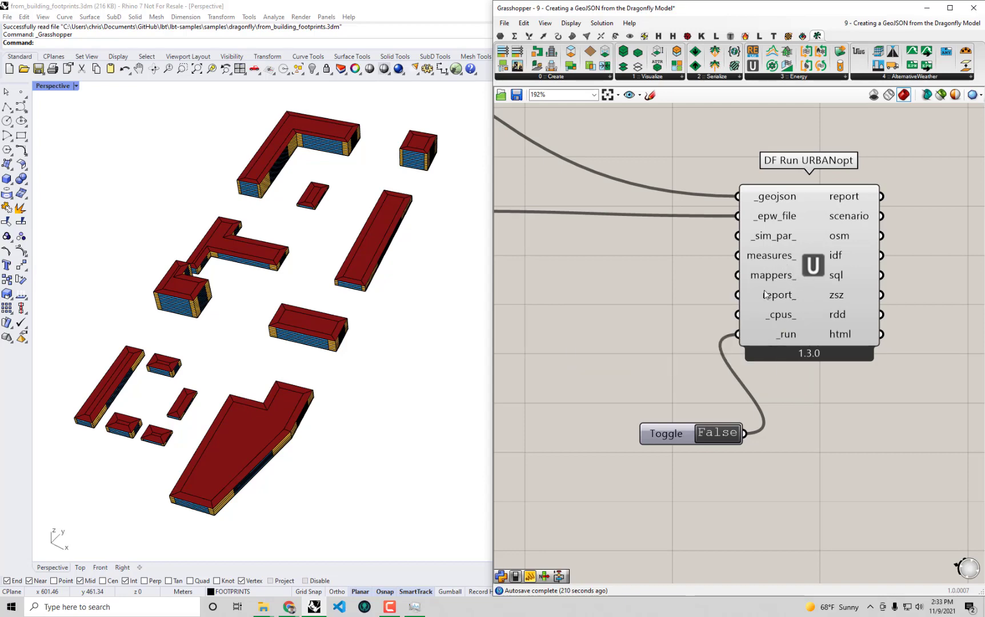
{"action": "mouse_move", "coordinate": [766, 259]}
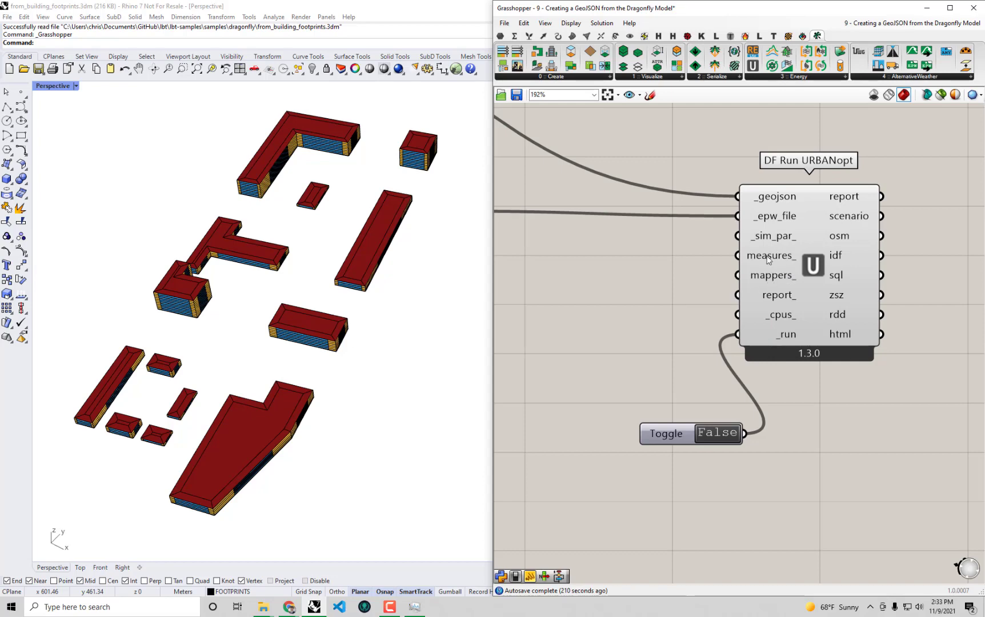
{"action": "mouse_move", "coordinate": [774, 248]}
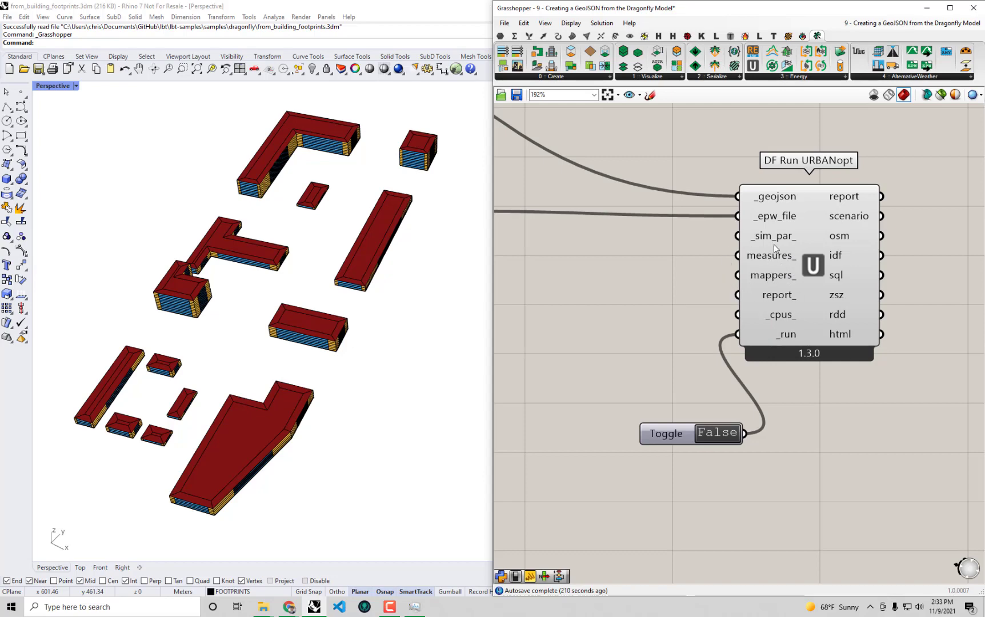
{"action": "mouse_move", "coordinate": [752, 202]}
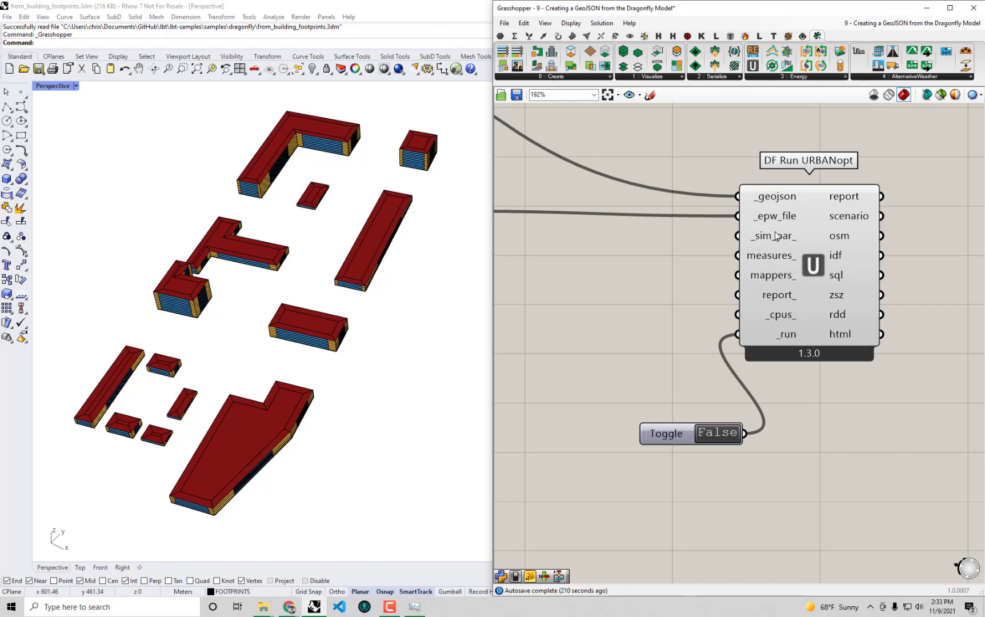
Maximize Grasshopper and zoom to LB Download Weather feeding DF Run URBANopt.
{"action": "left_click", "coordinate": [949, 7]}
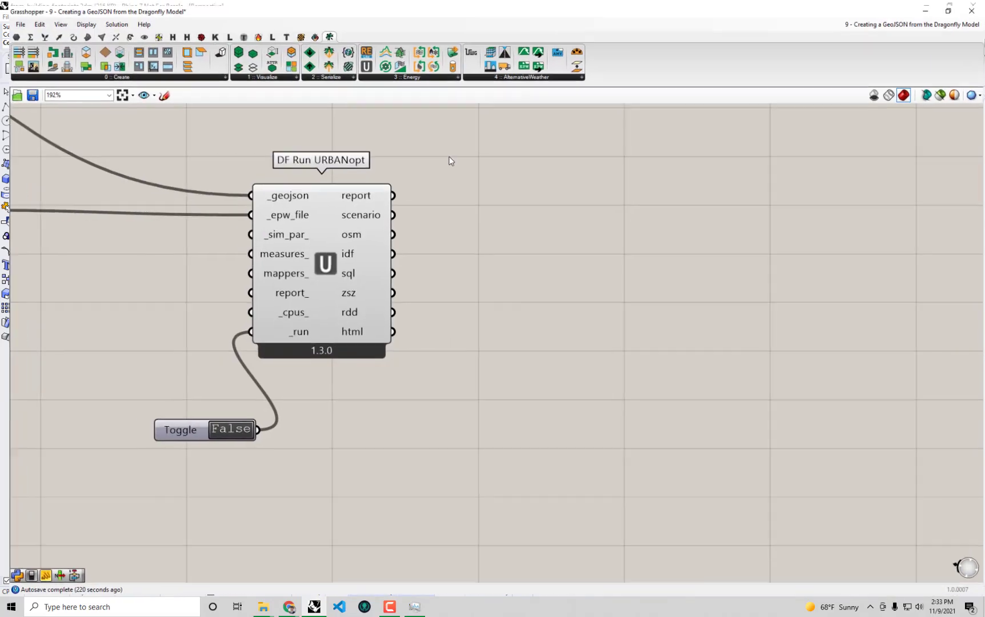
{"action": "scroll", "scroll_direction": "down", "scroll_amount": 3}
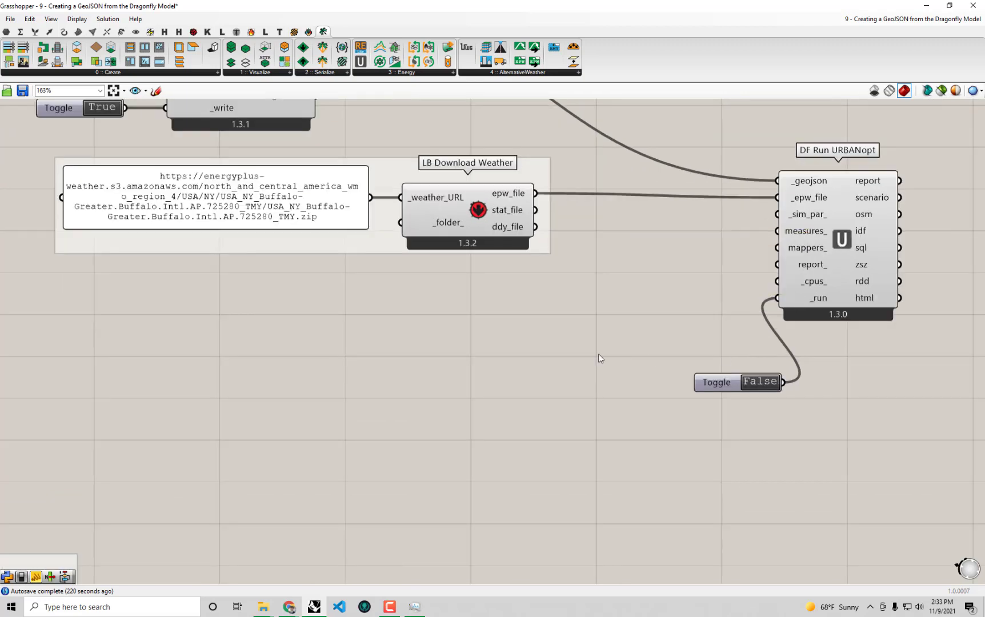
{"action": "mouse_move", "coordinate": [753, 326]}
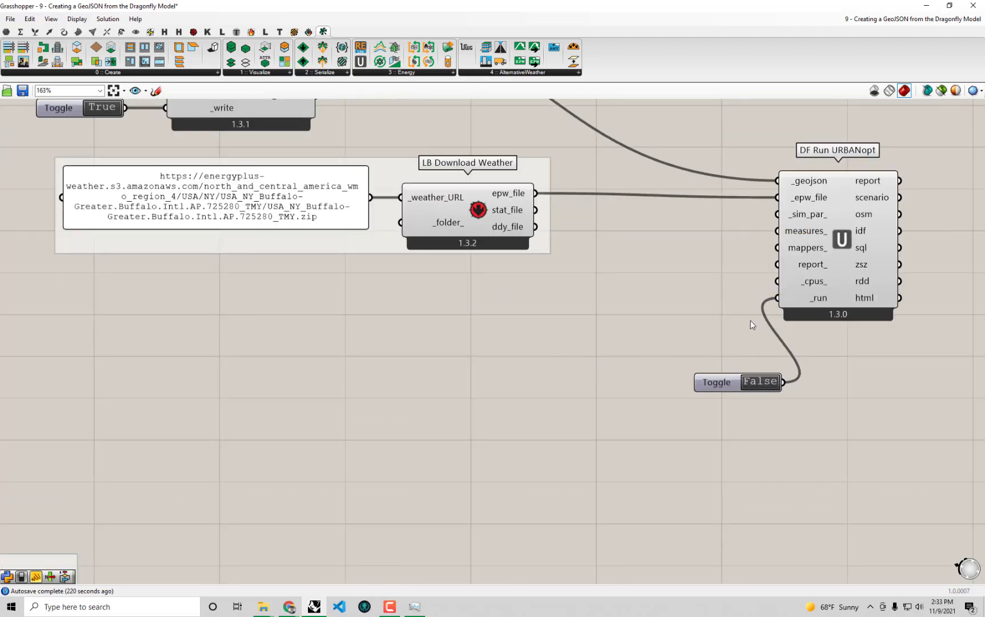
{"action": "mouse_move", "coordinate": [807, 344]}
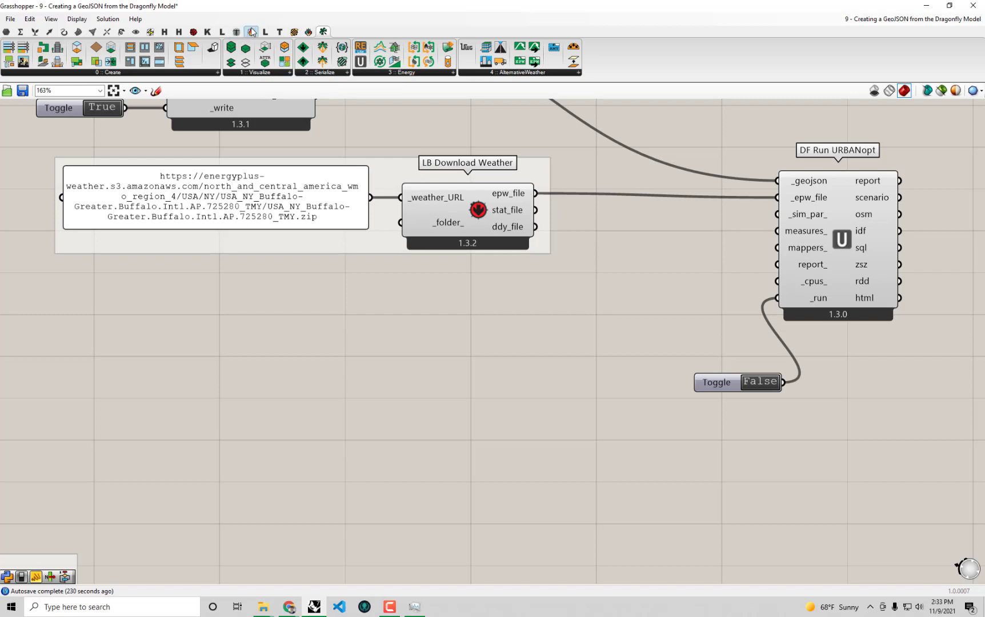
{"action": "left_click", "coordinate": [249, 32]}
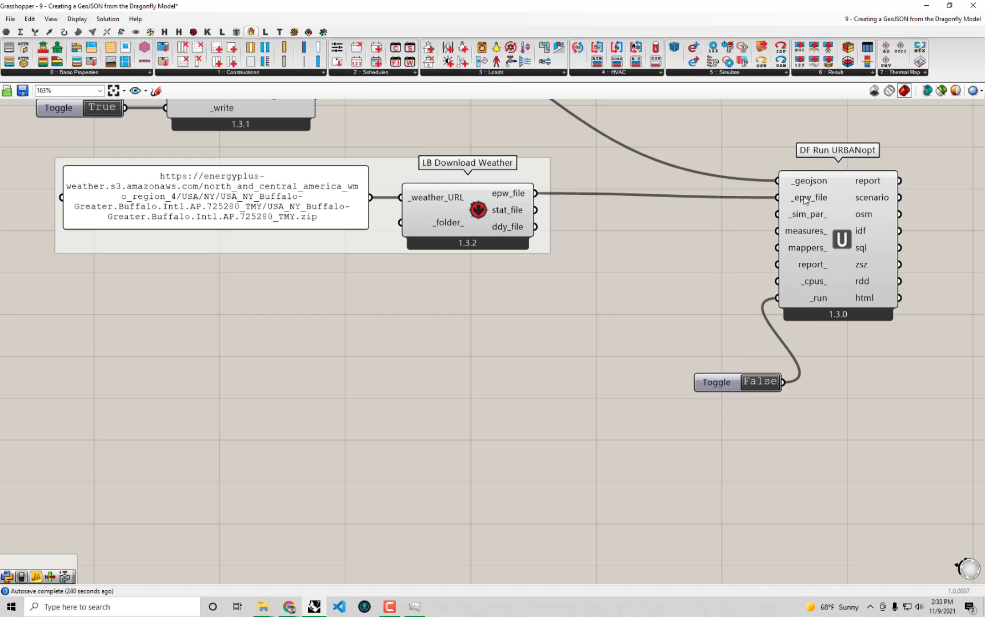
{"action": "mouse_move", "coordinate": [754, 88]}
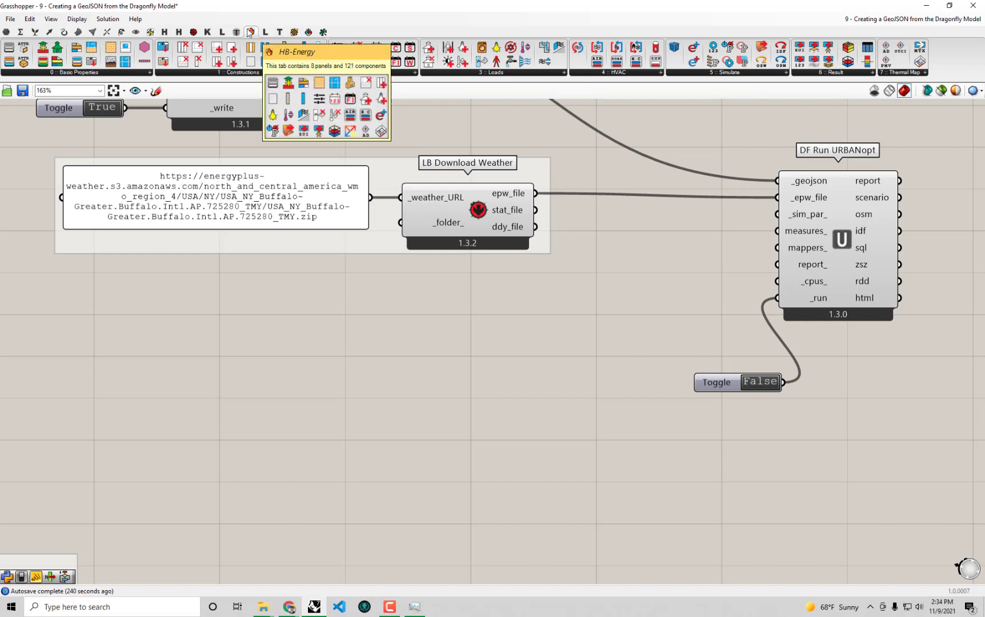
{"action": "left_click", "coordinate": [727, 72]}
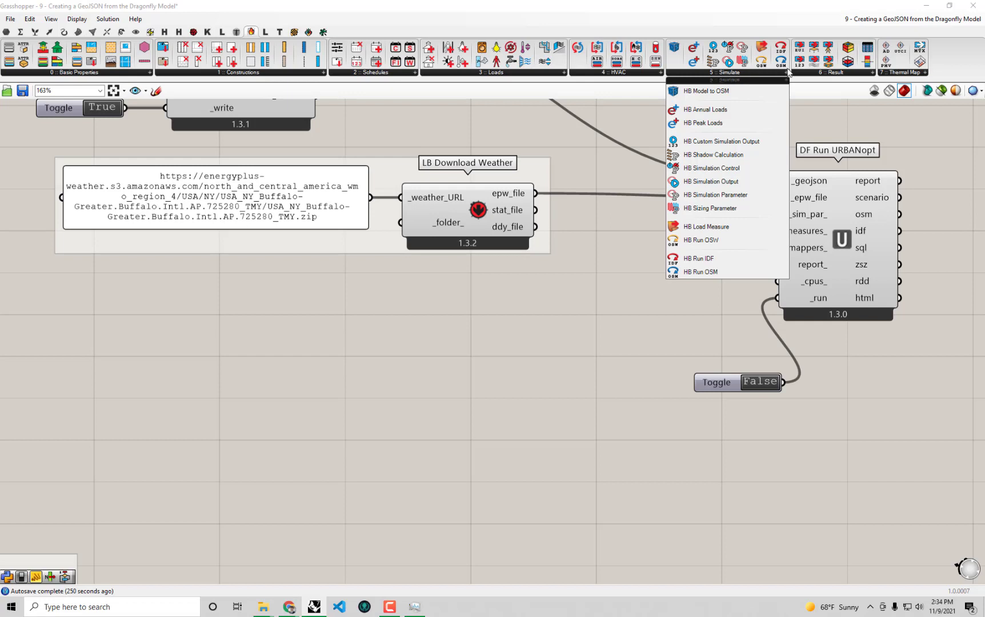
{"action": "mouse_move", "coordinate": [713, 195]}
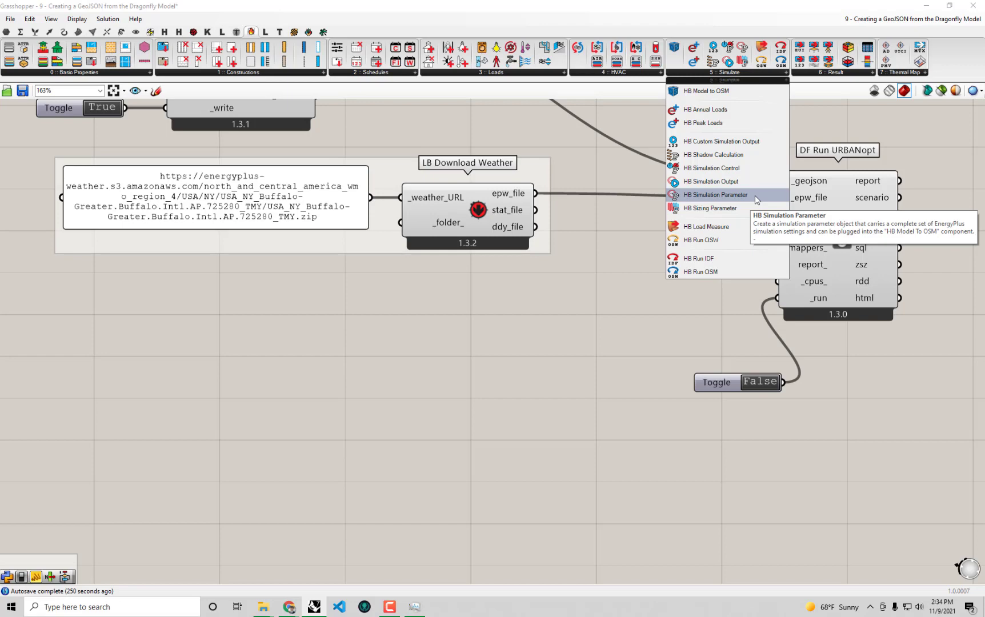
{"action": "left_click", "coordinate": [714, 194]}
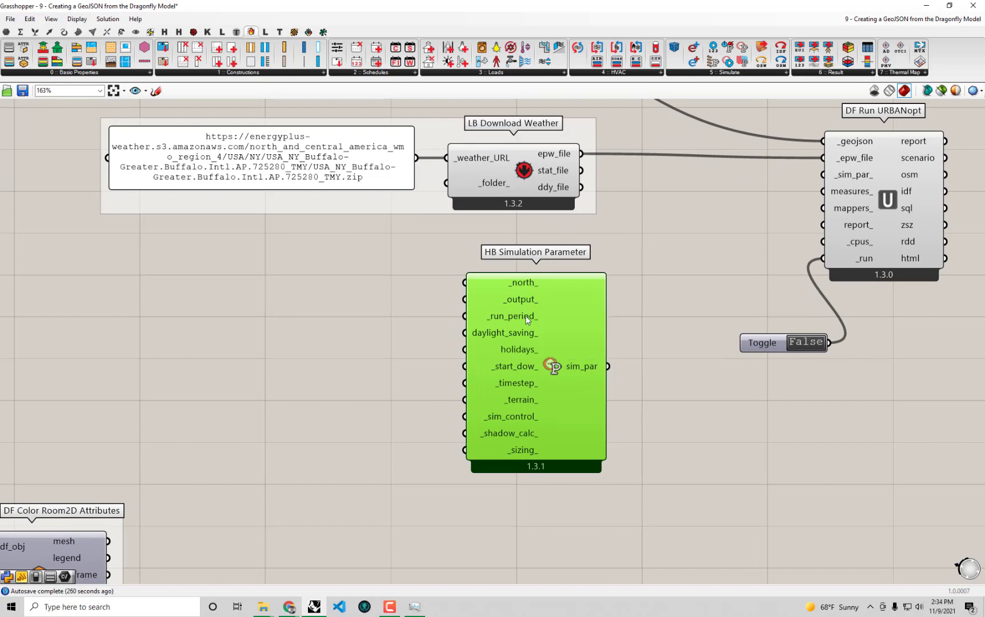
{"action": "mouse_move", "coordinate": [438, 395]}
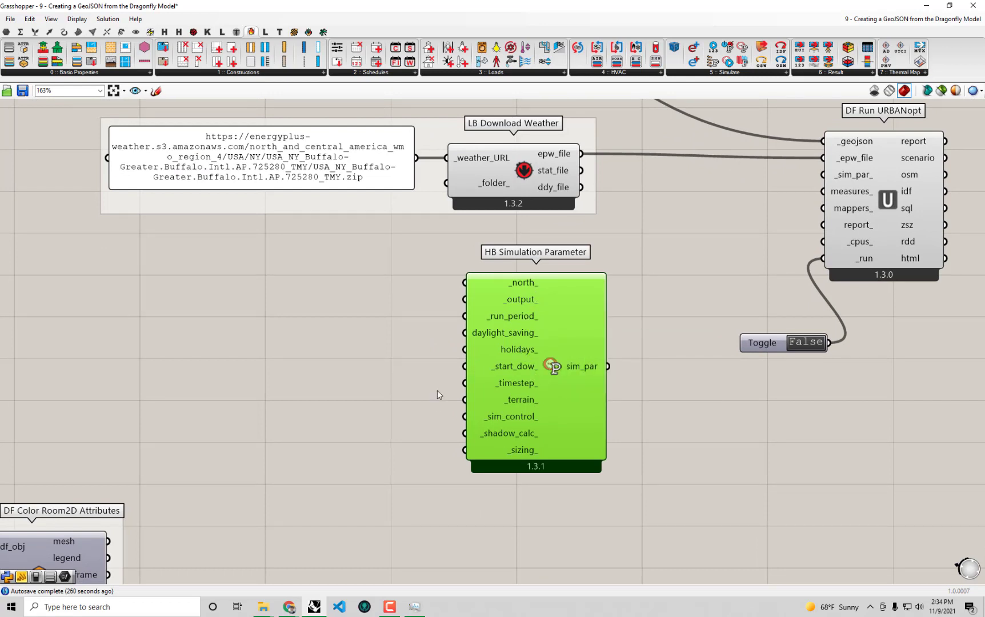
{"action": "mouse_move", "coordinate": [507, 313]}
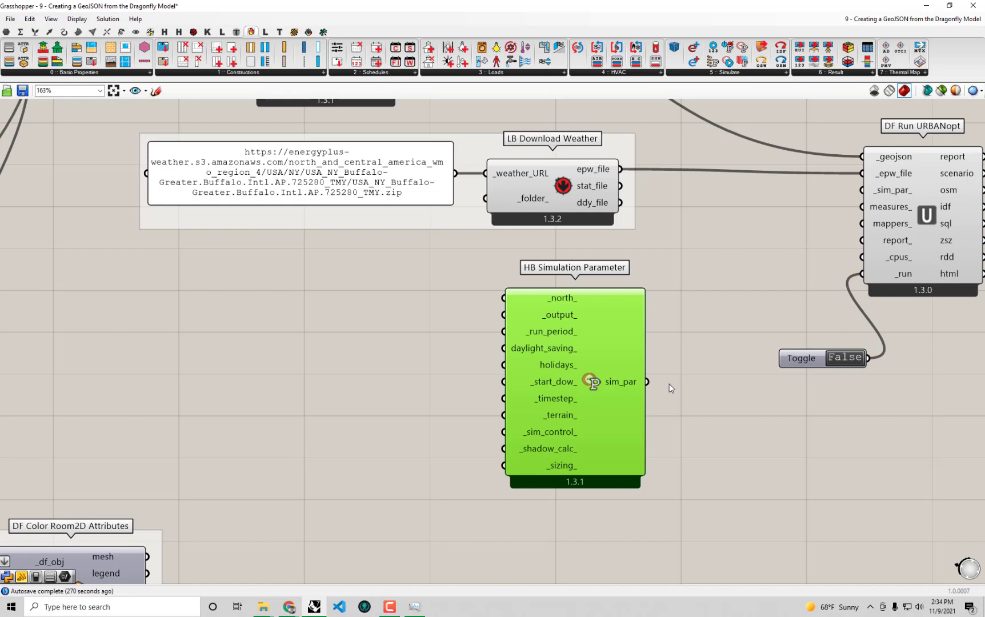
{"action": "mouse_move", "coordinate": [728, 115]}
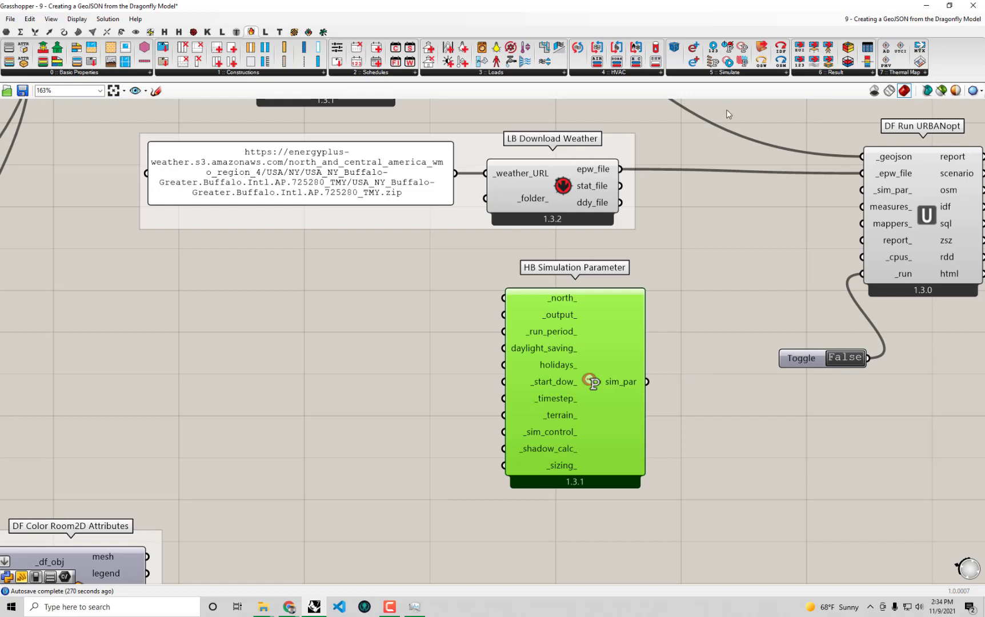
{"action": "mouse_move", "coordinate": [547, 321]}
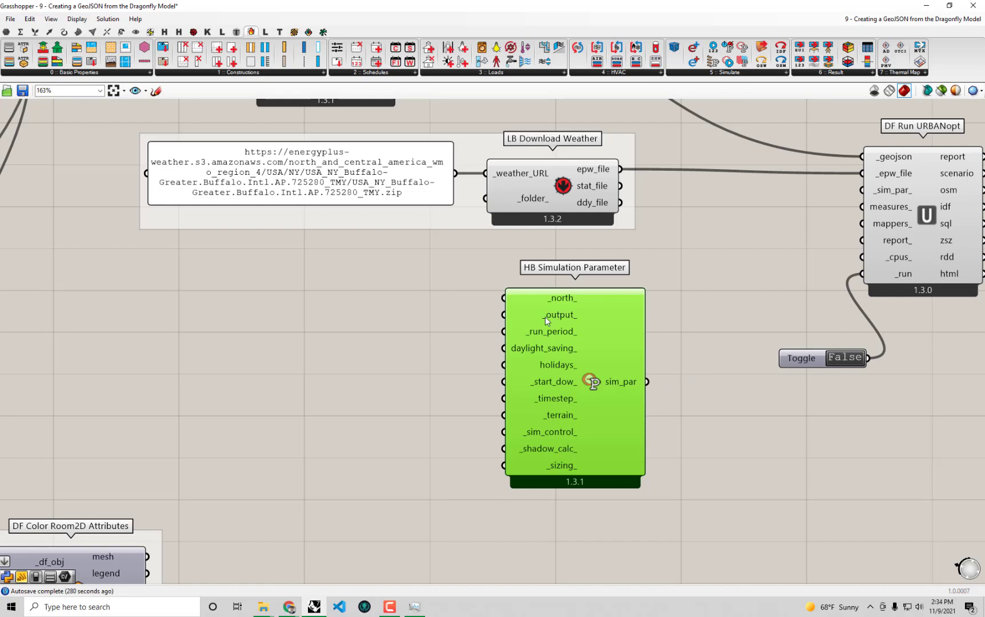
{"action": "mouse_move", "coordinate": [740, 80]}
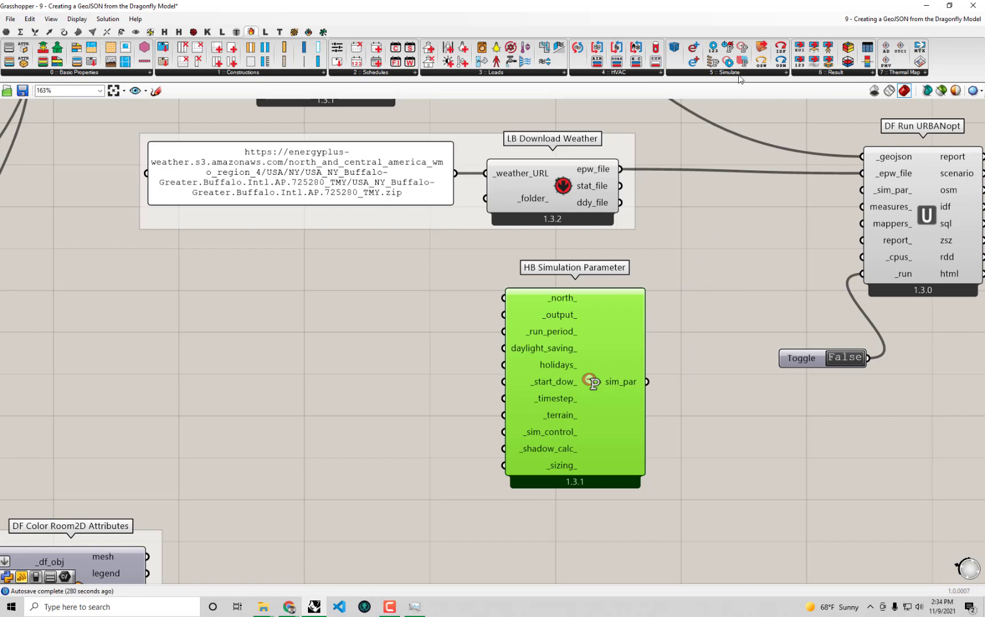
Add HB Simulation Output from the Simulate dropdown beside Simulation Parameter.
{"action": "left_click", "coordinate": [728, 61]}
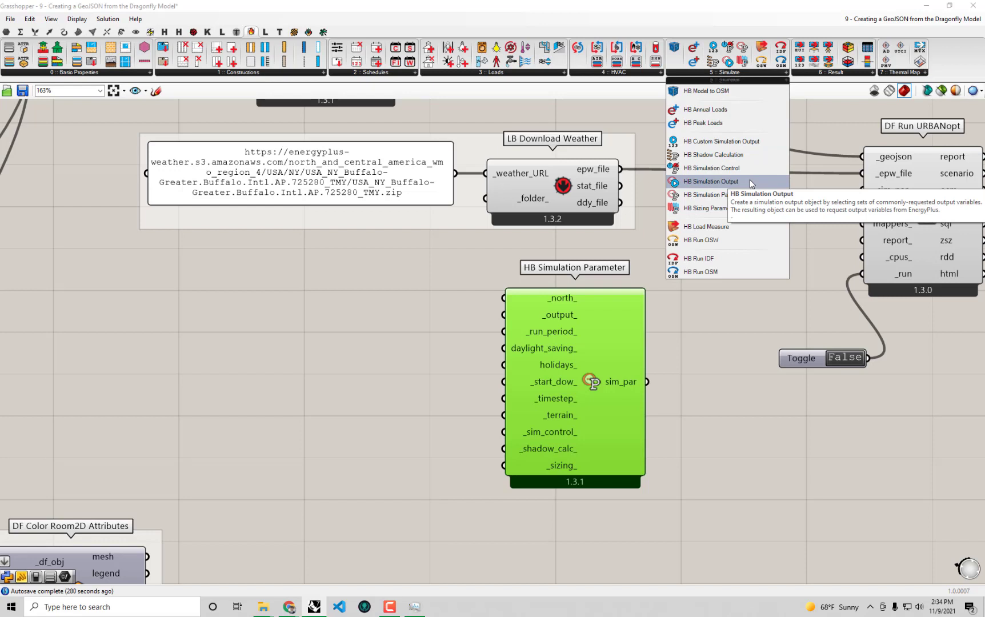
{"action": "left_click", "coordinate": [320, 350]}
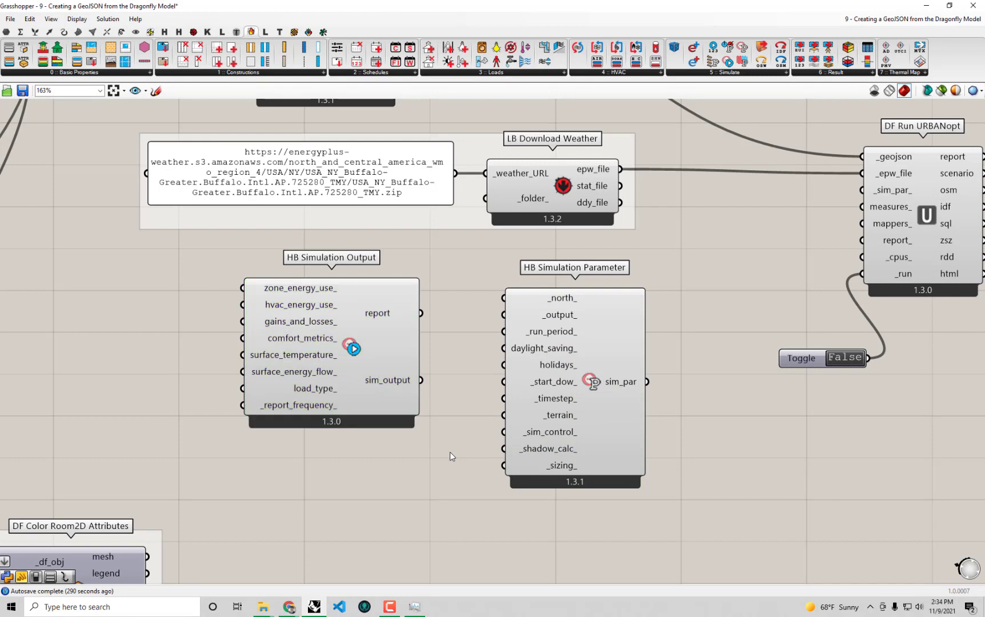
{"action": "mouse_move", "coordinate": [394, 419]}
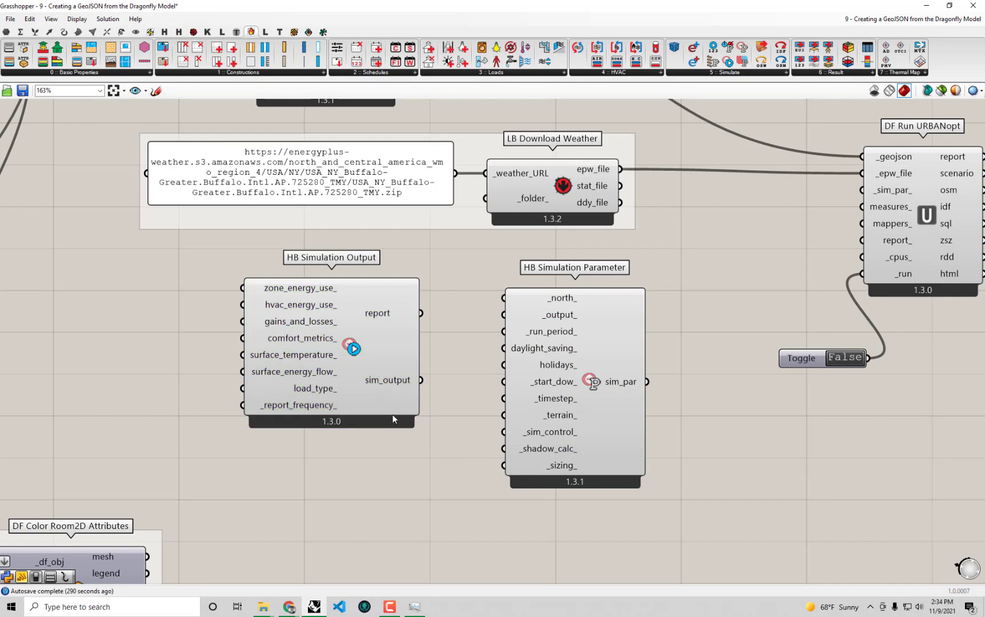
{"action": "mouse_move", "coordinate": [308, 295]}
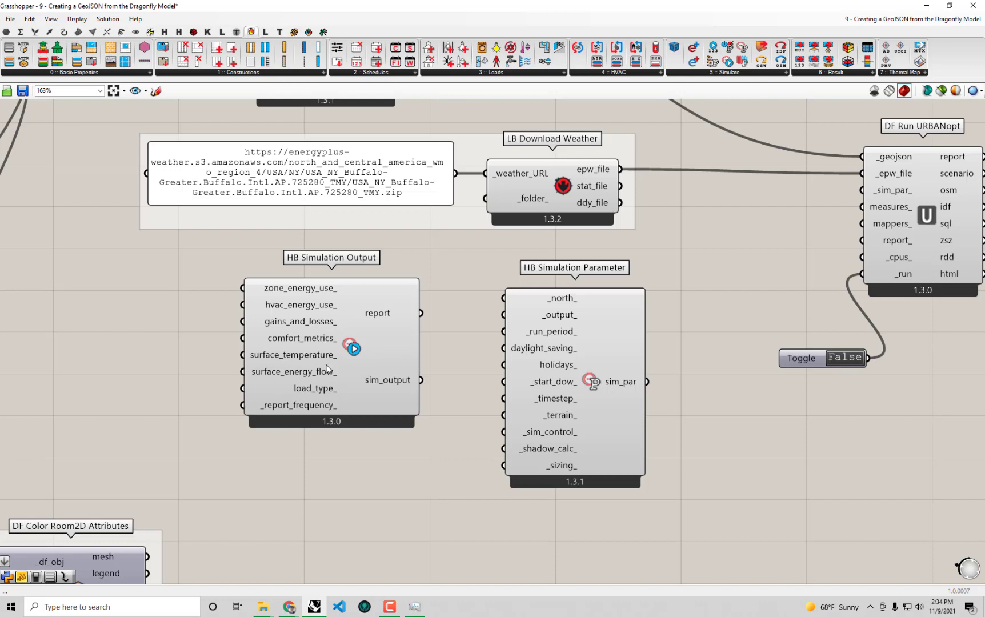
{"action": "mouse_move", "coordinate": [159, 307]}
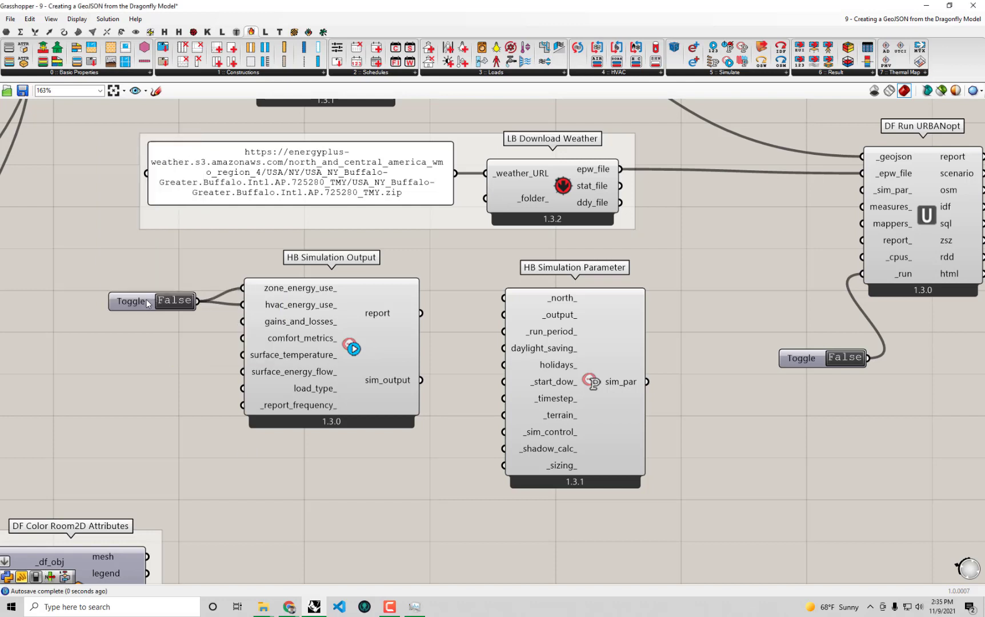
Set the zone and HVAC energy-use toggle to True and restore the full canvas view.
{"action": "left_click", "coordinate": [132, 301]}
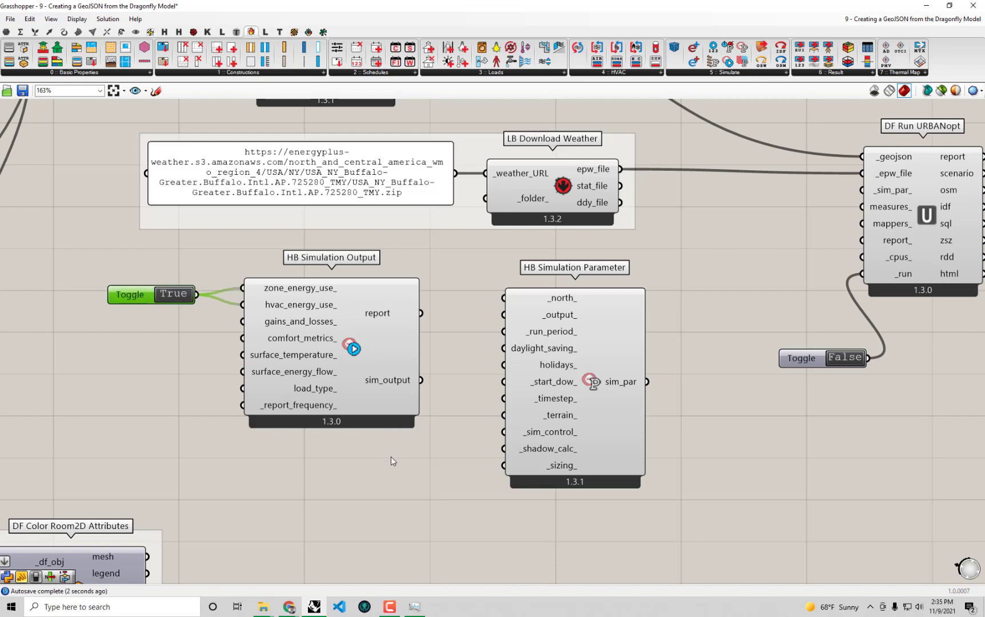
{"action": "mouse_move", "coordinate": [400, 383]}
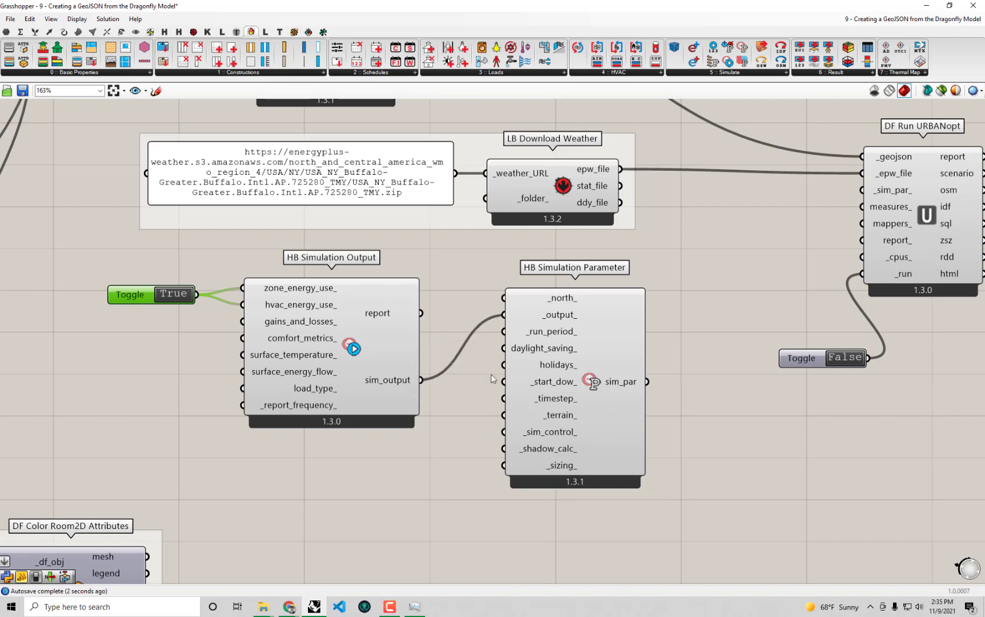
{"action": "mouse_move", "coordinate": [338, 331]}
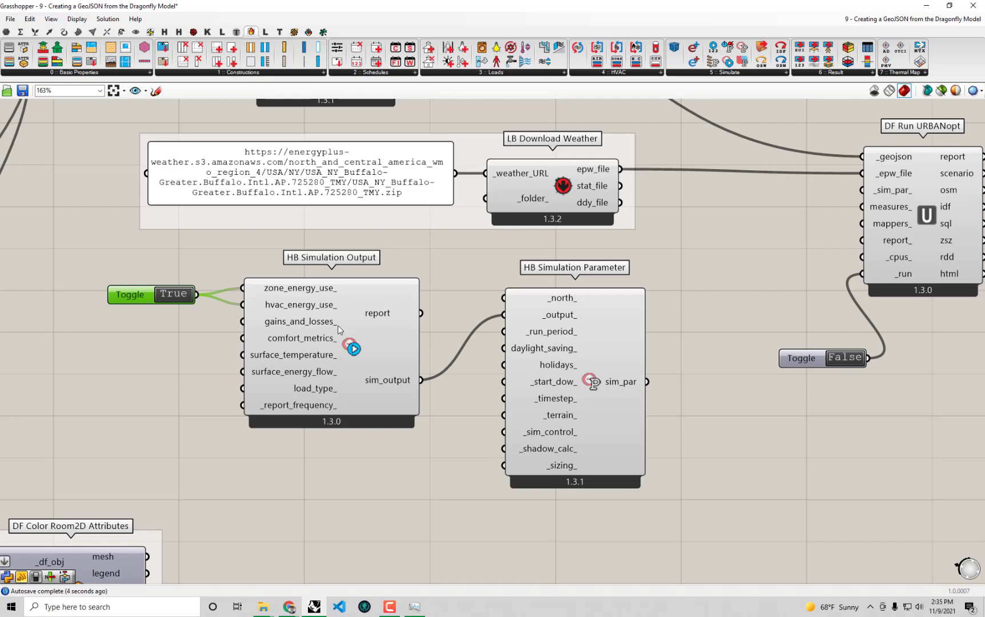
{"action": "mouse_move", "coordinate": [432, 446]}
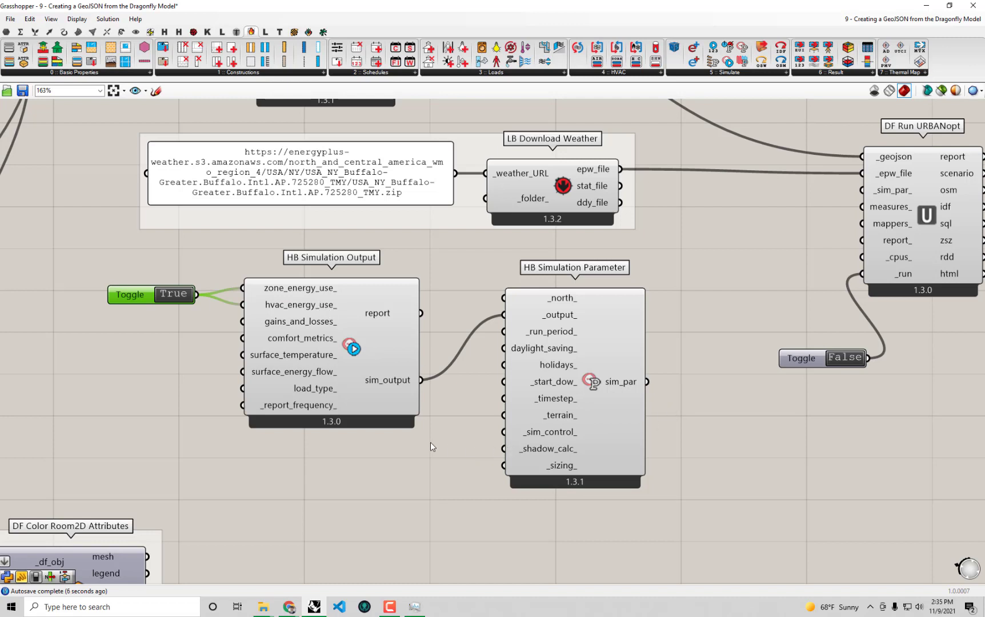
{"action": "mouse_move", "coordinate": [321, 409]}
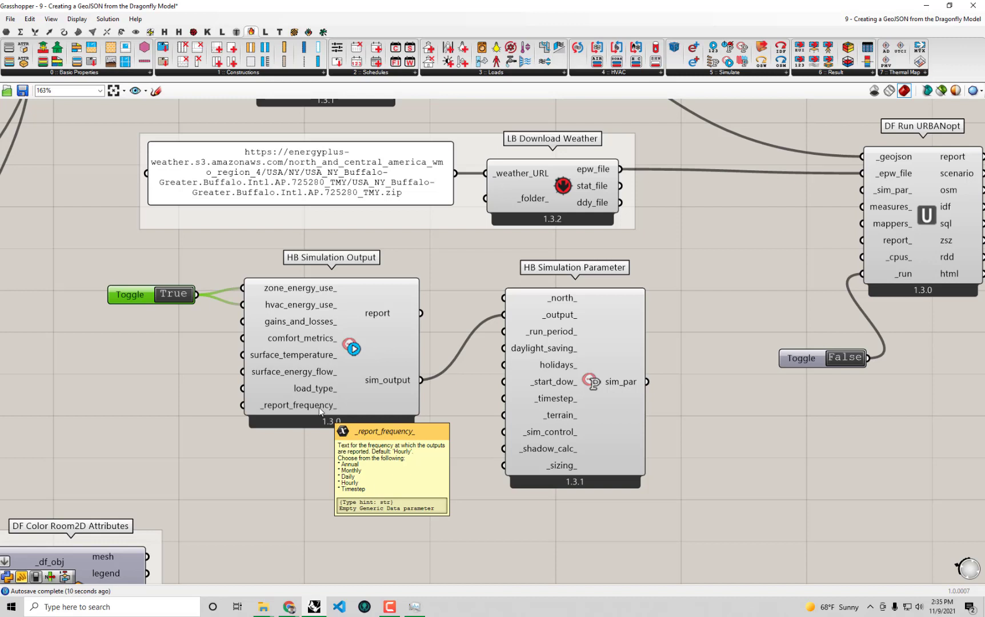
{"action": "mouse_move", "coordinate": [635, 5]}
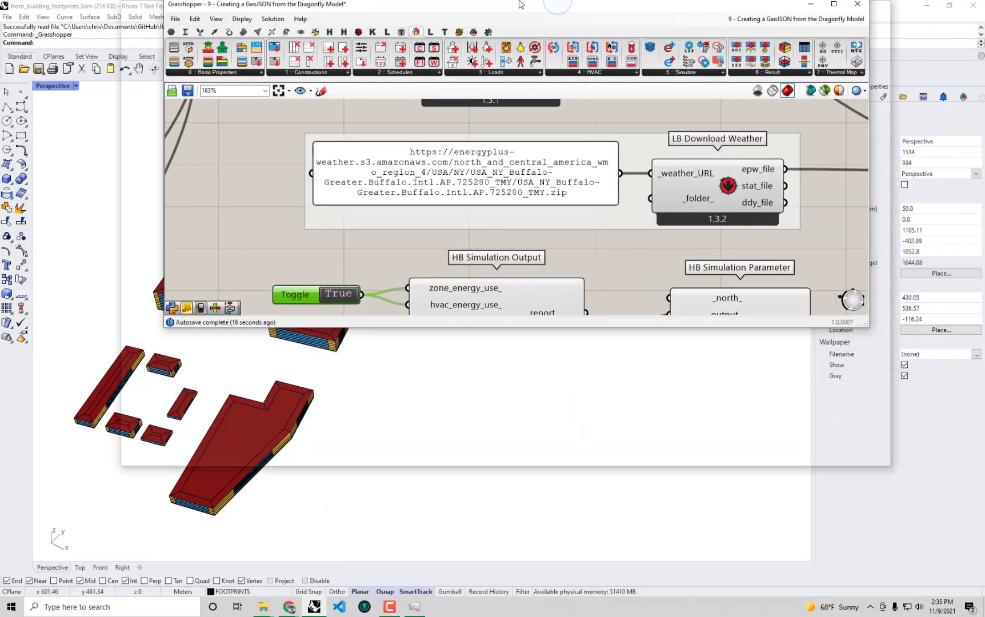
{"action": "left_click", "coordinate": [833, 4]}
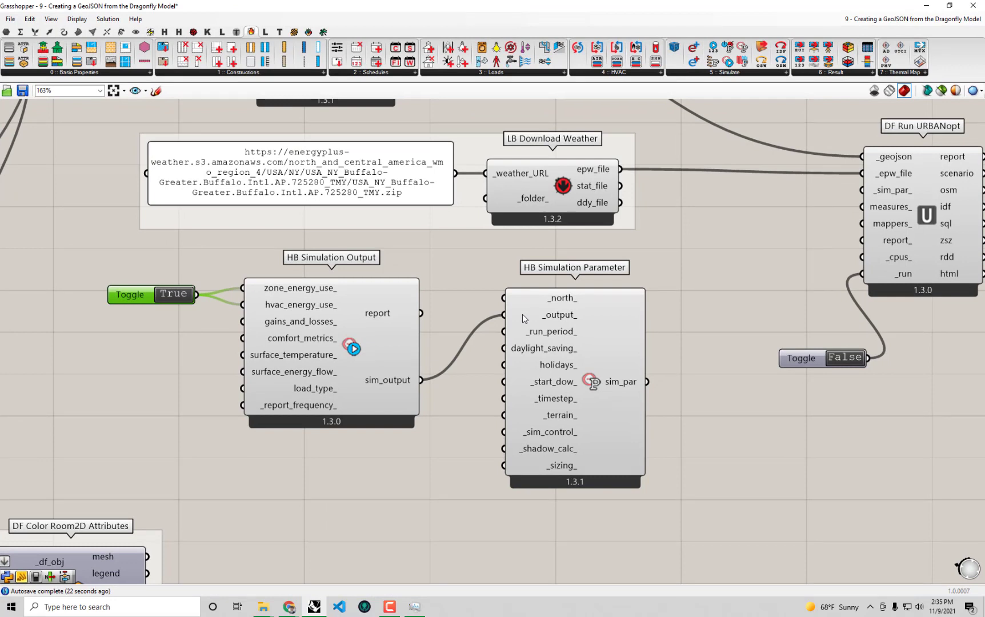
{"action": "mouse_move", "coordinate": [272, 409]}
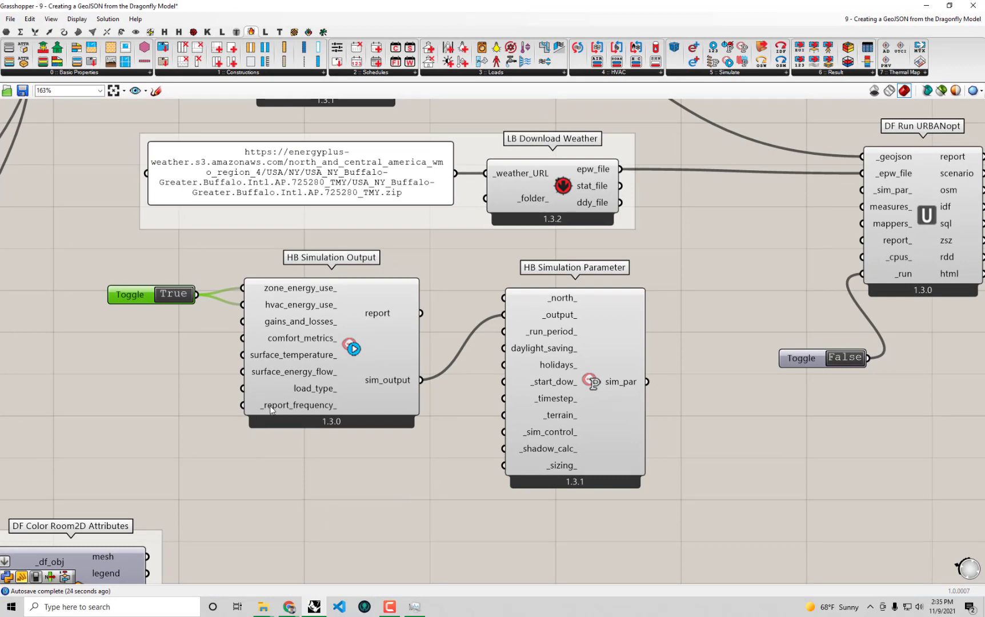
{"action": "mouse_move", "coordinate": [298, 406]}
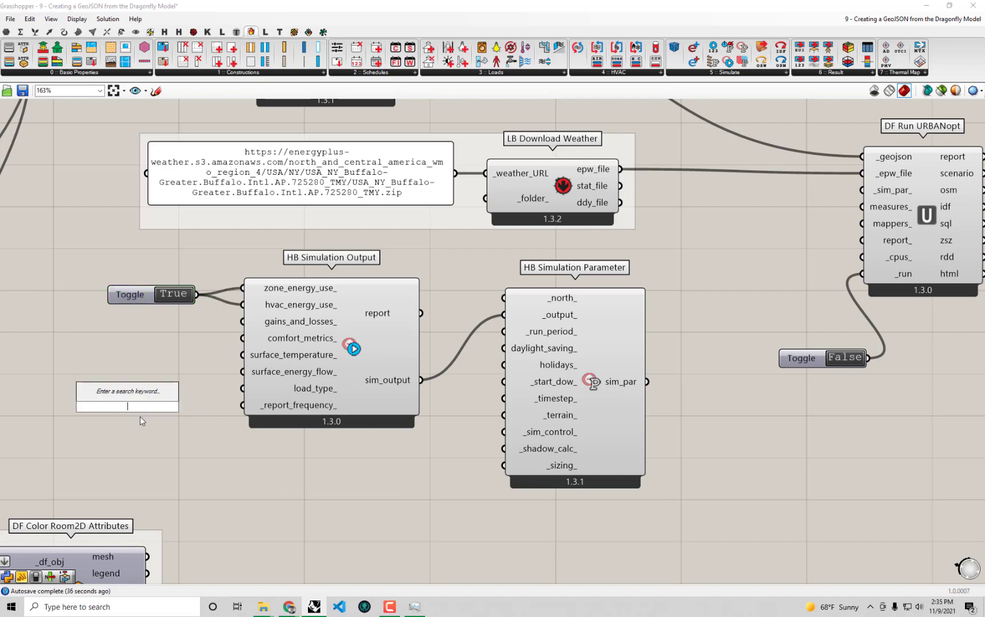
{"action": "mouse_move", "coordinate": [304, 568]}
{"action": "type", "text": "Monthly"}
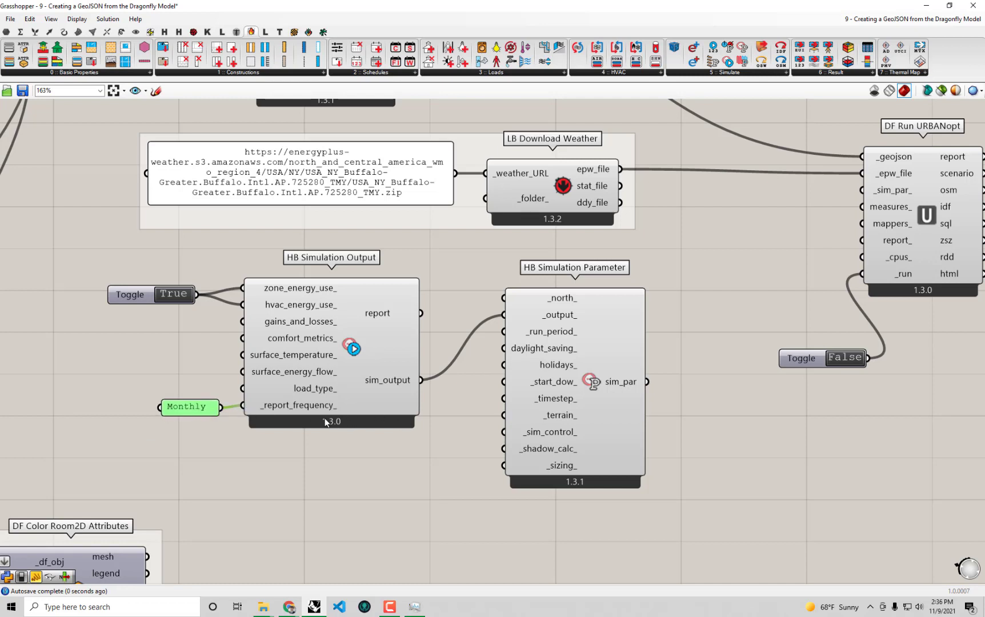
{"action": "mouse_move", "coordinate": [302, 408]}
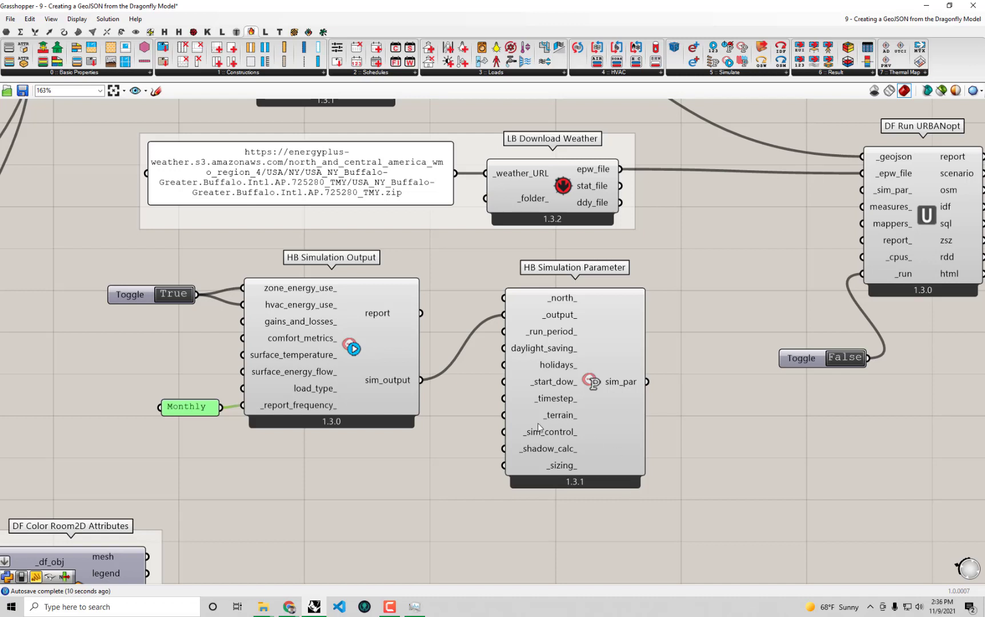
{"action": "mouse_move", "coordinate": [486, 358]}
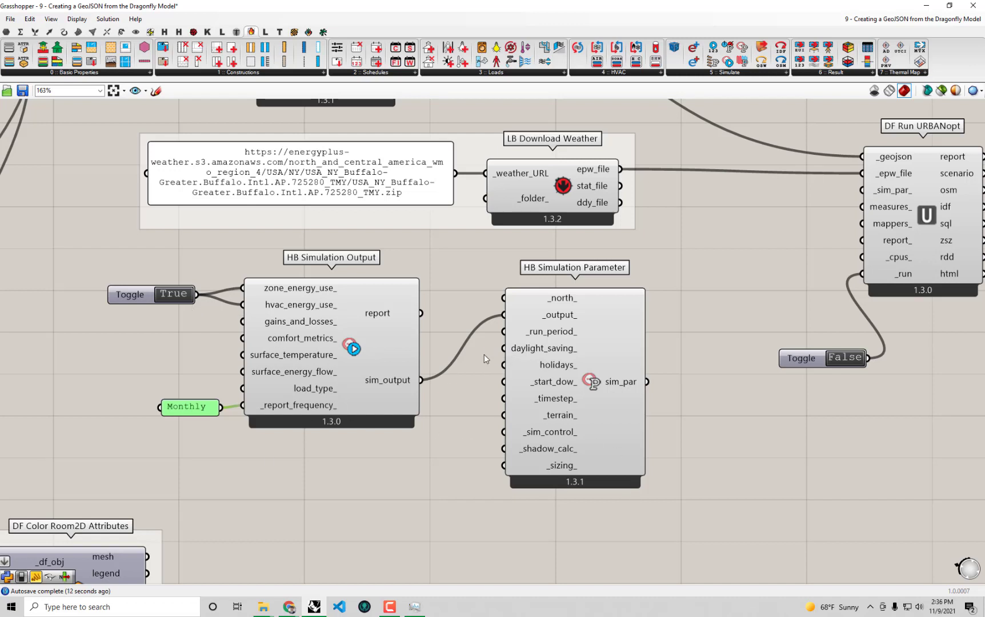
{"action": "mouse_move", "coordinate": [558, 314]}
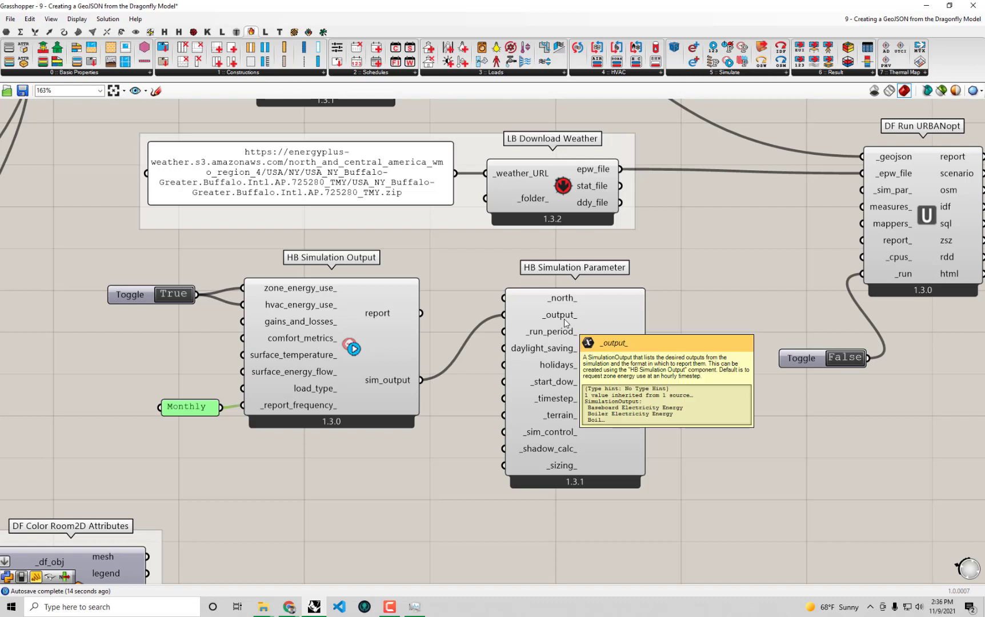
{"action": "mouse_move", "coordinate": [557, 332]}
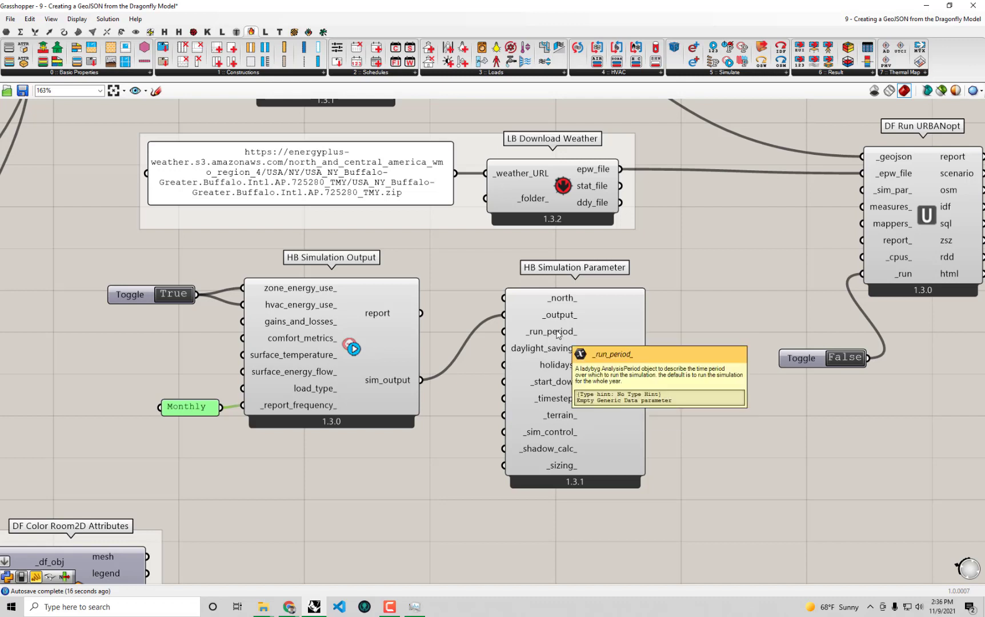
{"action": "mouse_move", "coordinate": [591, 385]}
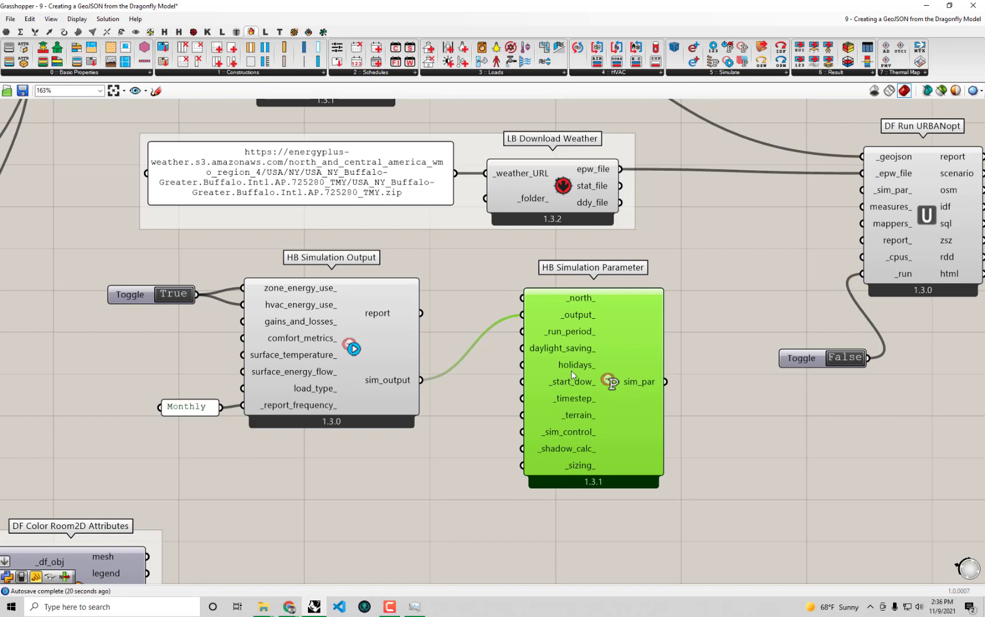
{"action": "mouse_move", "coordinate": [603, 413]}
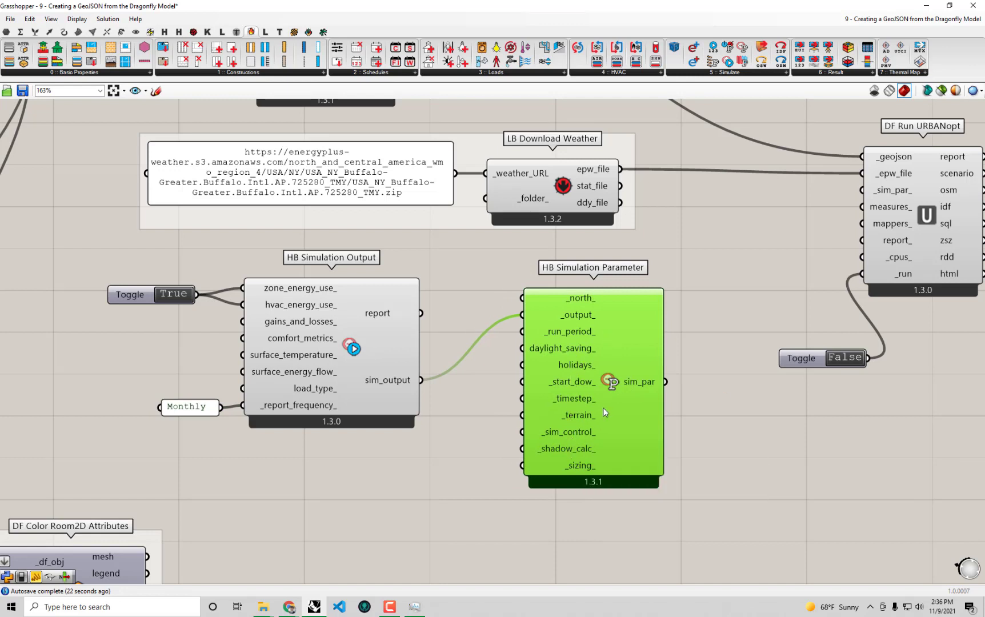
{"action": "mouse_move", "coordinate": [565, 448]}
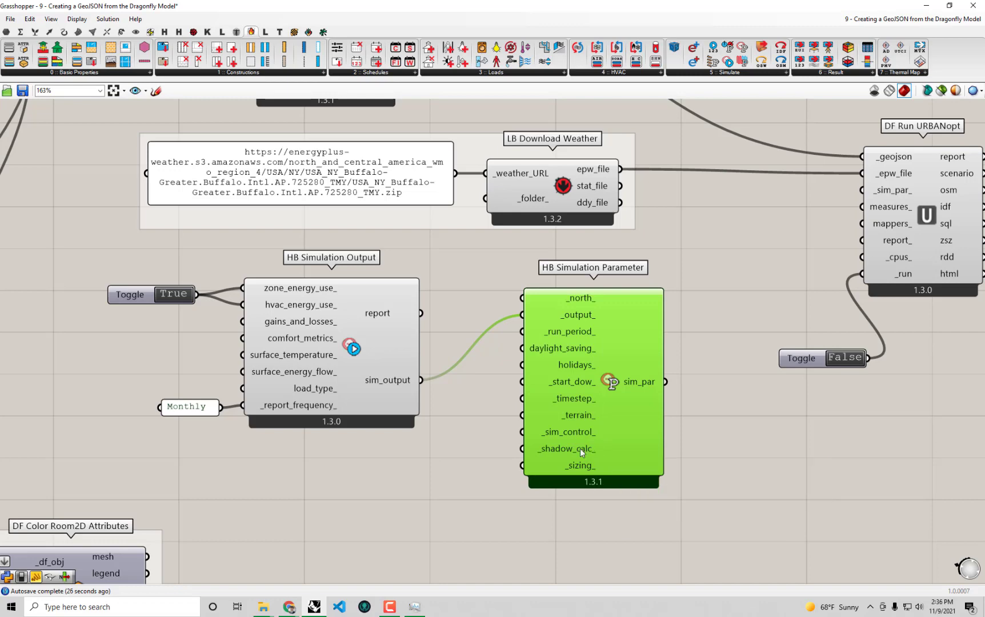
{"action": "mouse_move", "coordinate": [579, 453]}
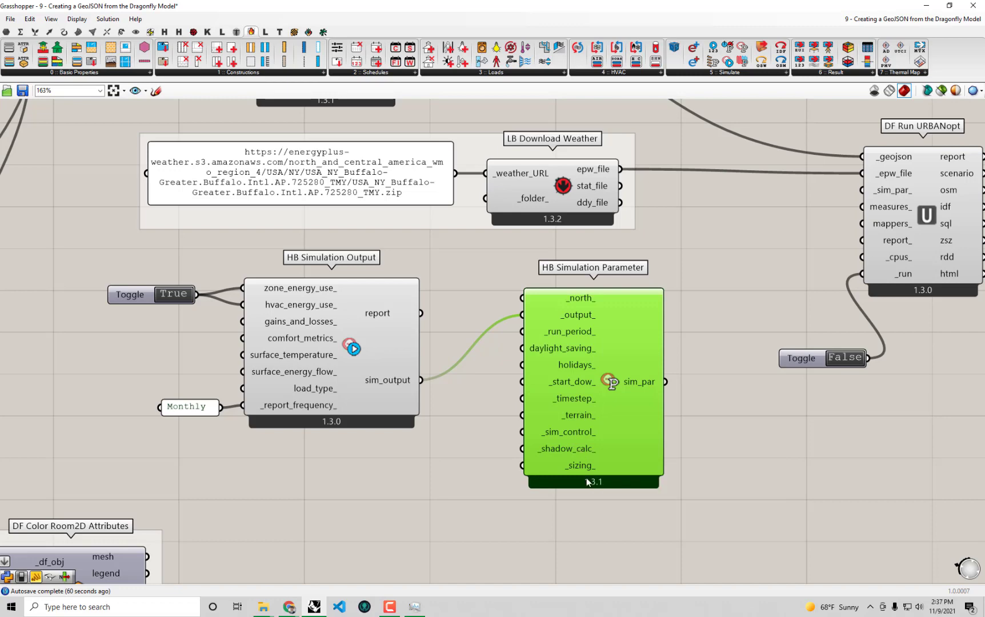
Scroll the canvas toward HB Simulation Parameter's _shadow_calc_ input.
{"action": "scroll", "scroll_direction": "down", "scroll_amount": 3}
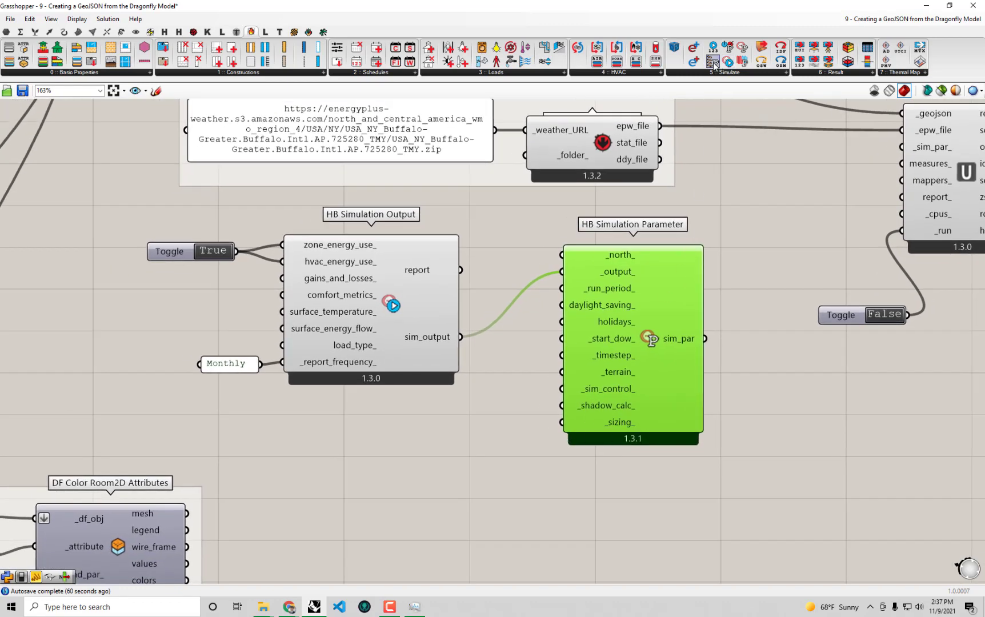
{"action": "mouse_move", "coordinate": [713, 62]}
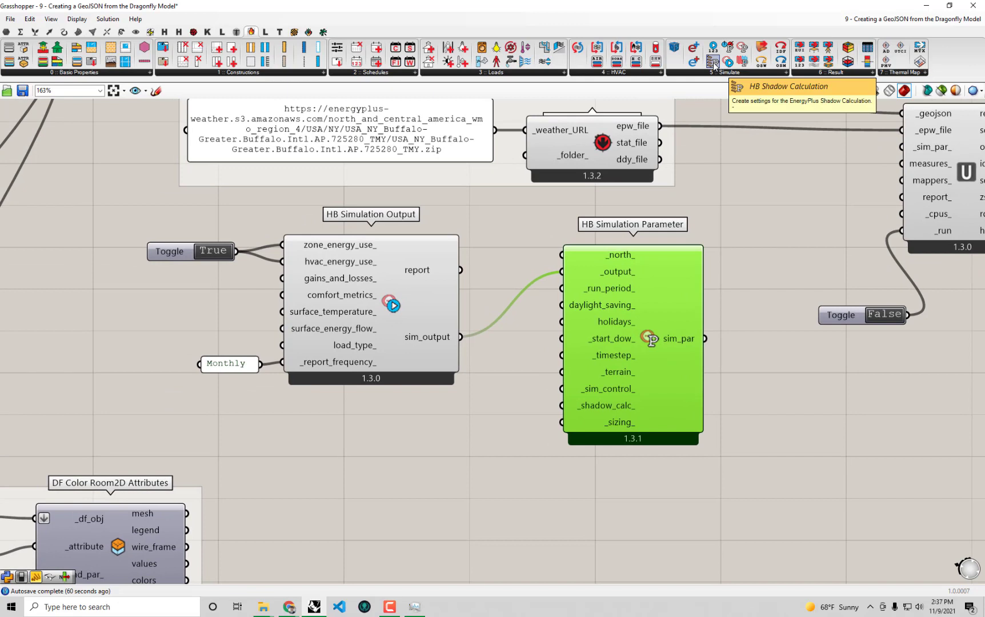
{"action": "mouse_move", "coordinate": [712, 92]}
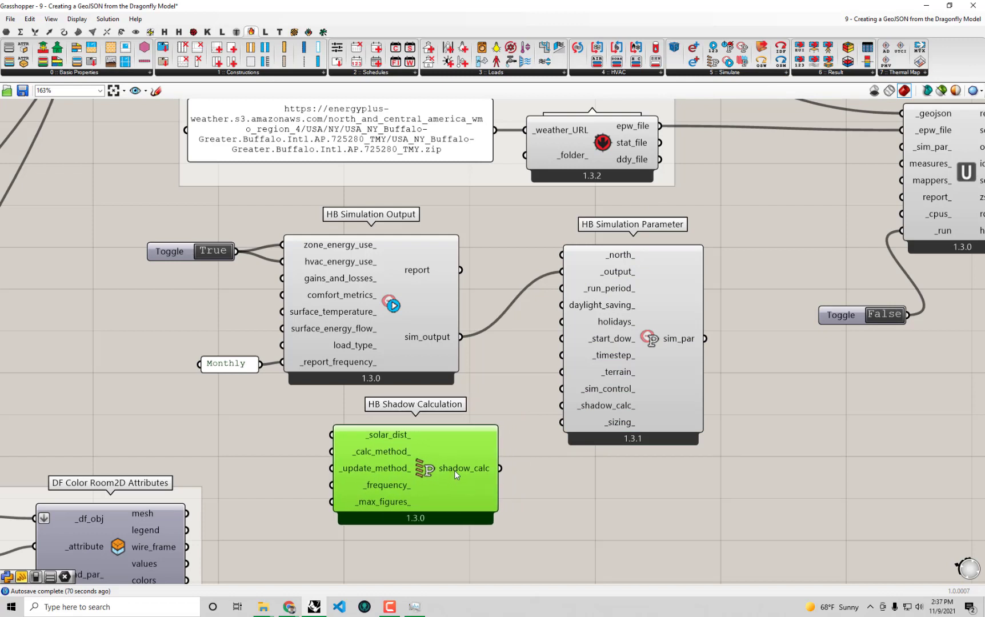
{"action": "mouse_move", "coordinate": [603, 405]}
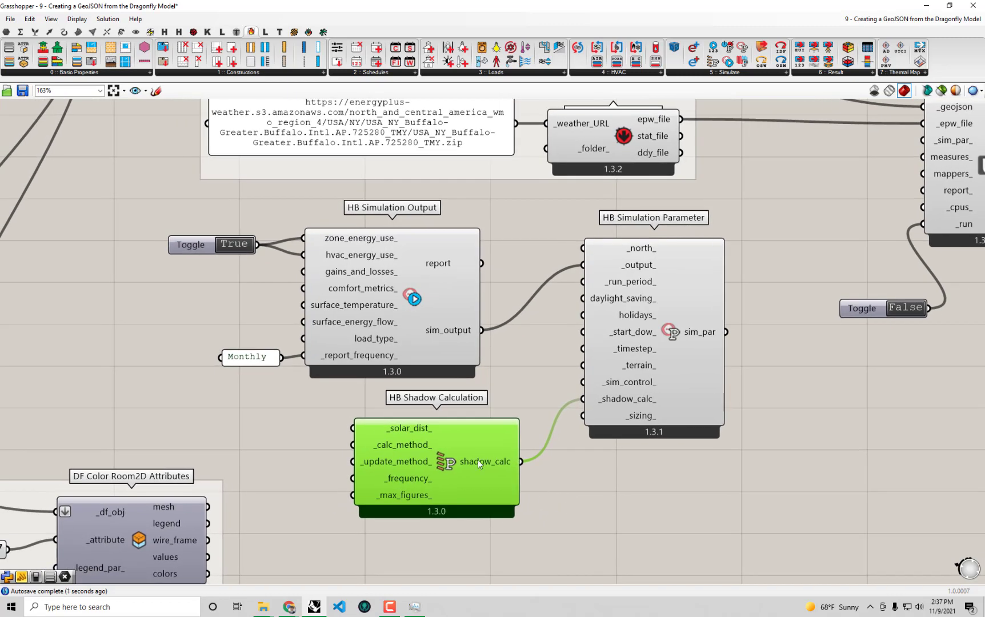
{"action": "mouse_move", "coordinate": [407, 430]}
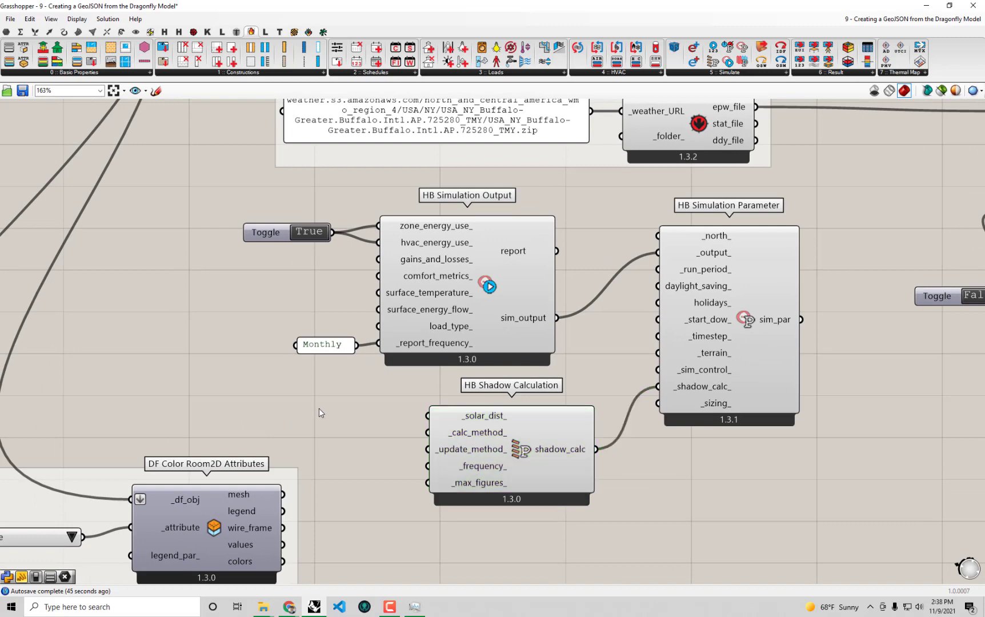
Add a FullExterior panel feeding HB Shadow Calculation's _solar_dist_ input.
{"action": "double_click", "coordinate": [318, 411]}
{"action": "type", "text": "FullExterior"}
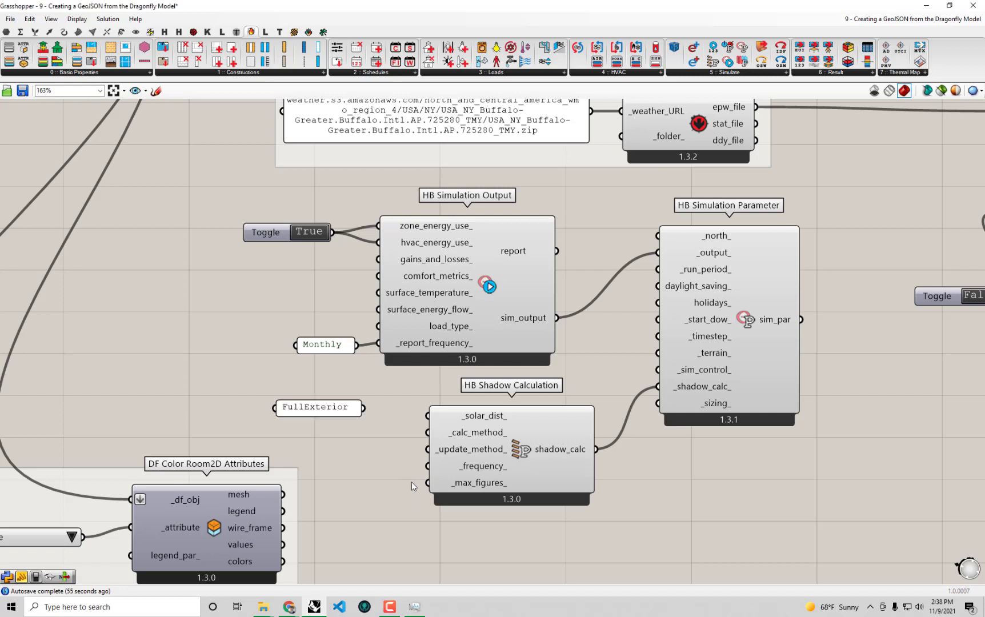
{"action": "mouse_move", "coordinate": [482, 416]}
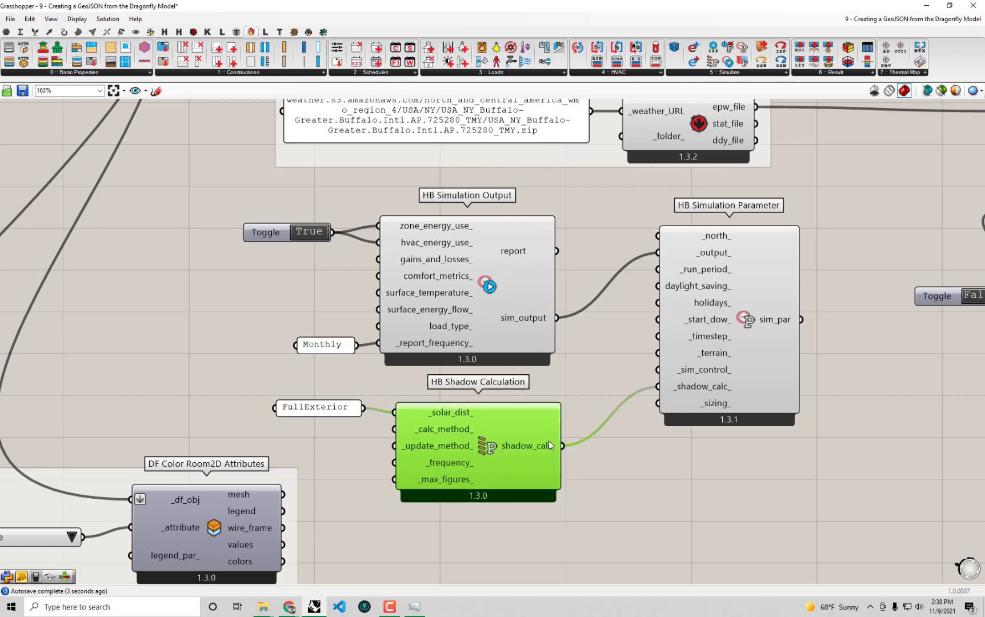
{"action": "mouse_move", "coordinate": [553, 446]}
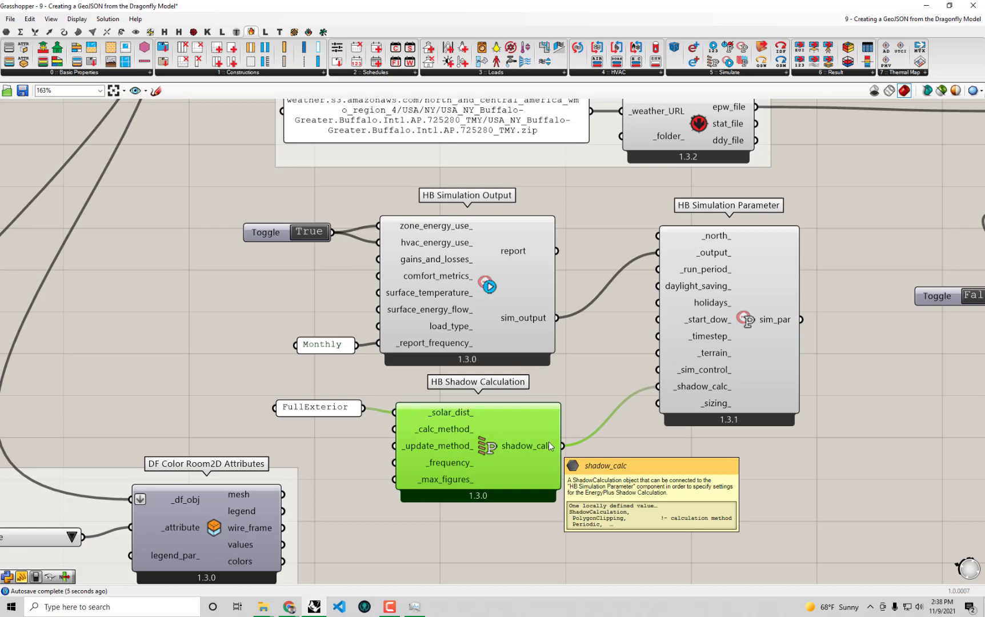
{"action": "scroll", "scroll_direction": "down", "scroll_amount": 3}
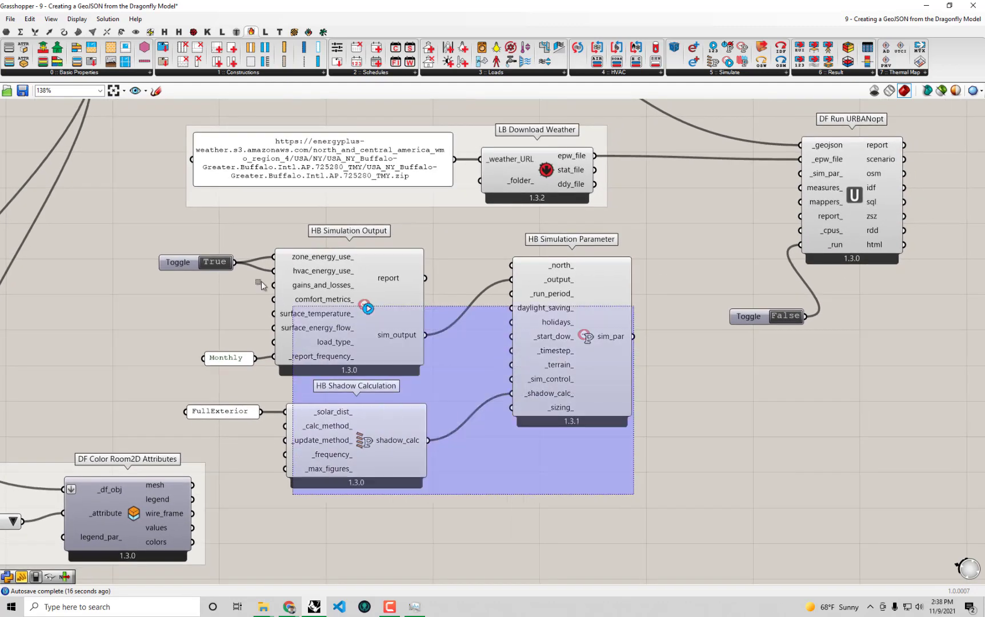
Connect sim_par to DF Run URBANopt's _sim_par_ and group the simulation components.
{"action": "left_click", "coordinate": [509, 463]}
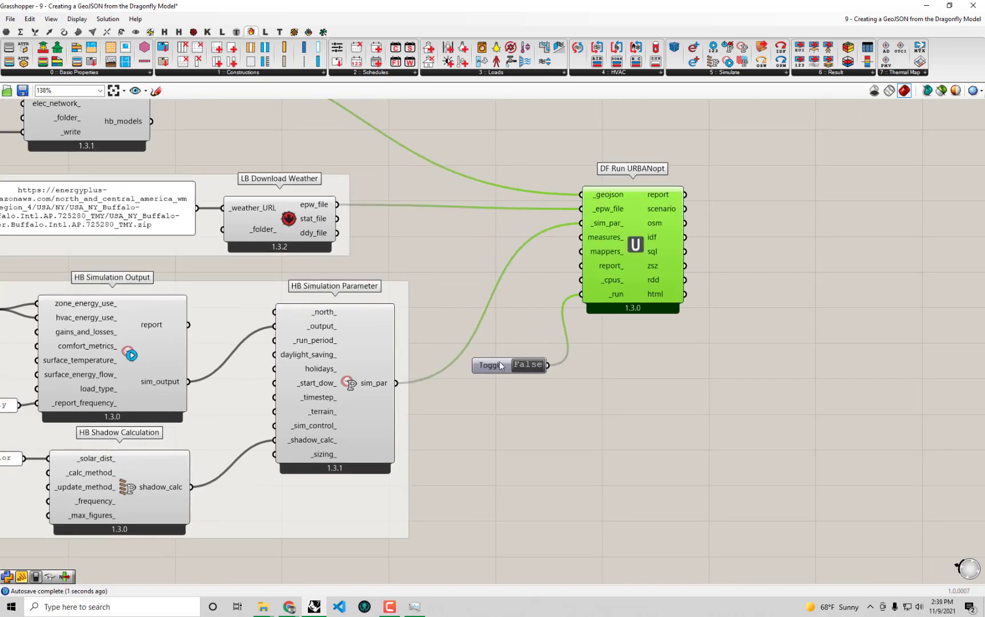
{"action": "scroll", "scroll_direction": "down", "scroll_amount": 3}
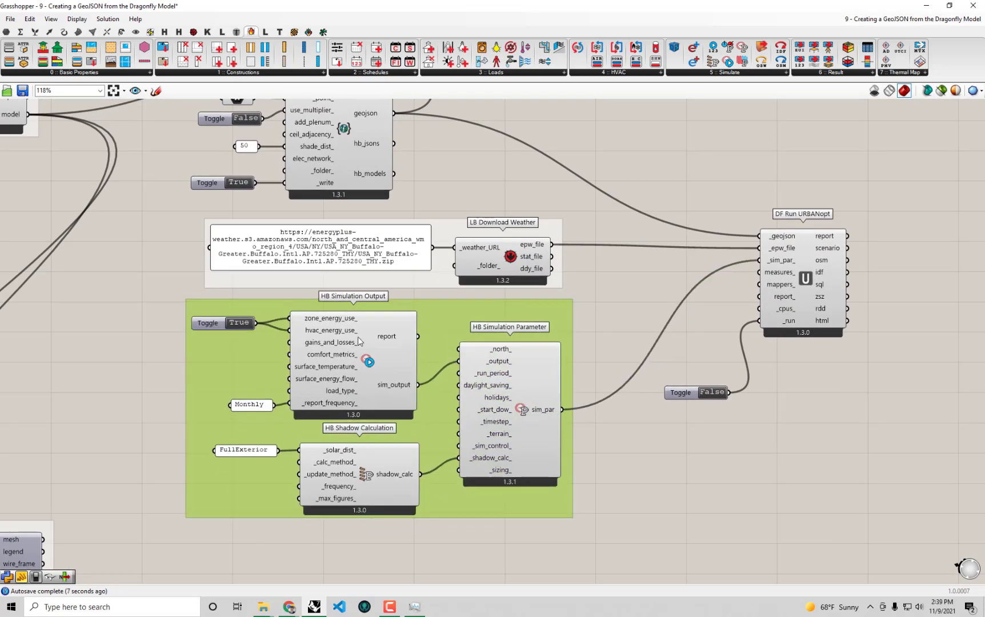
{"action": "mouse_move", "coordinate": [547, 521]}
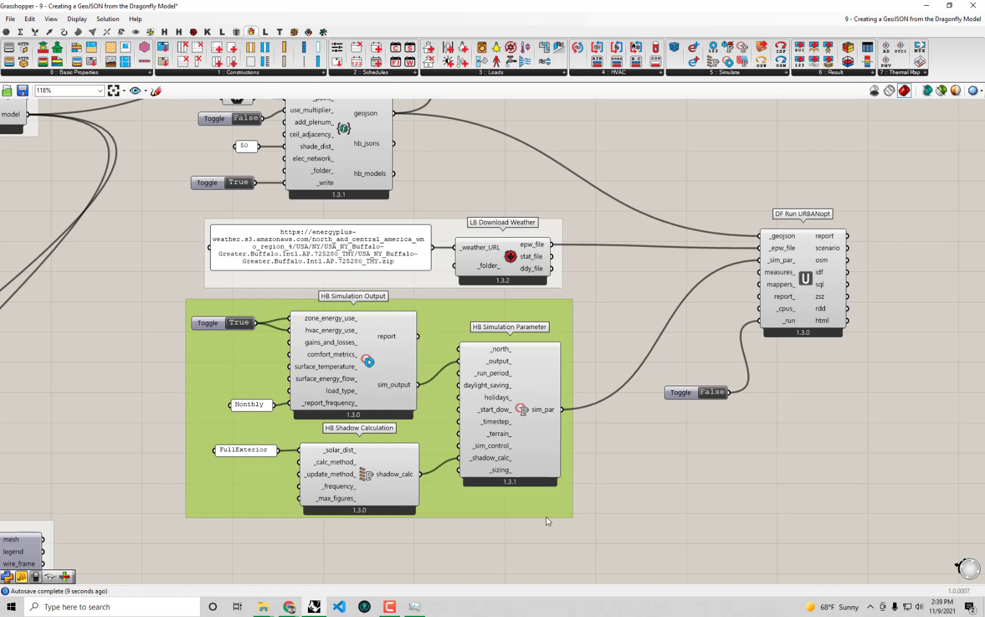
{"action": "mouse_move", "coordinate": [819, 509]}
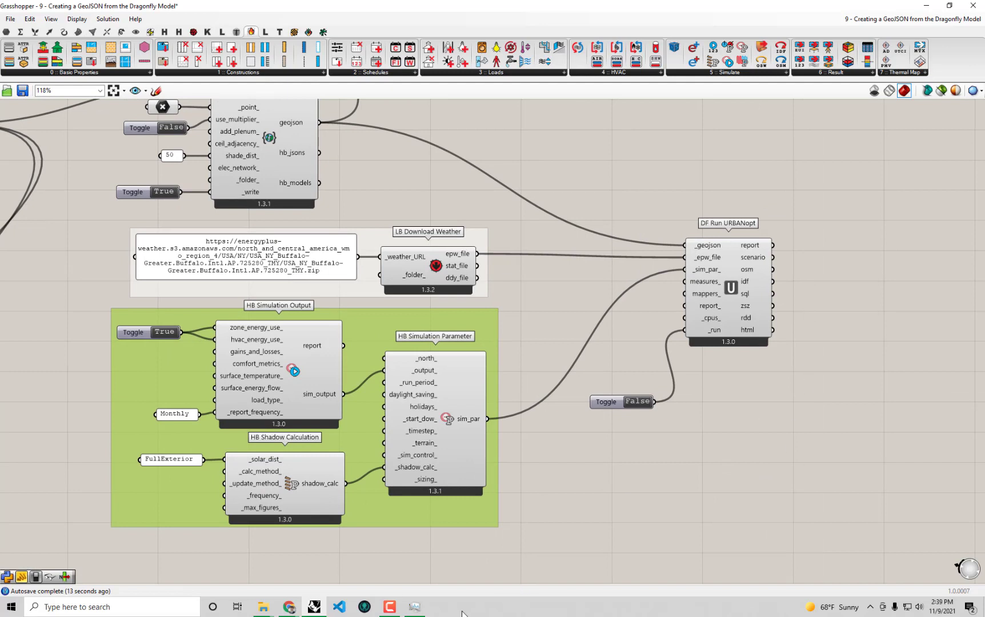
{"action": "left_click", "coordinate": [413, 610]}
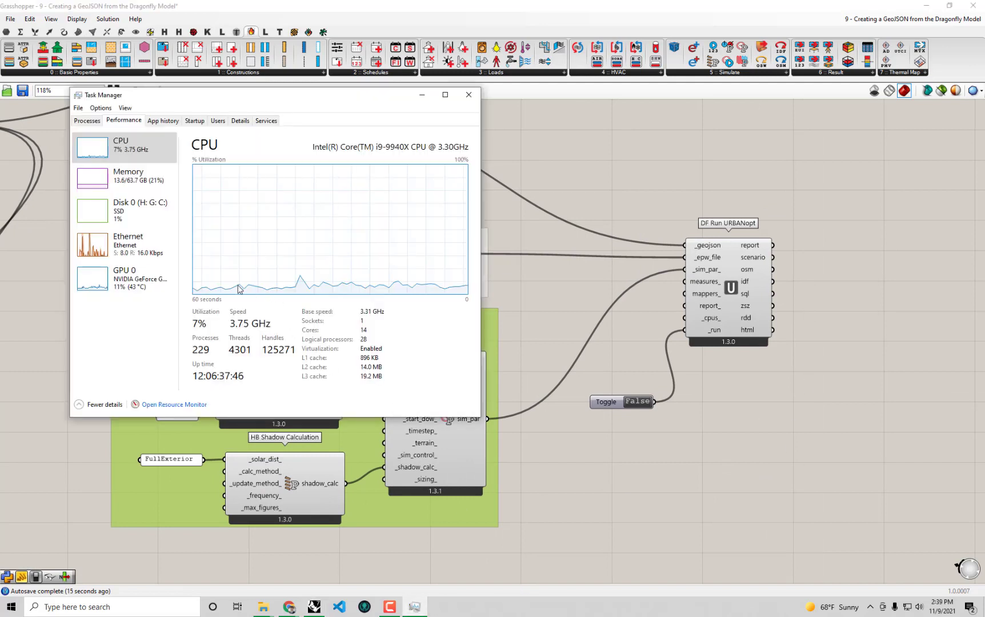
{"action": "mouse_move", "coordinate": [373, 339]}
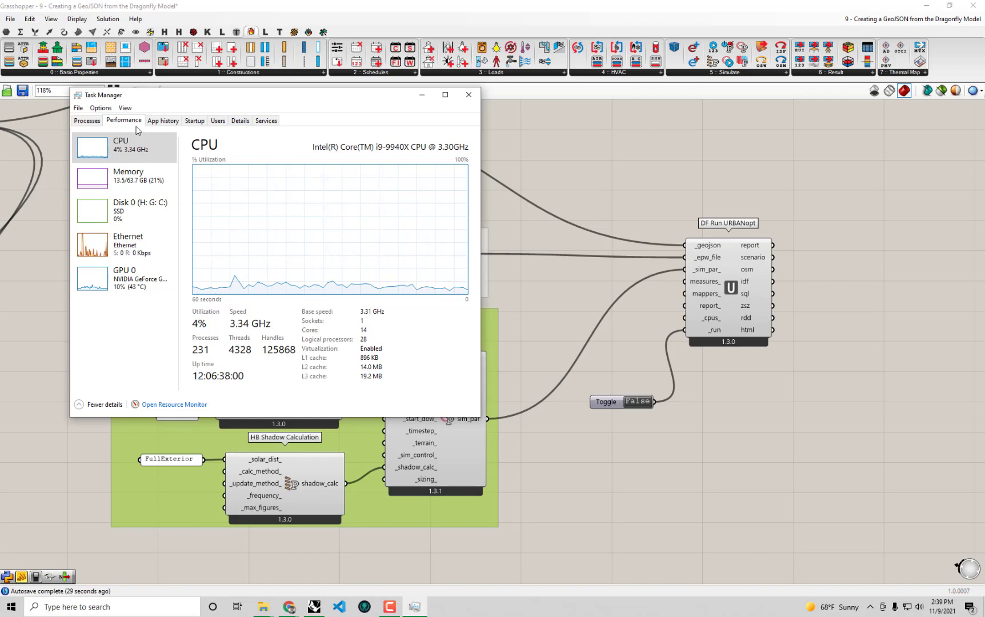
{"action": "mouse_move", "coordinate": [561, 284]}
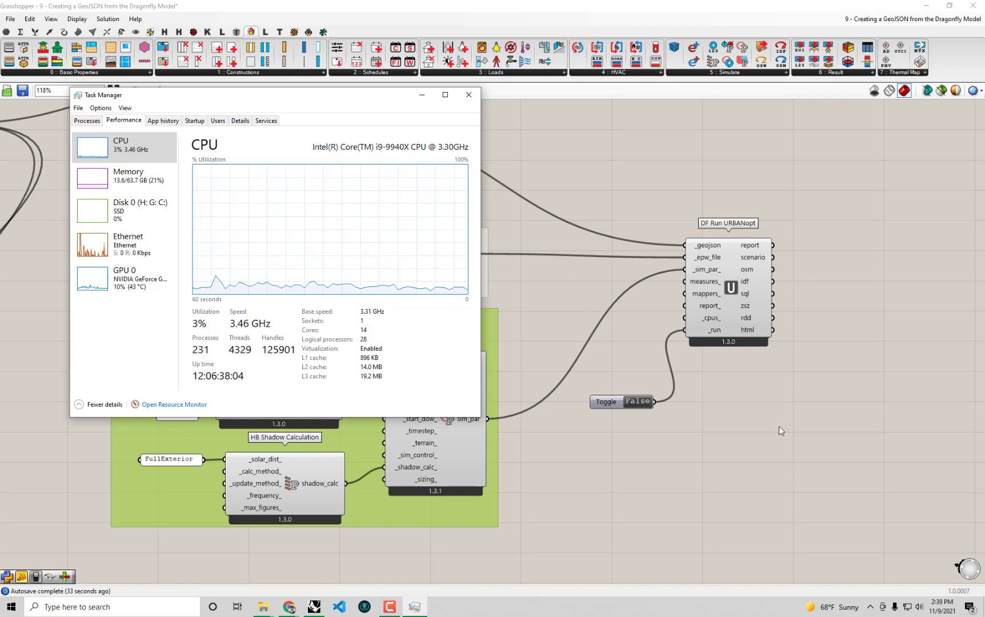
{"action": "left_click", "coordinate": [467, 95]}
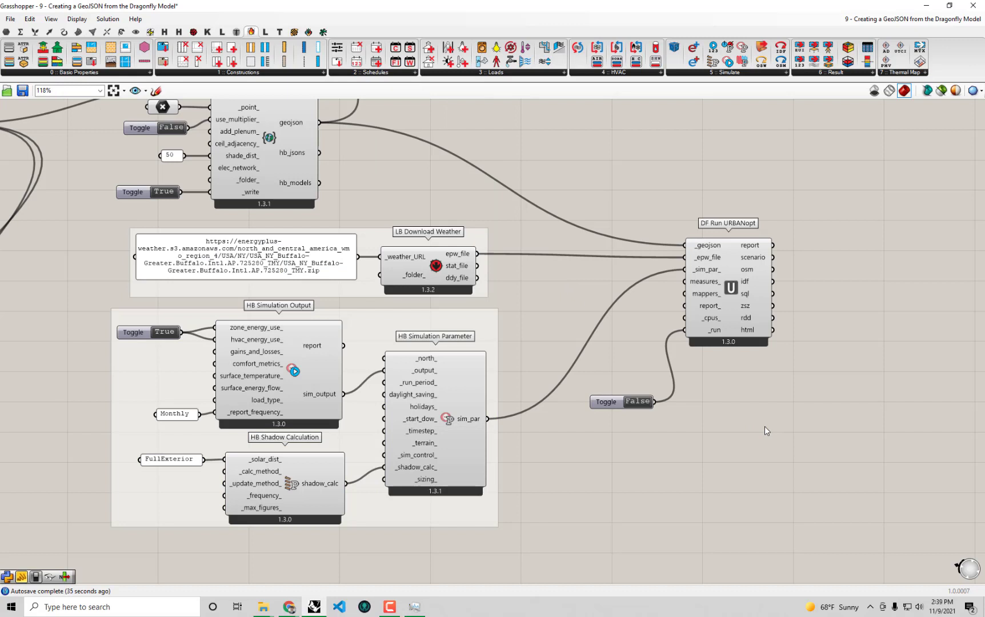
{"action": "mouse_move", "coordinate": [700, 421]}
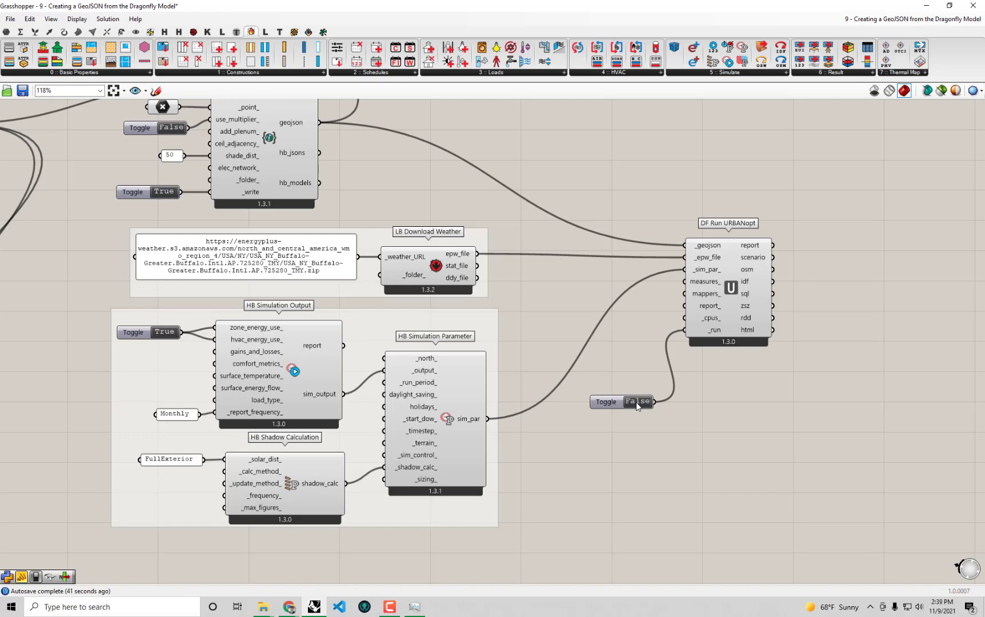
Switch the _run toggle to True and let URBANopt simulate NewBuffaloDistrict.
{"action": "left_click", "coordinate": [637, 402]}
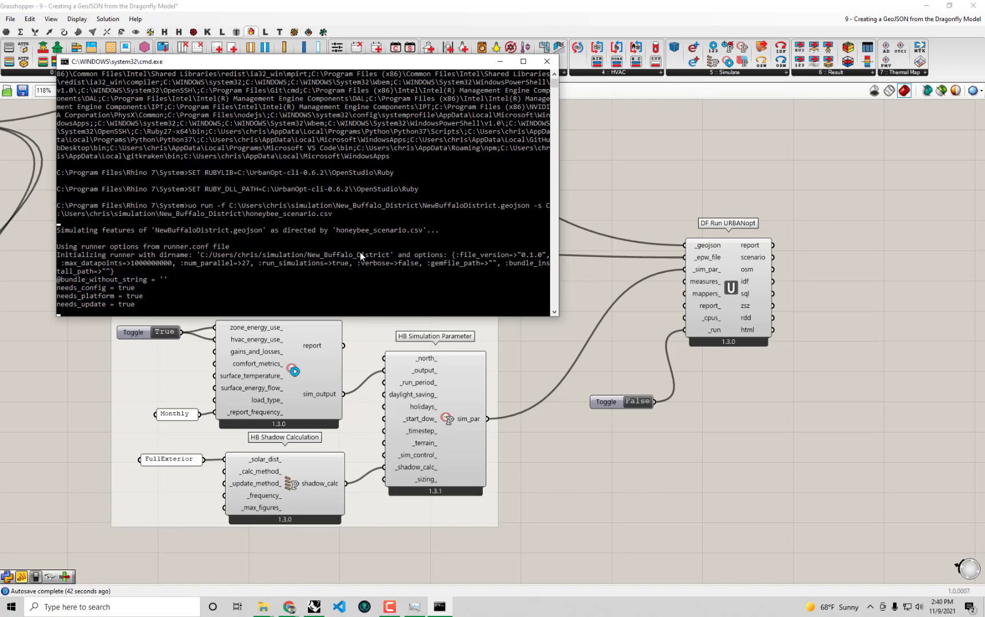
{"action": "mouse_move", "coordinate": [475, 296]}
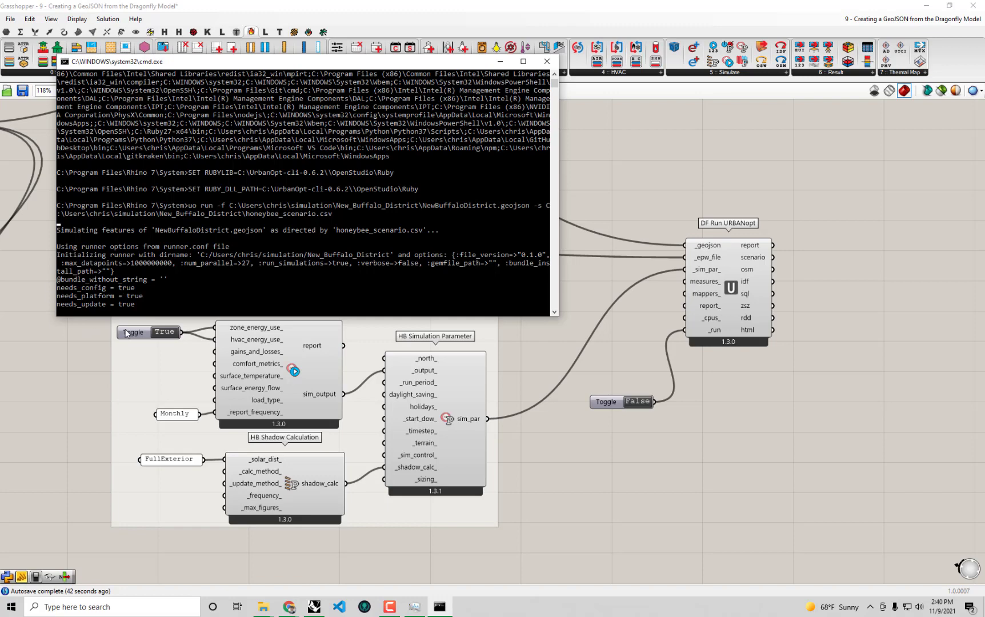
{"action": "mouse_move", "coordinate": [514, 437]}
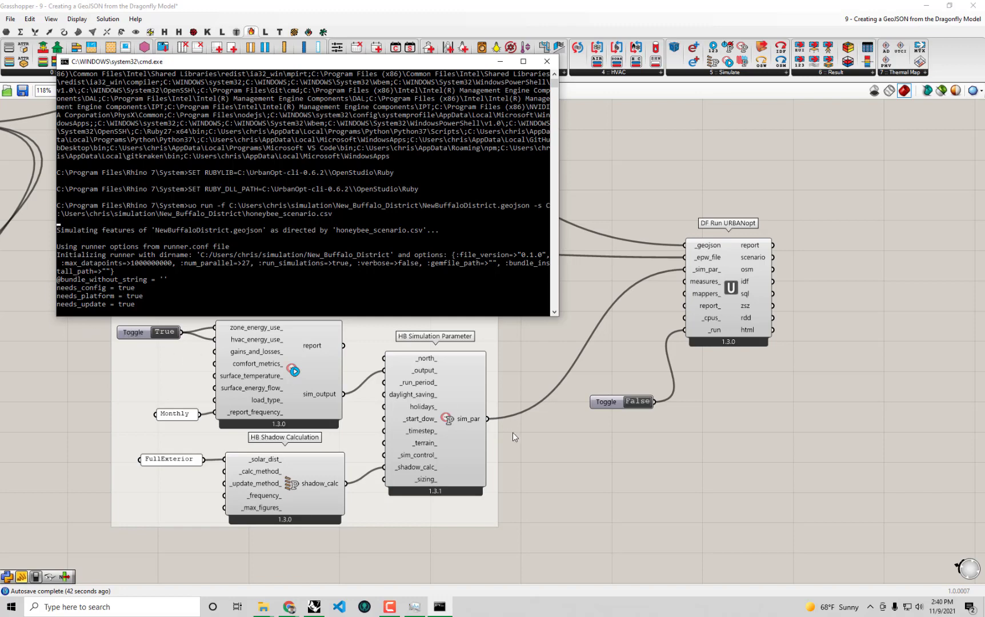
{"action": "mouse_move", "coordinate": [512, 435]}
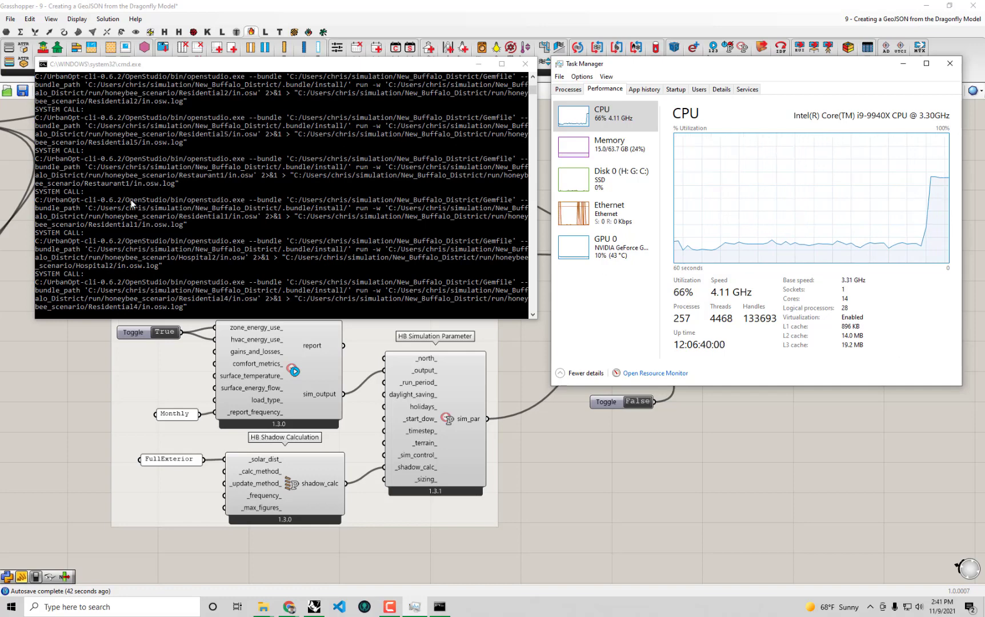
{"action": "mouse_move", "coordinate": [652, 374]}
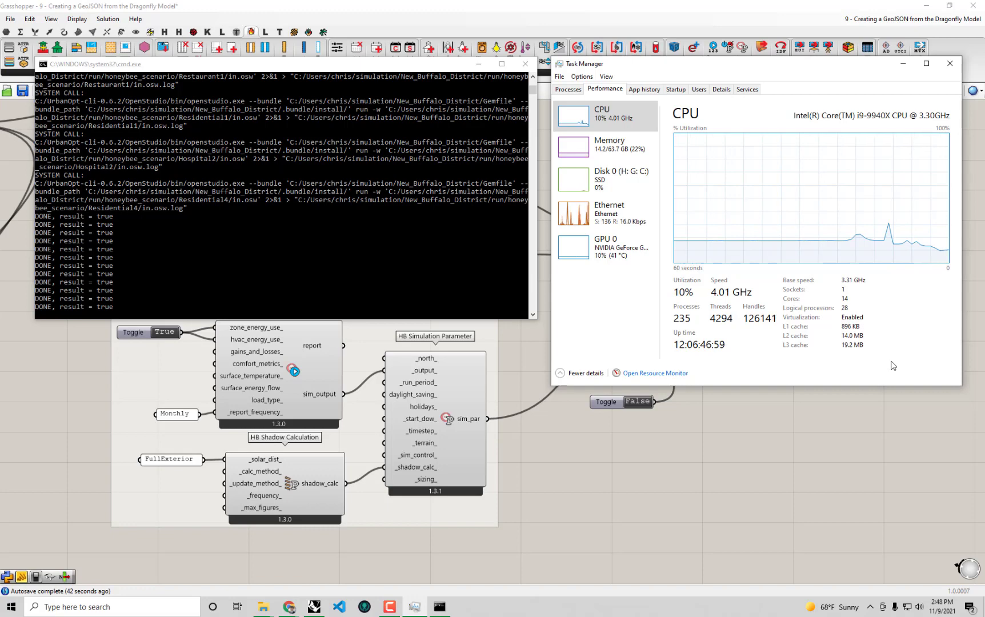
{"action": "mouse_move", "coordinate": [917, 260]}
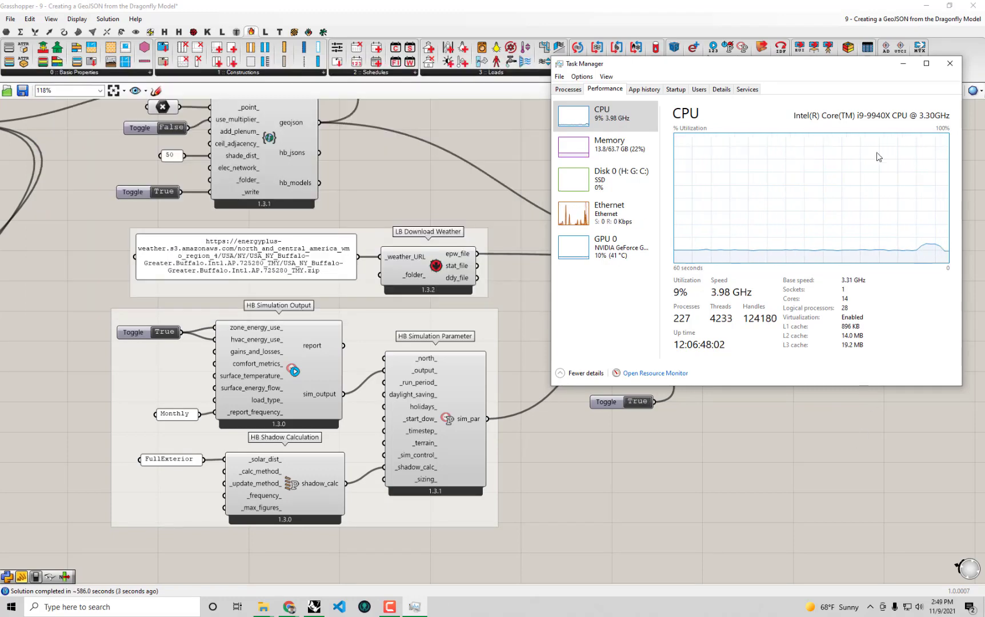
{"action": "mouse_move", "coordinate": [782, 5]}
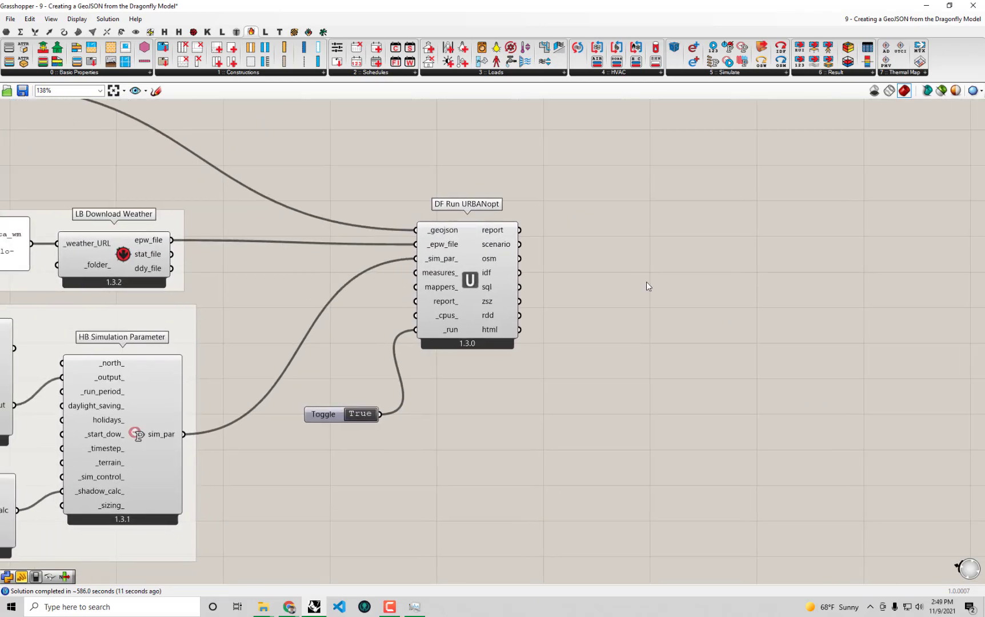
{"action": "mouse_move", "coordinate": [607, 310]}
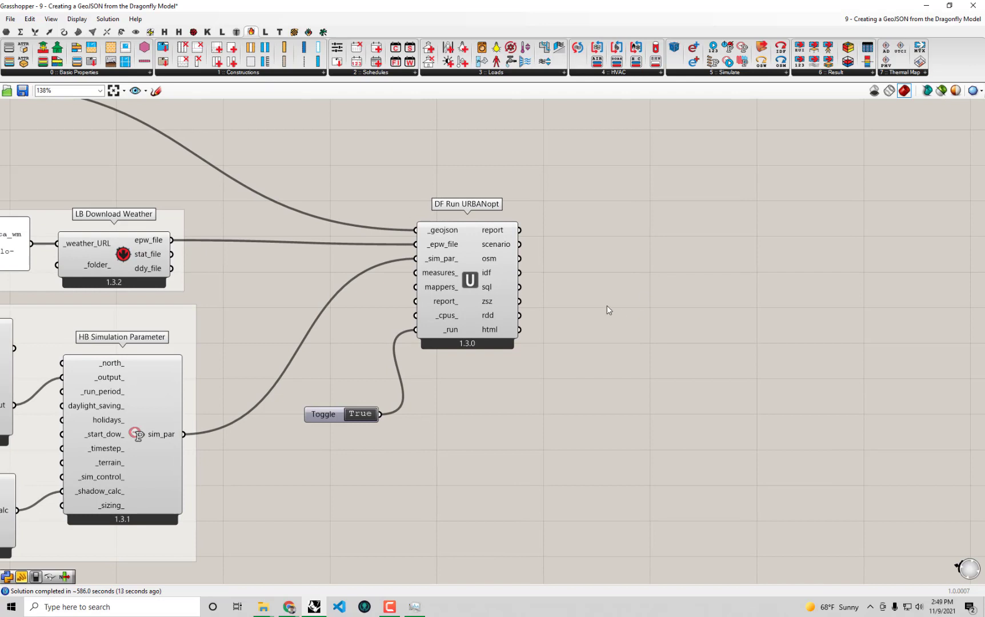
{"action": "mouse_move", "coordinate": [607, 250]}
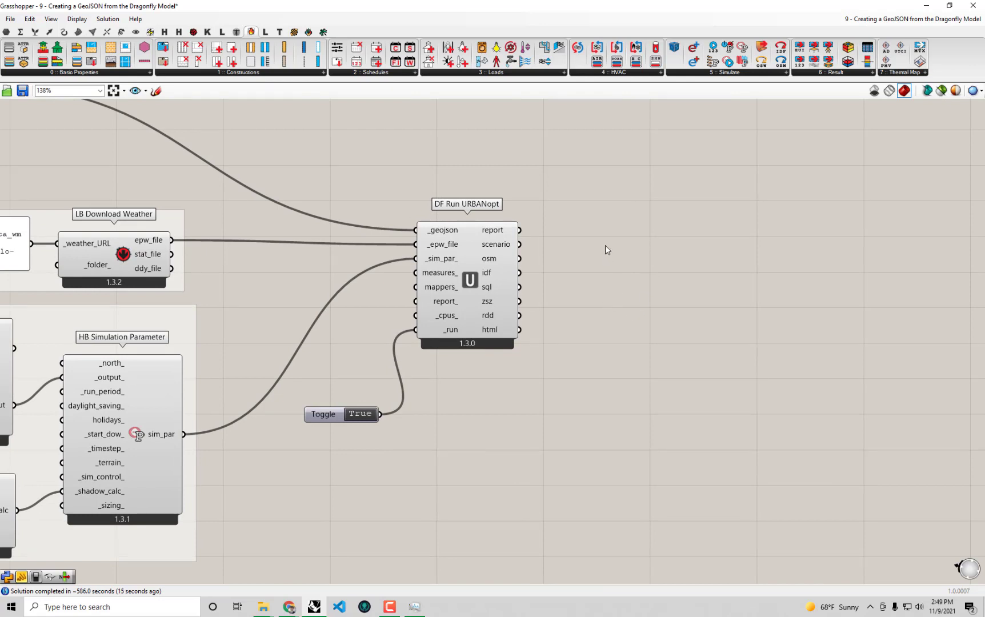
{"action": "mouse_move", "coordinate": [616, 241]}
{"action": "type", "text": "pan"}
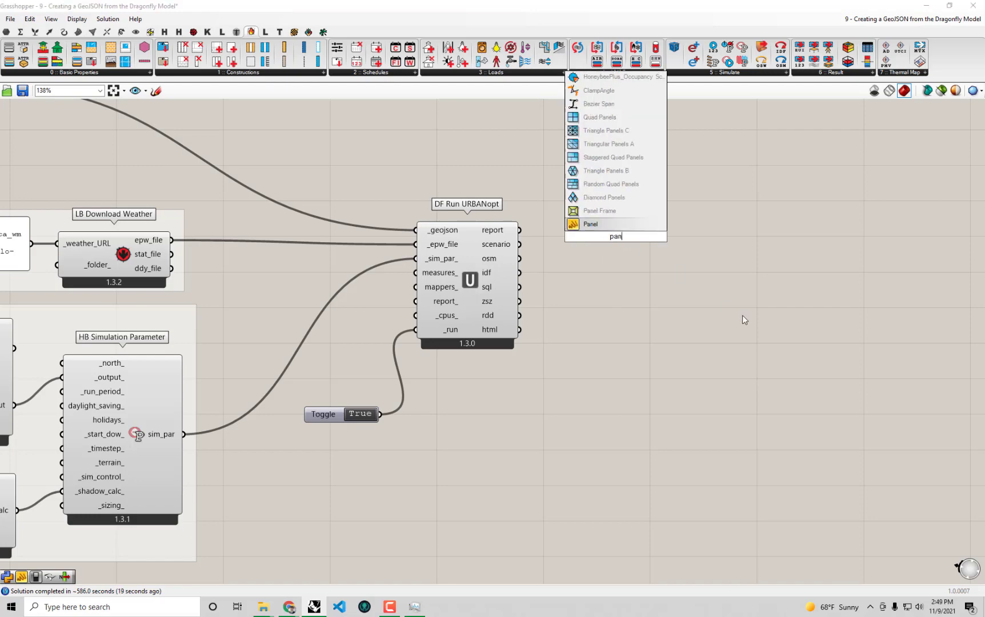
Place an empty Panel beside DF Run URBANopt.
{"action": "left_click", "coordinate": [589, 226]}
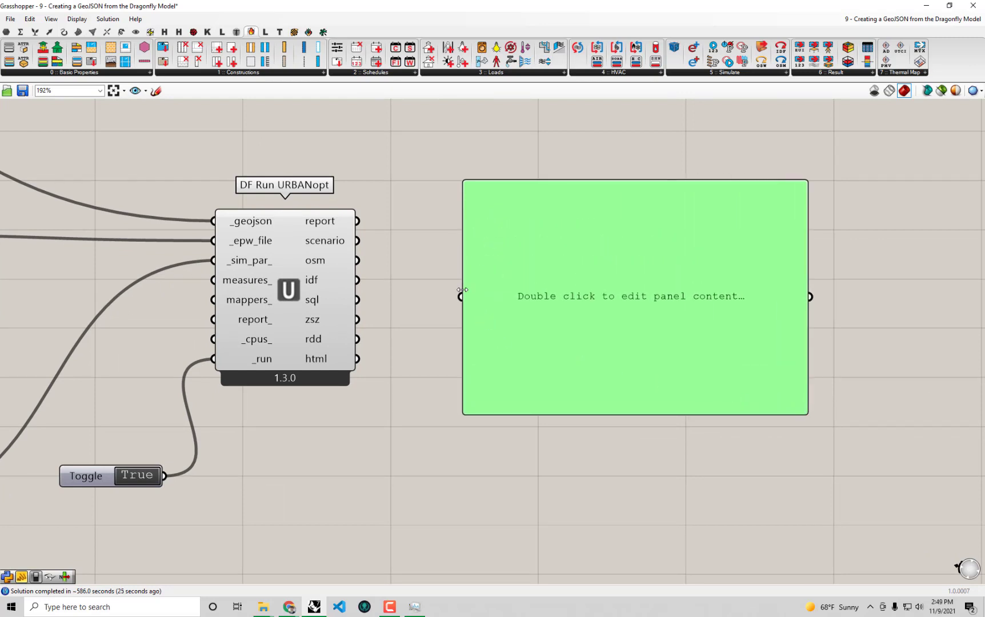
{"action": "mouse_move", "coordinate": [361, 245]}
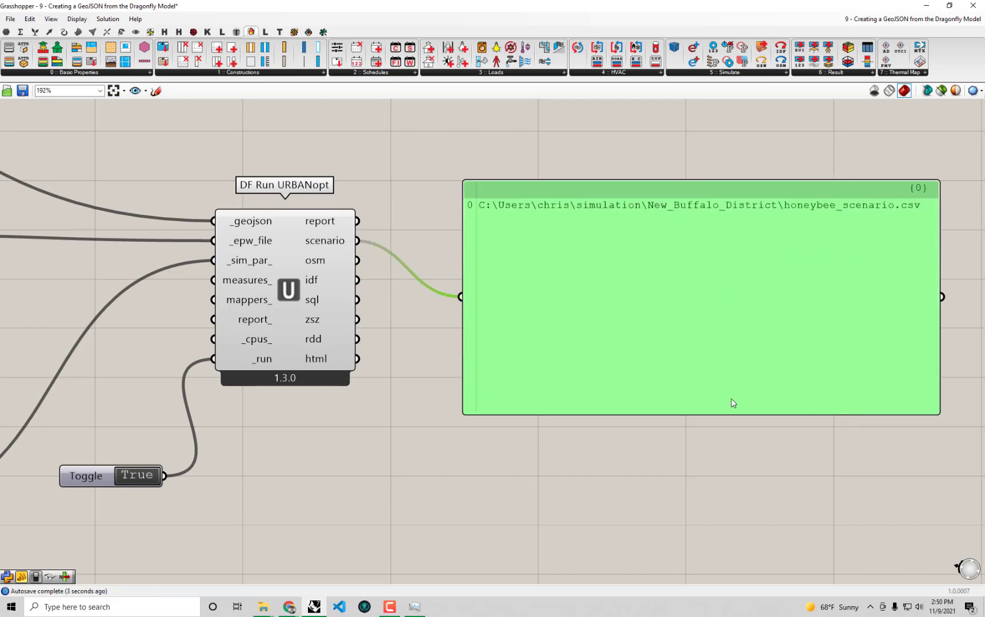
{"action": "mouse_move", "coordinate": [867, 227]}
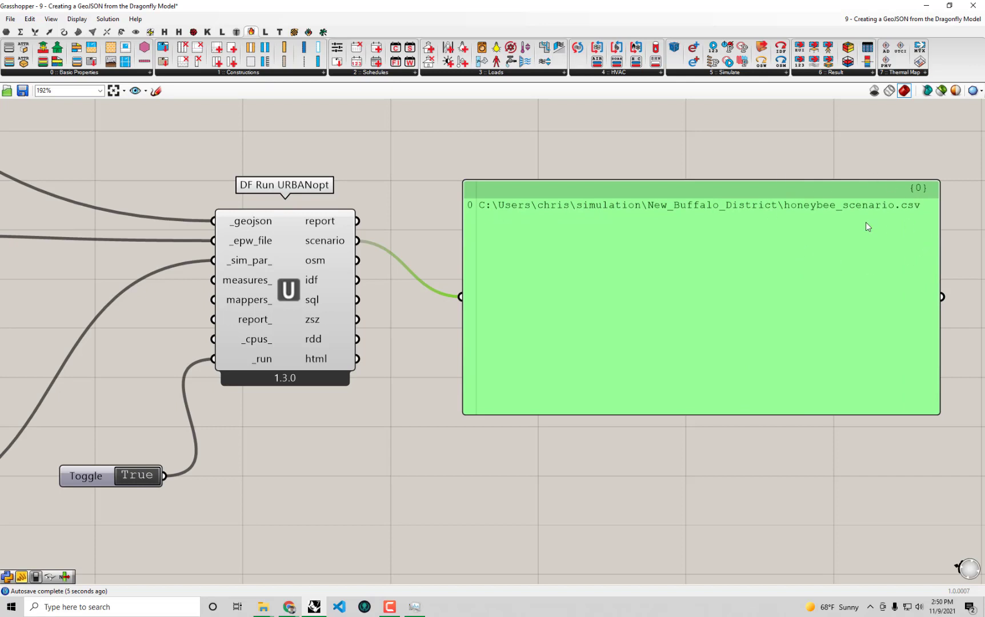
{"action": "mouse_move", "coordinate": [644, 338]}
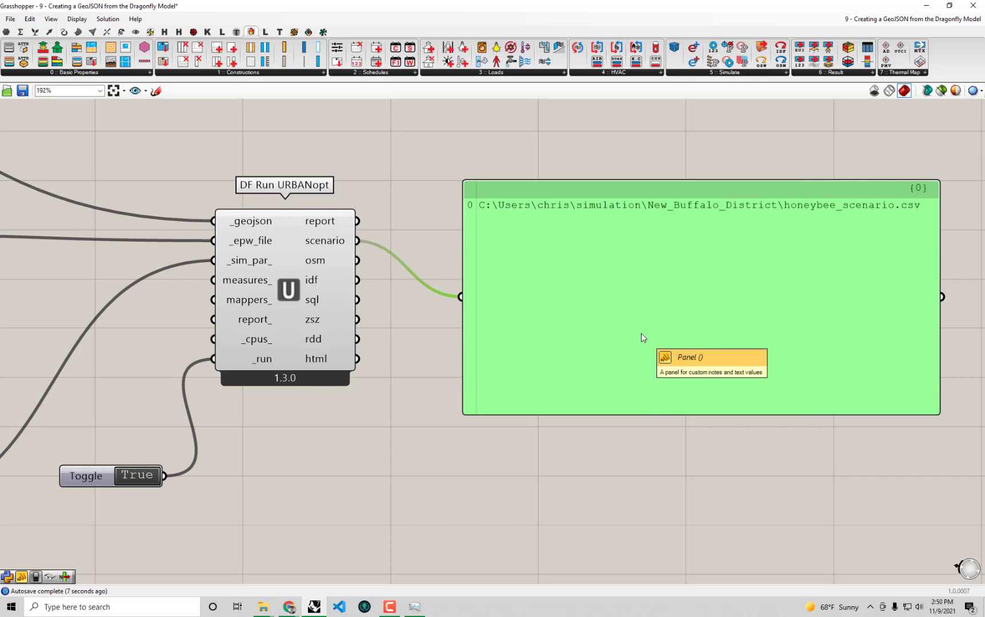
{"action": "mouse_move", "coordinate": [876, 195]}
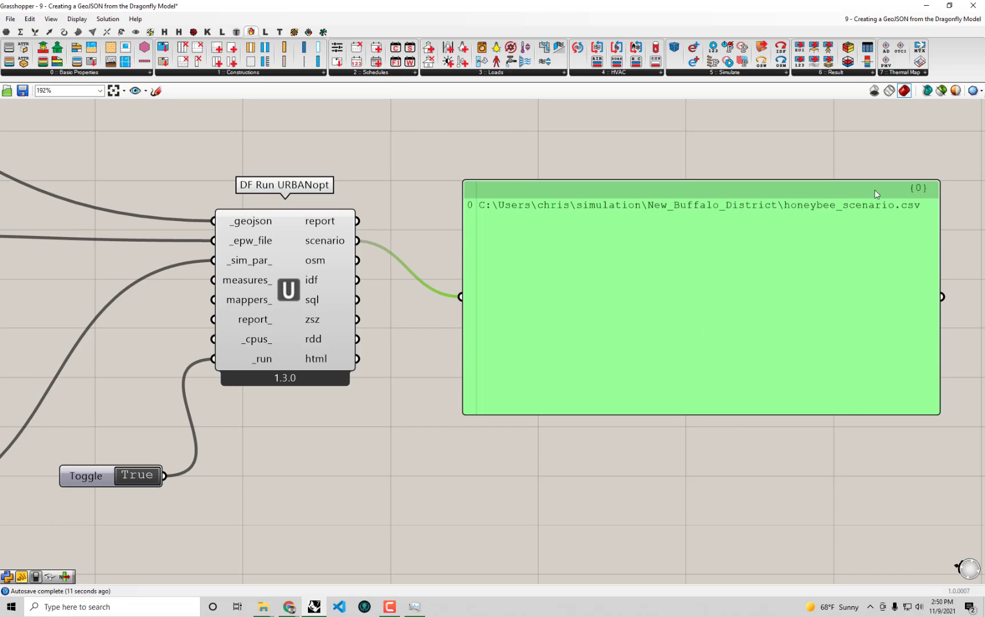
{"action": "mouse_move", "coordinate": [773, 182]}
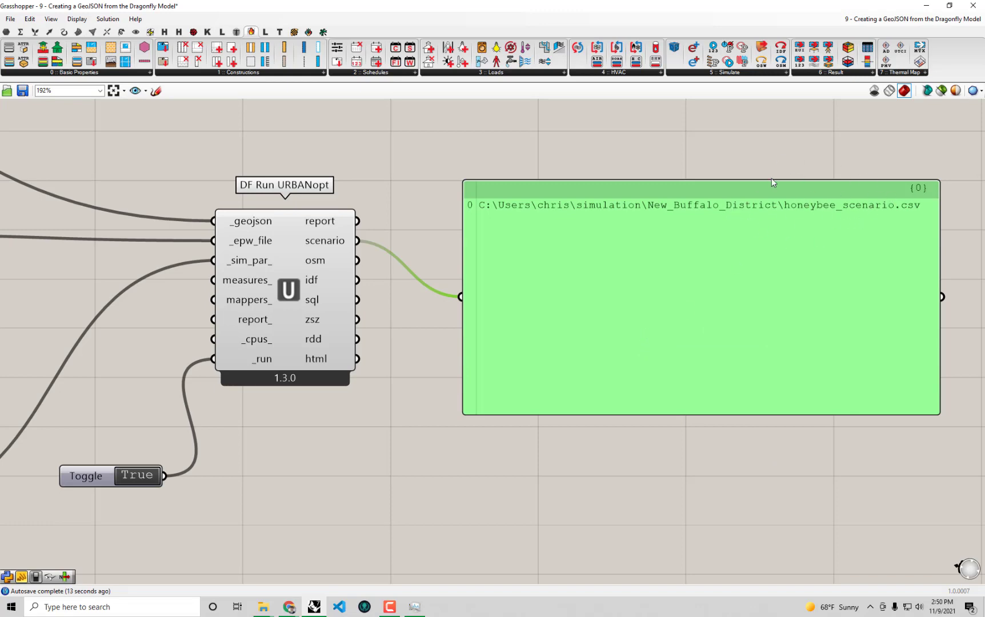
{"action": "mouse_move", "coordinate": [823, 202]}
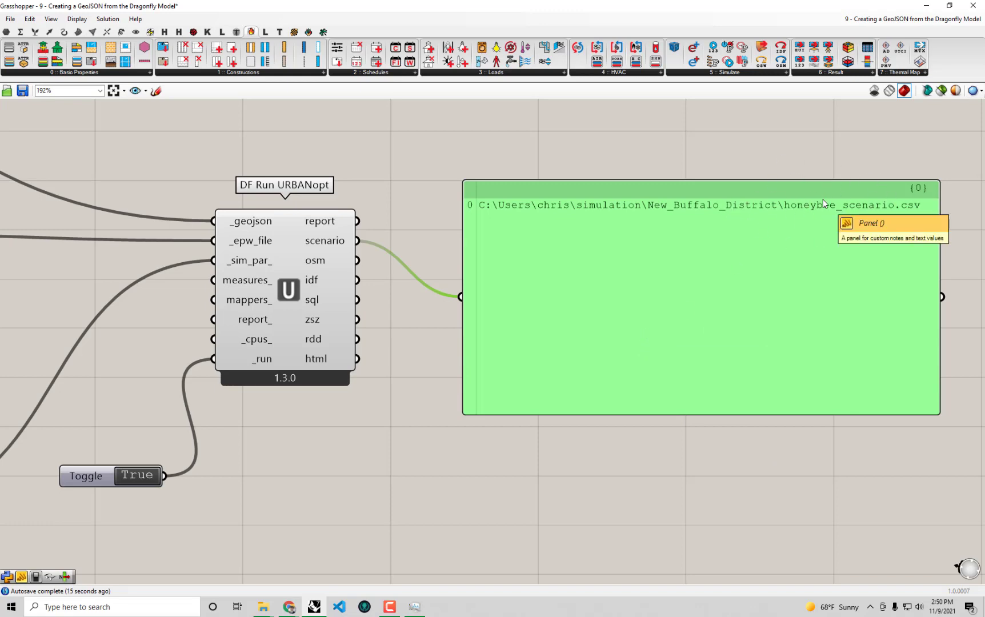
{"action": "mouse_move", "coordinate": [683, 506]}
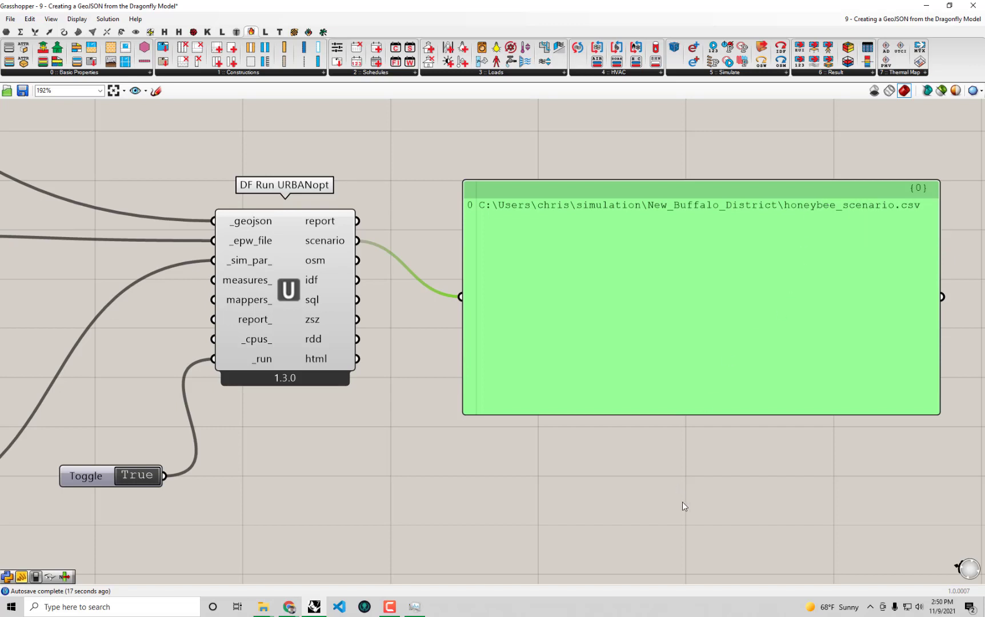
{"action": "mouse_move", "coordinate": [370, 341]}
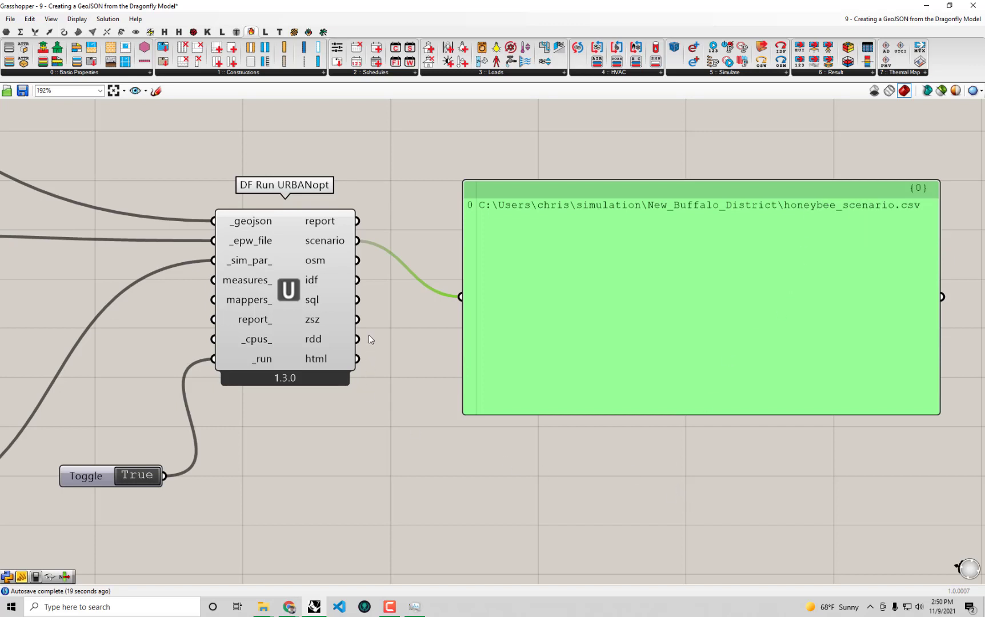
{"action": "mouse_move", "coordinate": [504, 237]}
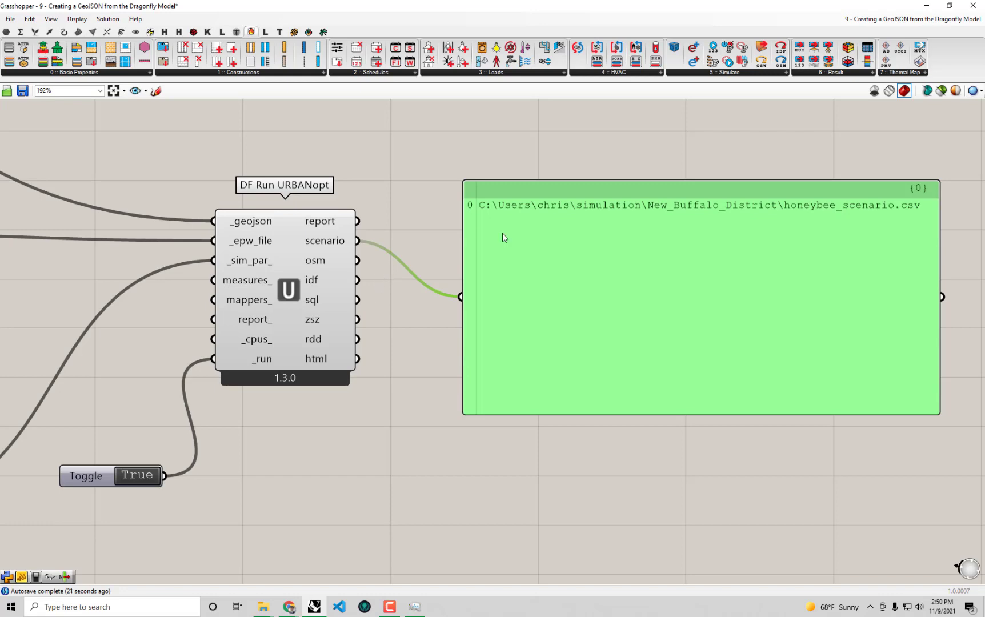
{"action": "mouse_move", "coordinate": [354, 270]}
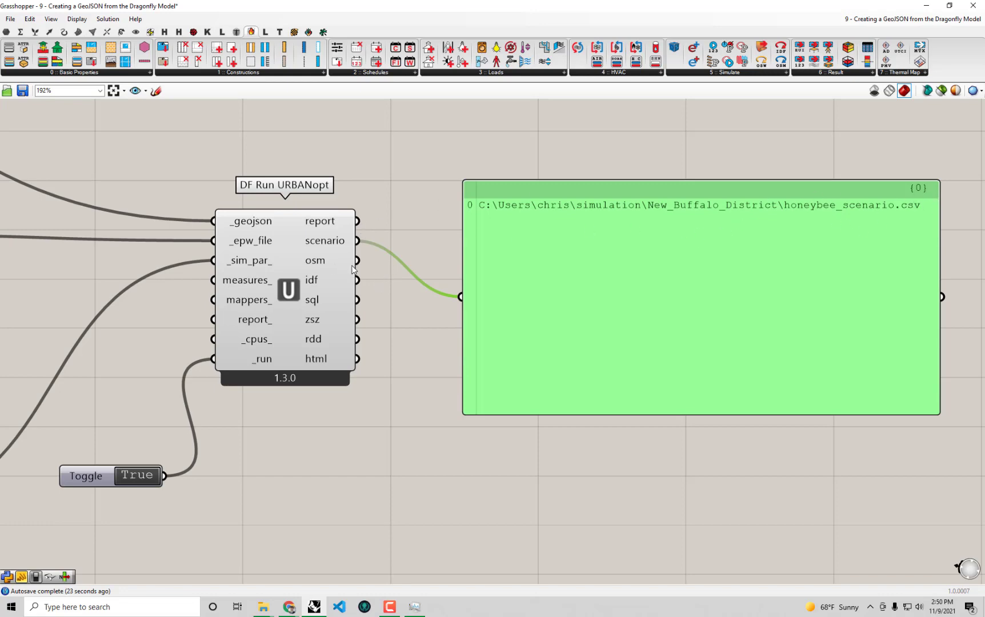
Deselect the panel displaying the honeybee_scenario.csv path from the scenario output.
{"action": "left_click", "coordinate": [404, 338]}
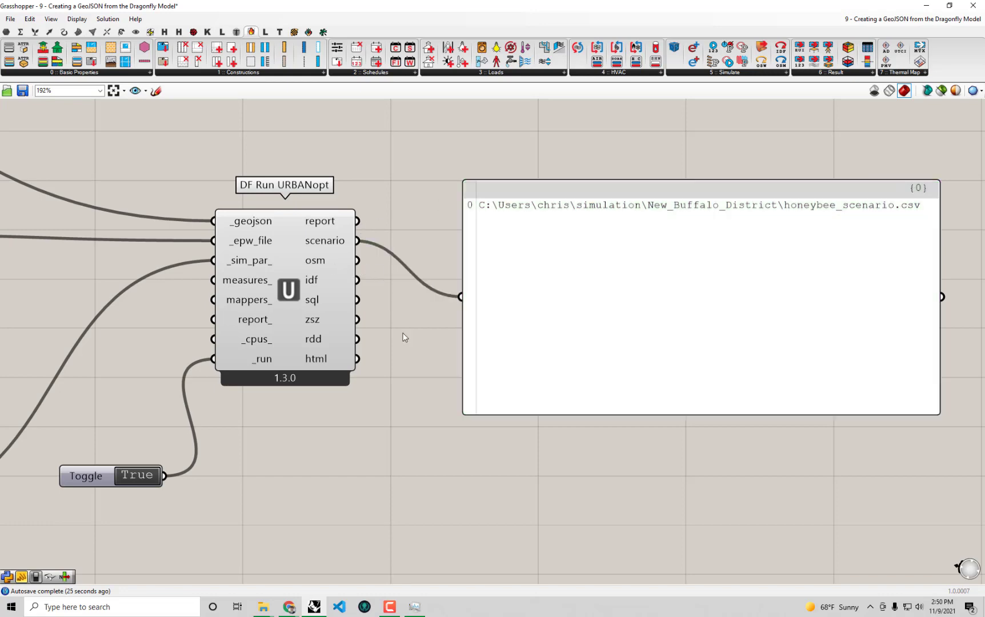
{"action": "mouse_move", "coordinate": [739, 221]}
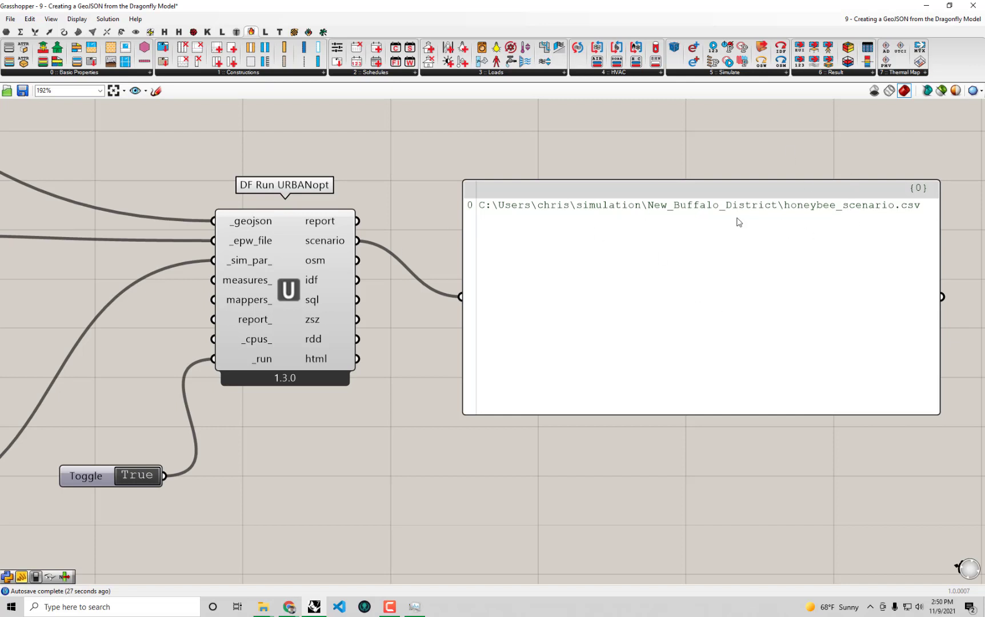
{"action": "mouse_move", "coordinate": [367, 265]}
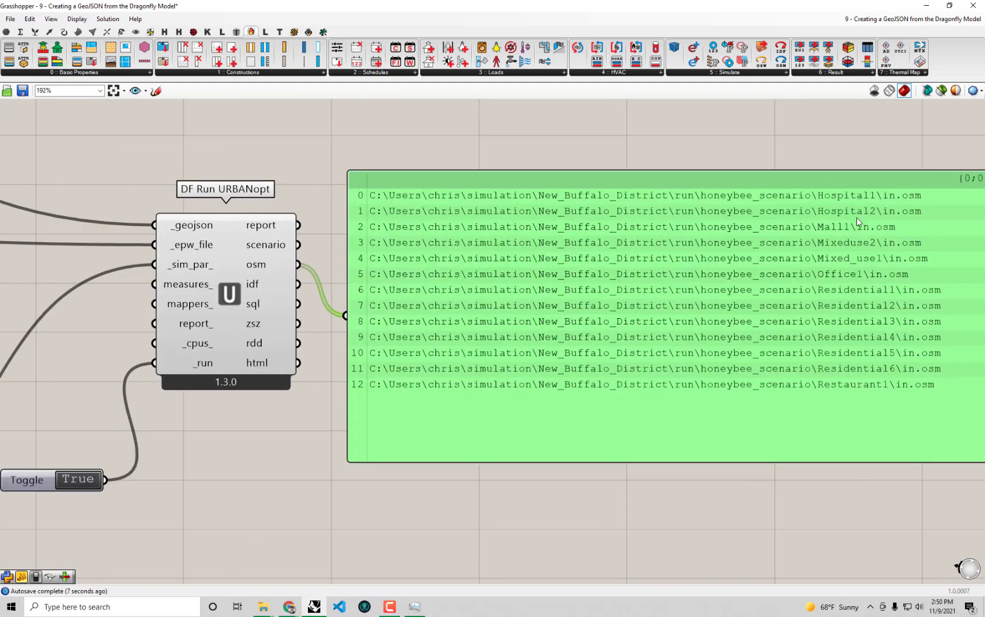
{"action": "mouse_move", "coordinate": [917, 298]}
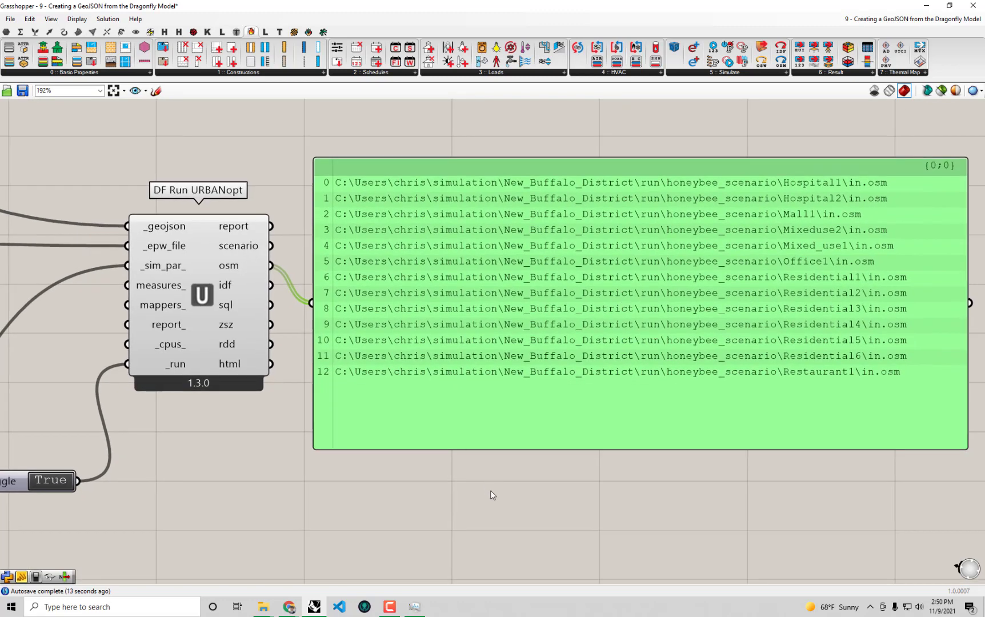
Deselect the panel after viewing the 13 in.osm paths from the osm output.
{"action": "left_click", "coordinate": [491, 495]}
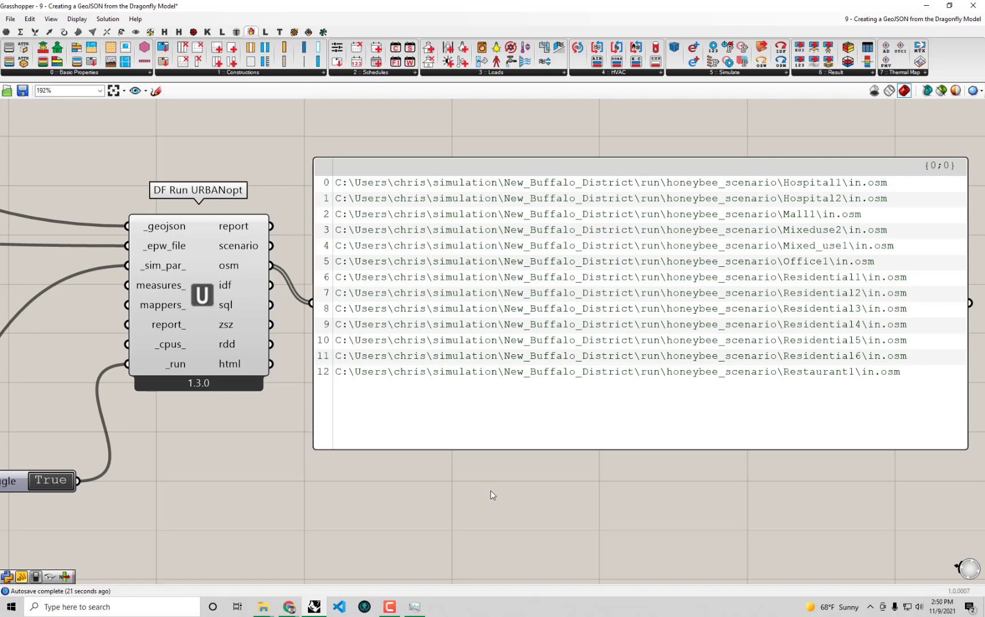
{"action": "mouse_move", "coordinate": [233, 272]}
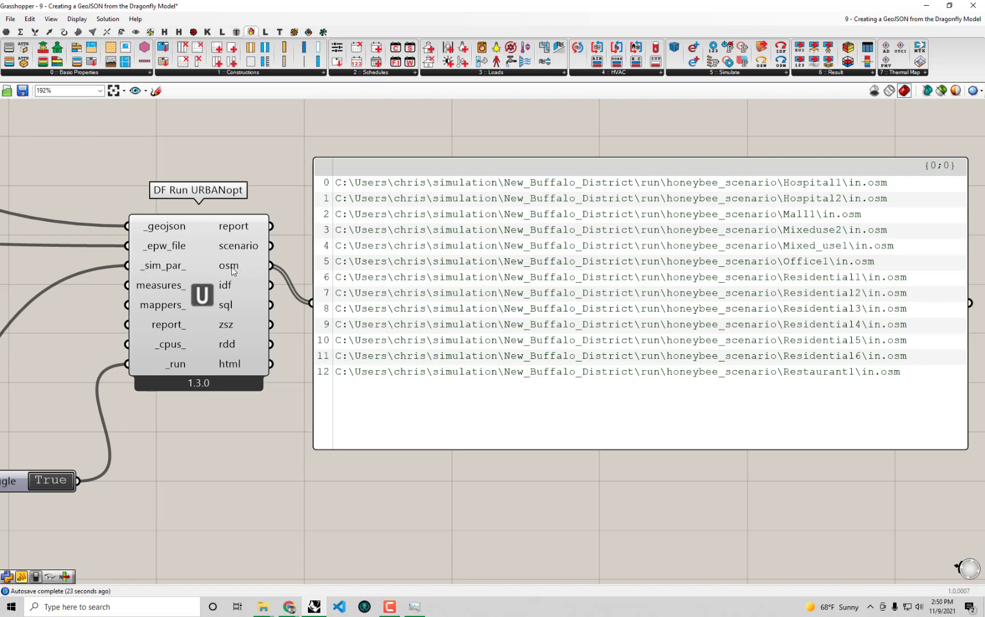
{"action": "mouse_move", "coordinate": [264, 345]}
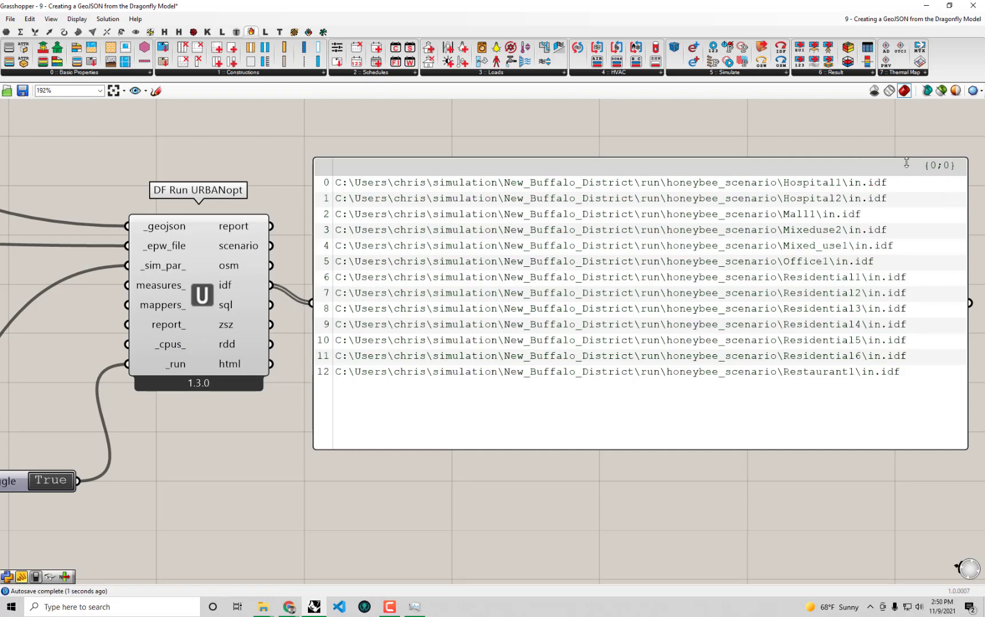
{"action": "mouse_move", "coordinate": [903, 225]}
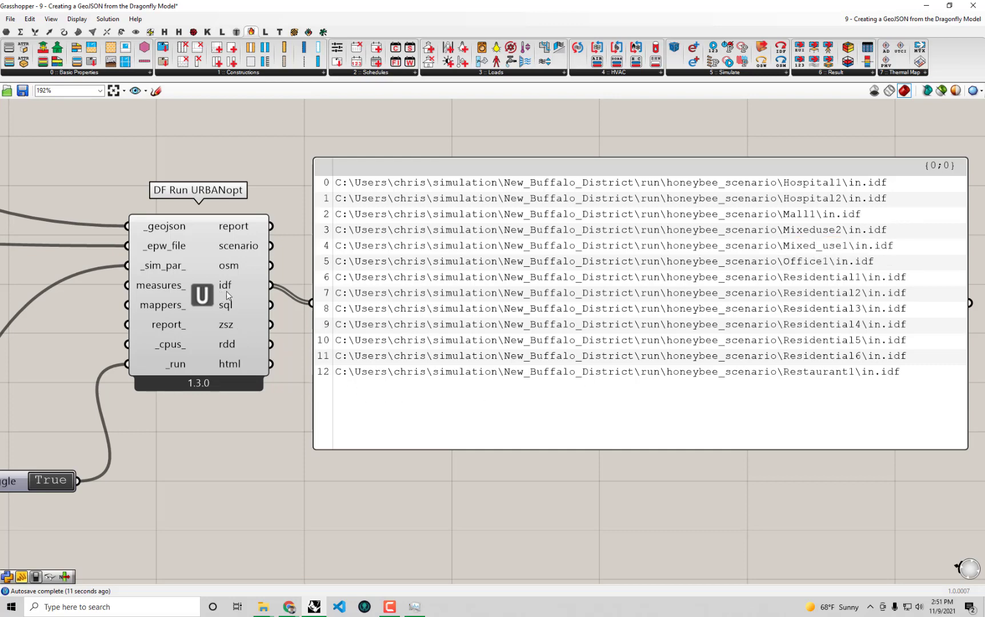
{"action": "mouse_move", "coordinate": [260, 312]}
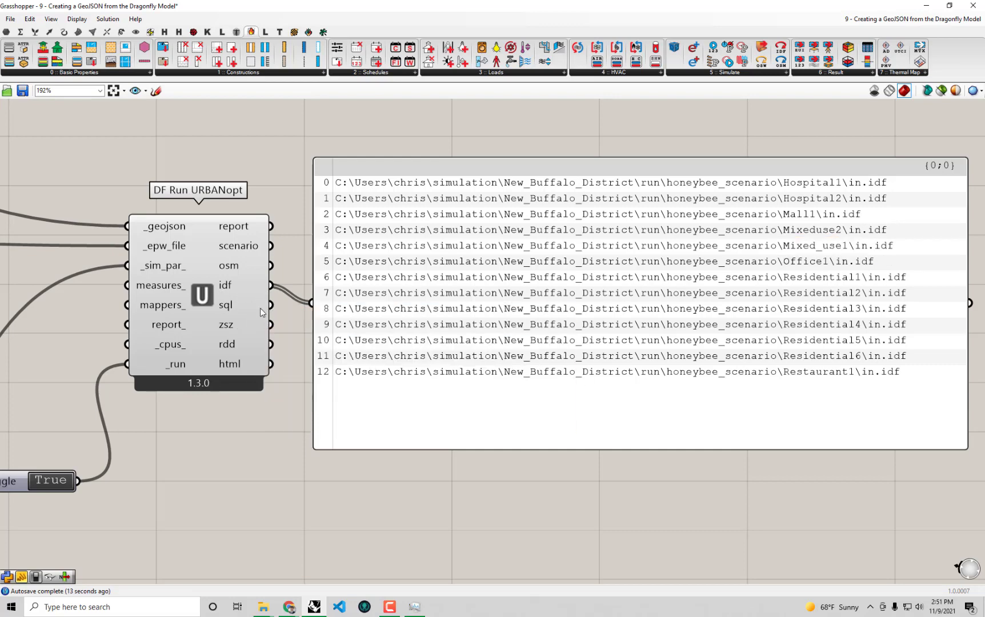
{"action": "mouse_move", "coordinate": [265, 421]}
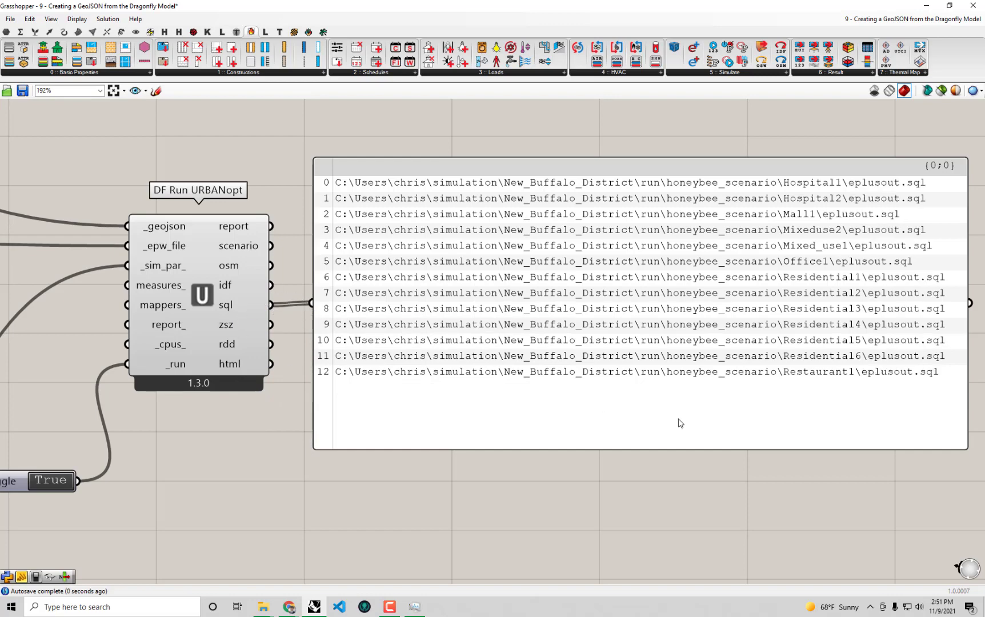
{"action": "mouse_move", "coordinate": [578, 526]}
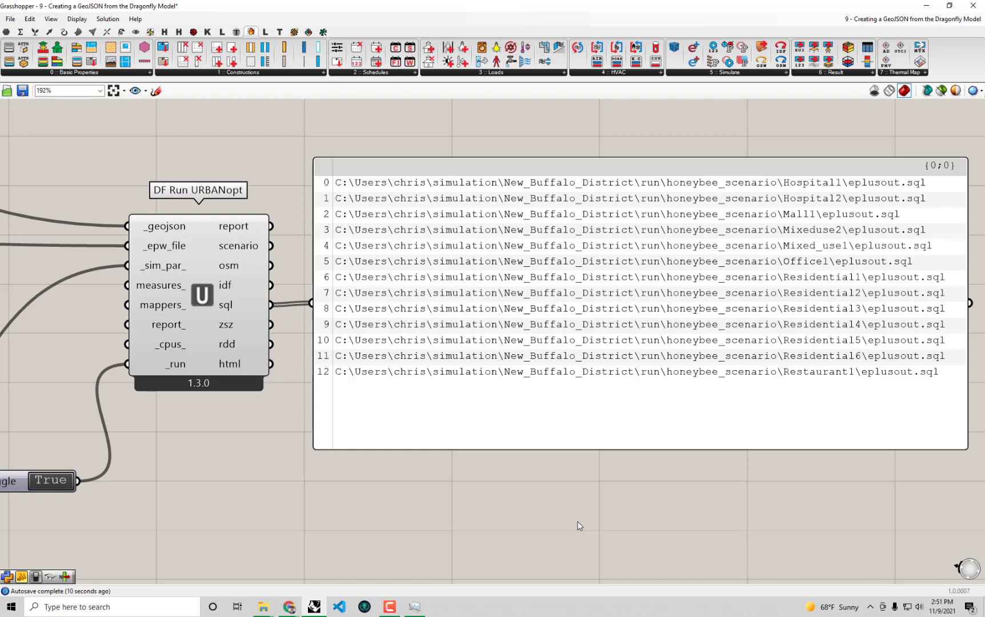
{"action": "mouse_move", "coordinate": [878, 255]}
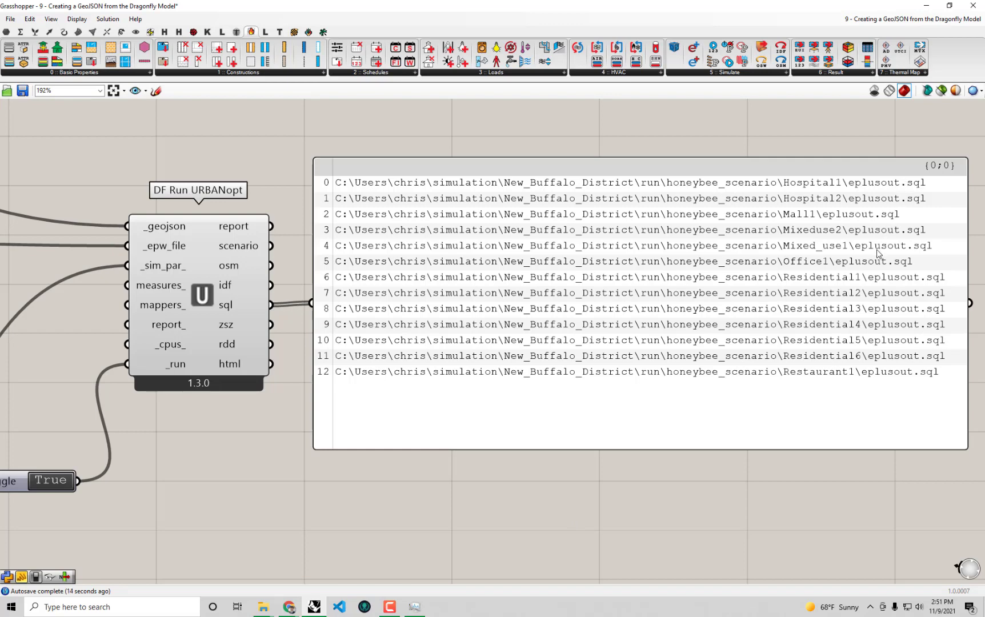
{"action": "mouse_move", "coordinate": [740, 394]}
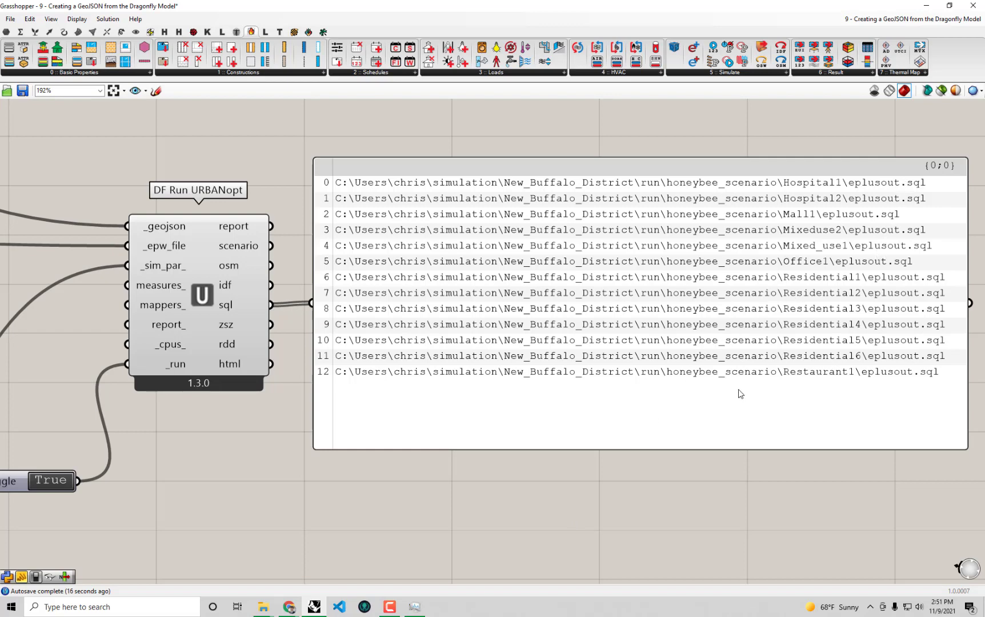
{"action": "mouse_move", "coordinate": [906, 317]}
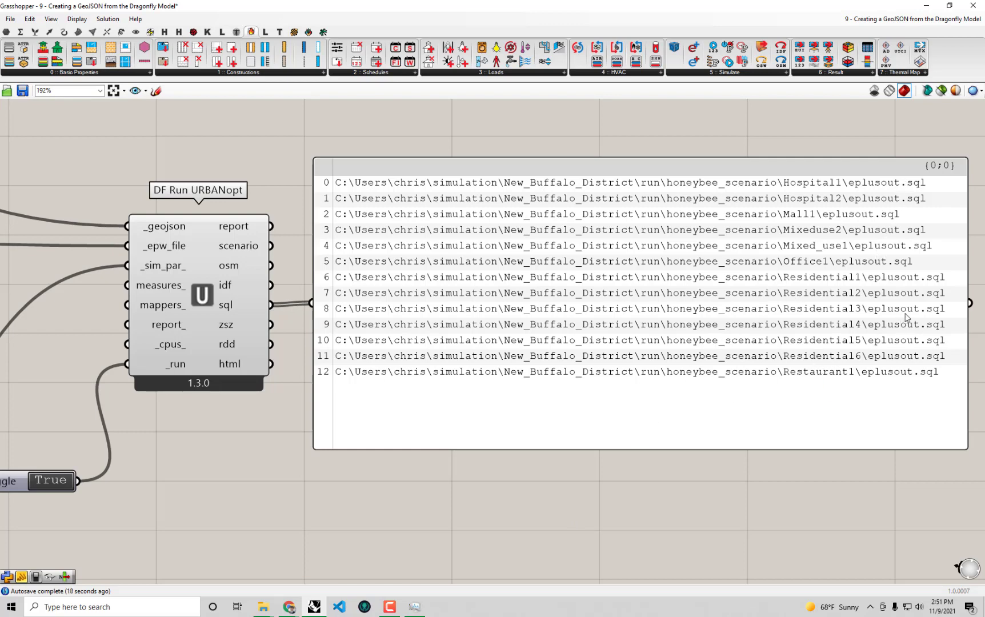
{"action": "mouse_move", "coordinate": [853, 244]}
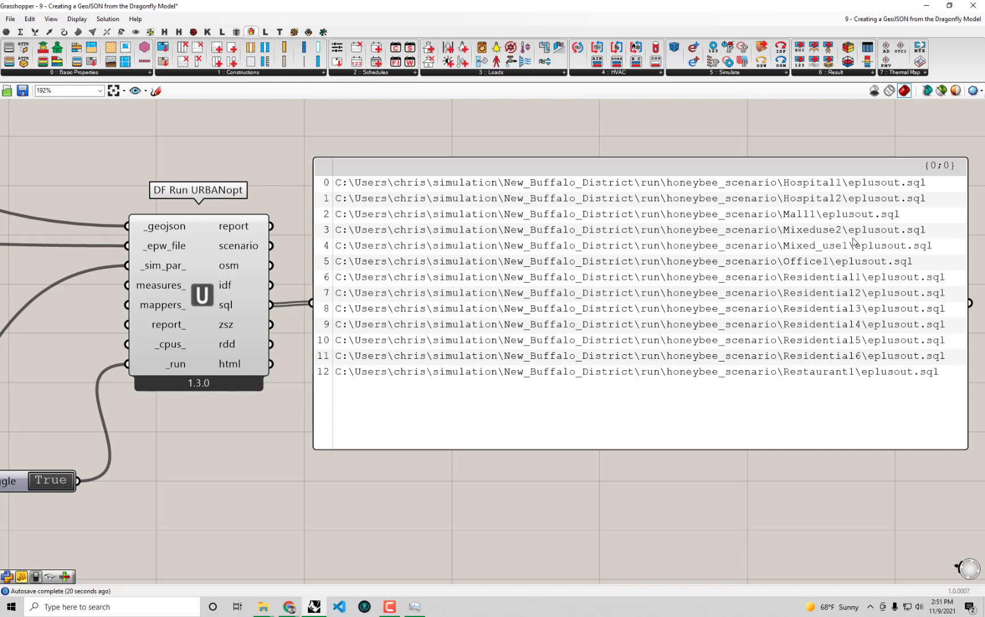
{"action": "mouse_move", "coordinate": [925, 530]}
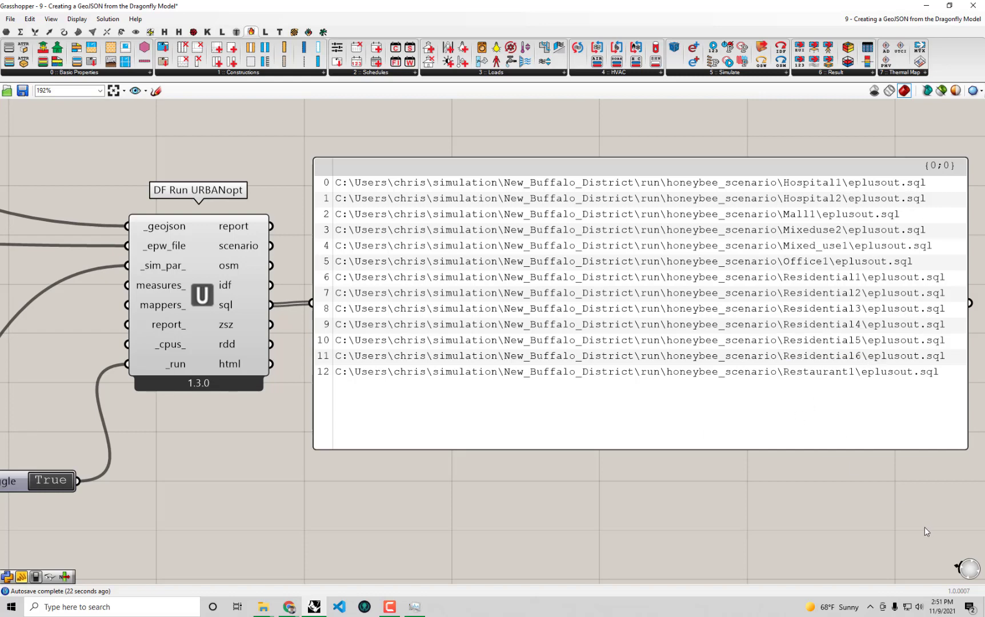
{"action": "mouse_move", "coordinate": [771, 472]}
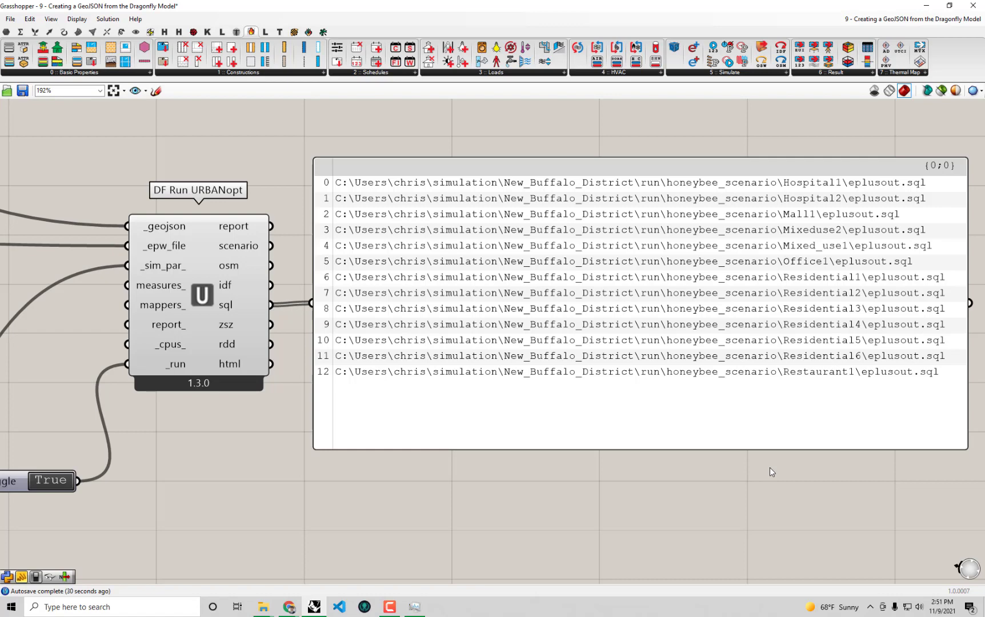
{"action": "mouse_move", "coordinate": [284, 327]}
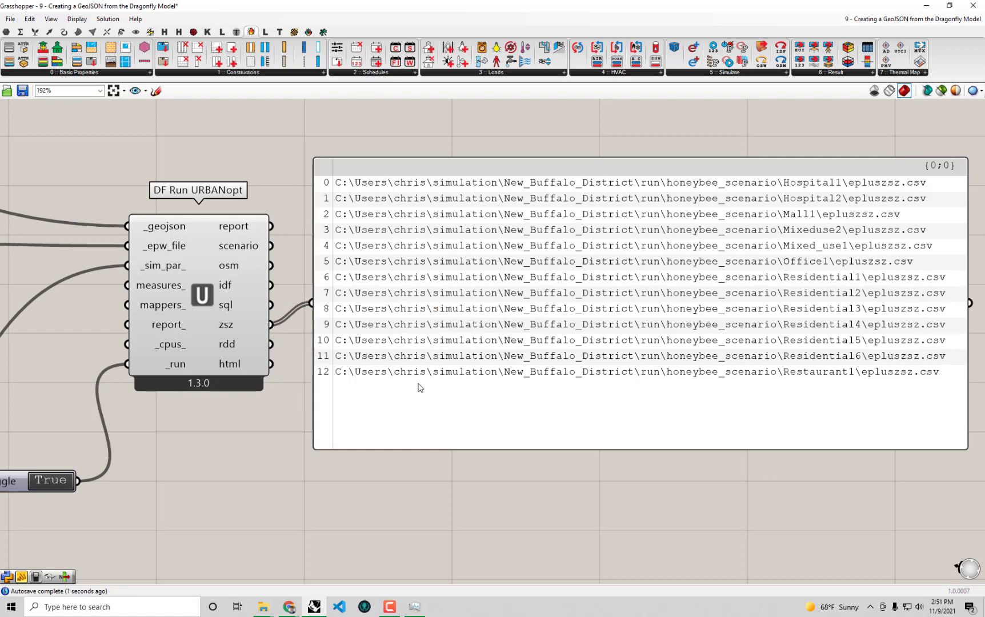
{"action": "mouse_move", "coordinate": [321, 526]}
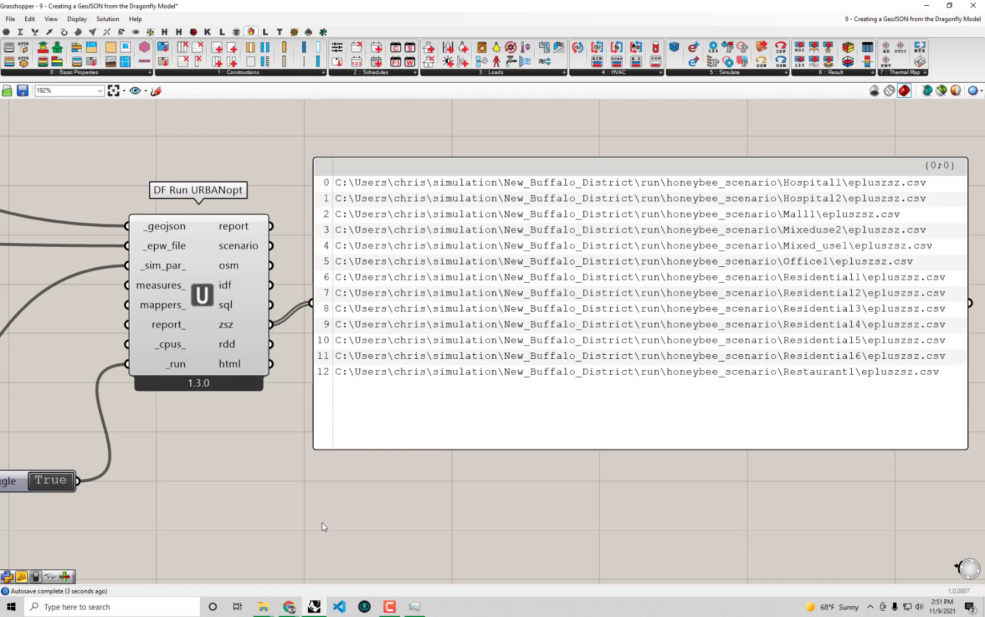
{"action": "mouse_move", "coordinate": [272, 350]}
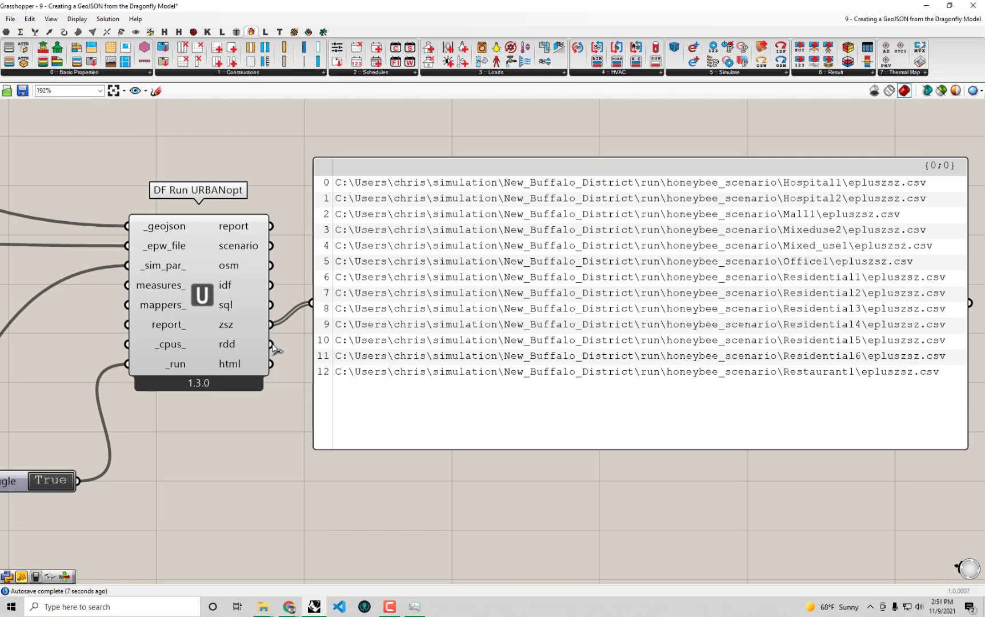
{"action": "left_click", "coordinate": [270, 345]}
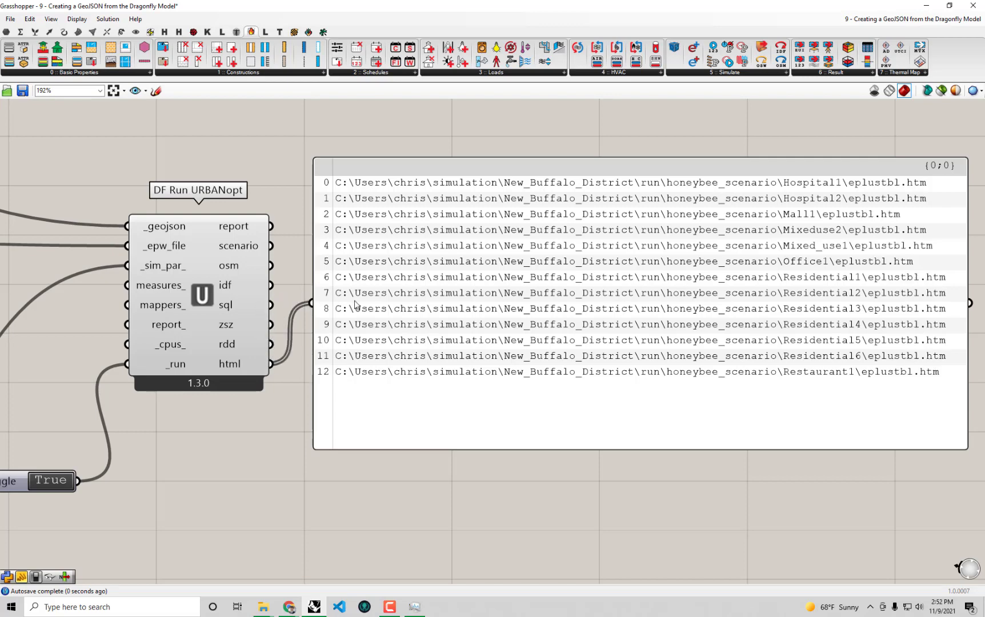
{"action": "mouse_move", "coordinate": [633, 307]}
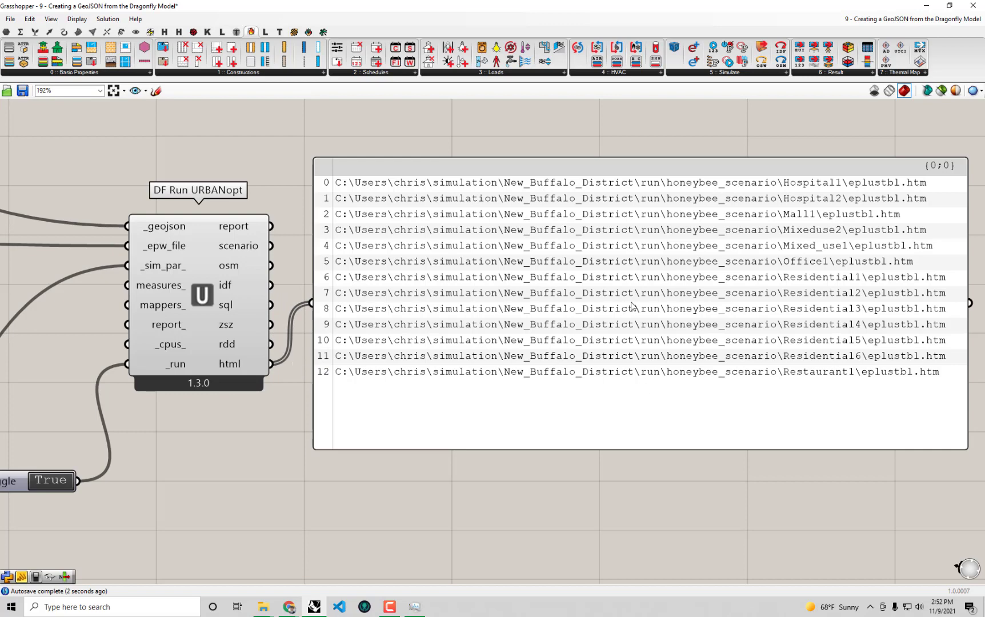
{"action": "mouse_move", "coordinate": [875, 378]}
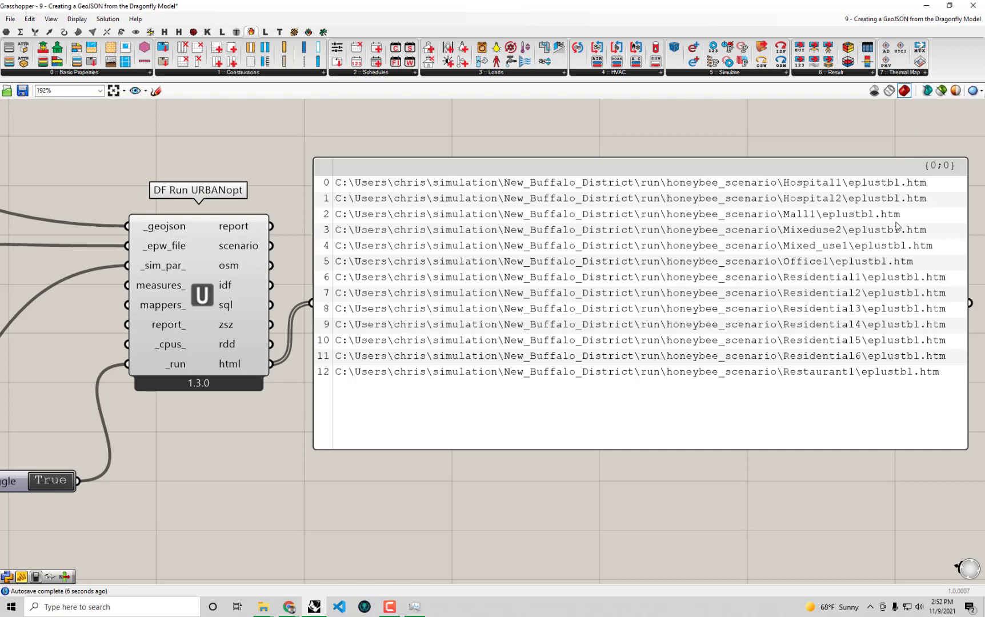
{"action": "mouse_move", "coordinate": [560, 276]}
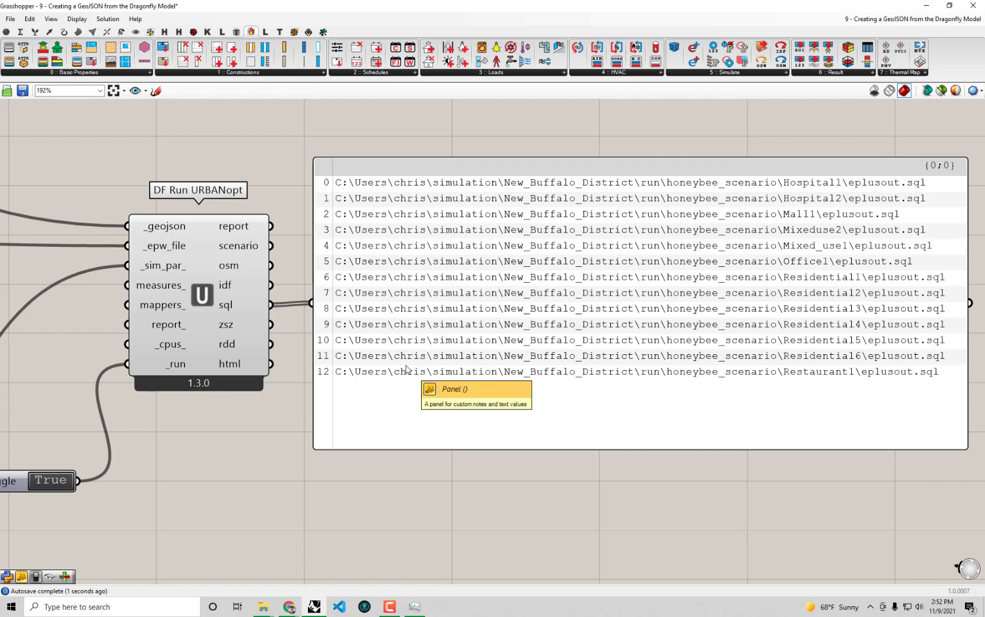
{"action": "mouse_move", "coordinate": [703, 448]}
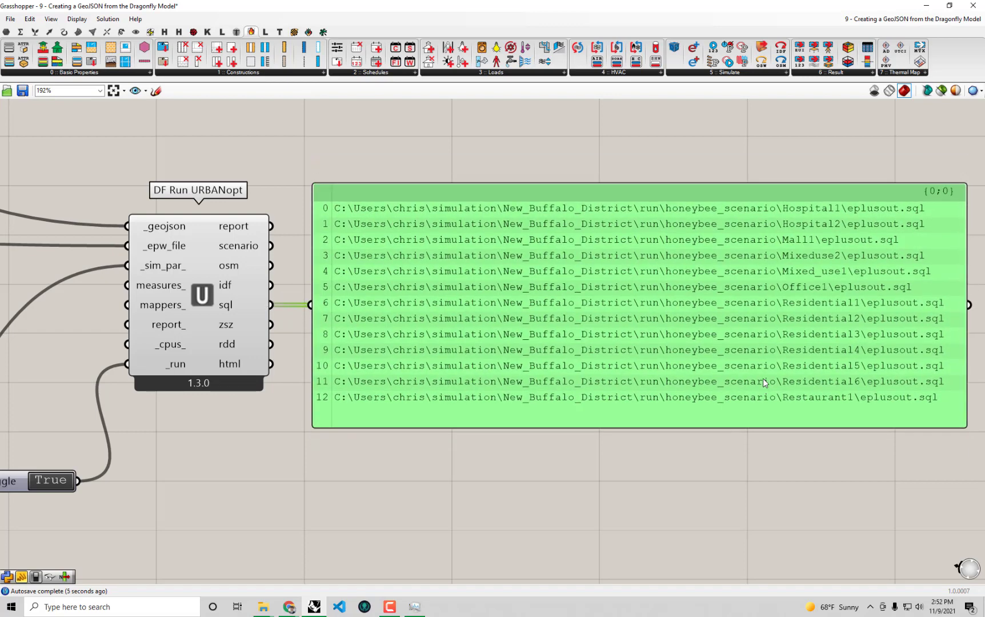
{"action": "left_click", "coordinate": [699, 508]}
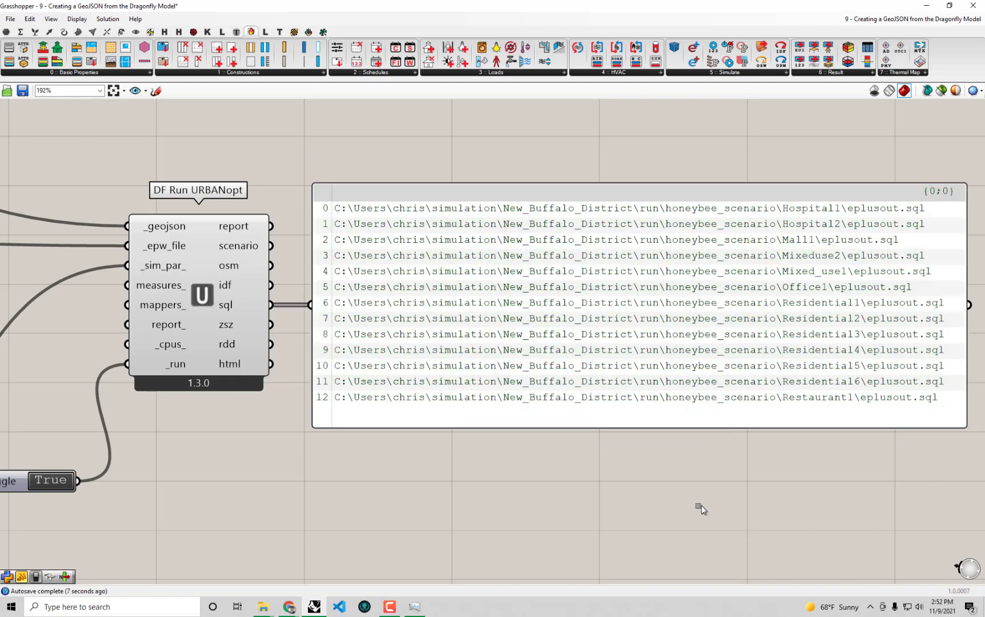